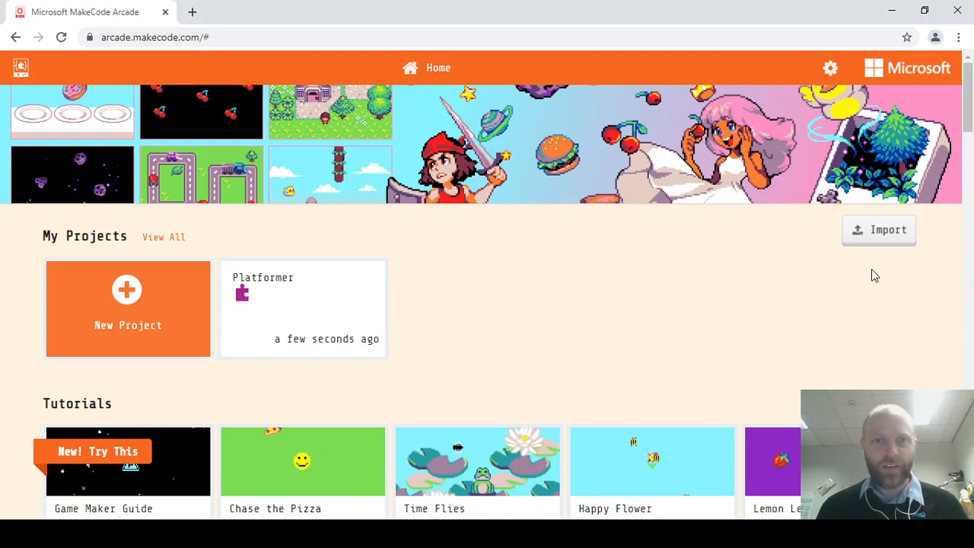
mouse_move(886, 322)
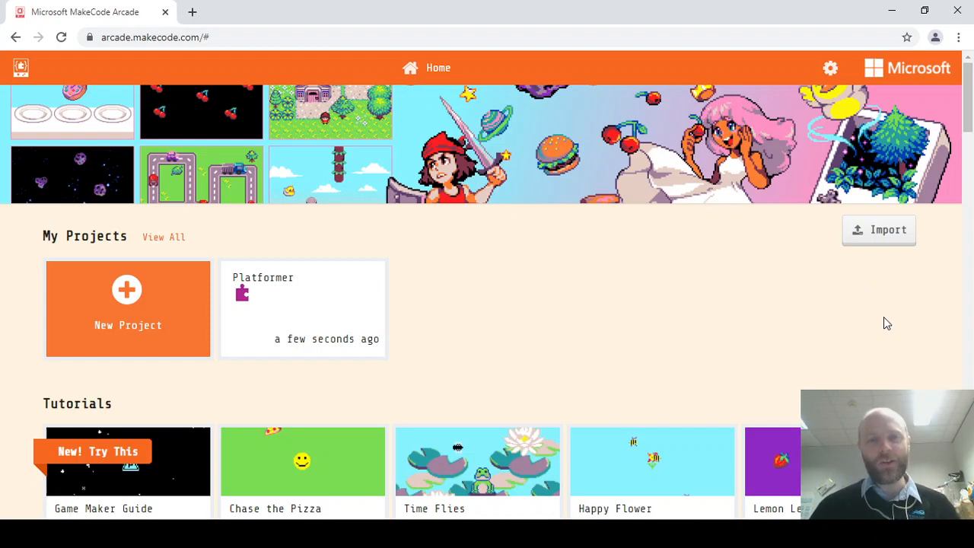
mouse_move(808, 291)
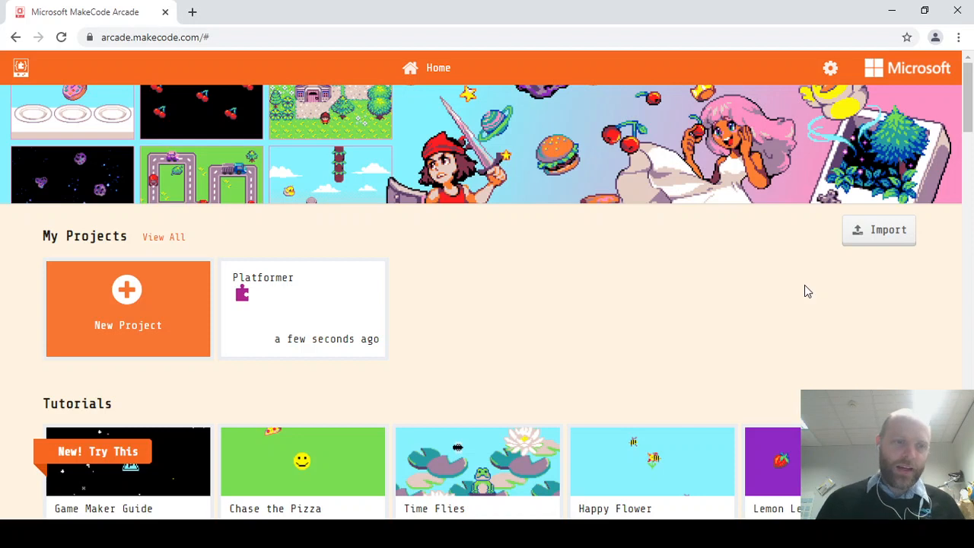
Step: Start a new project, name it 'Jump Man' and create it
left_click(128, 308)
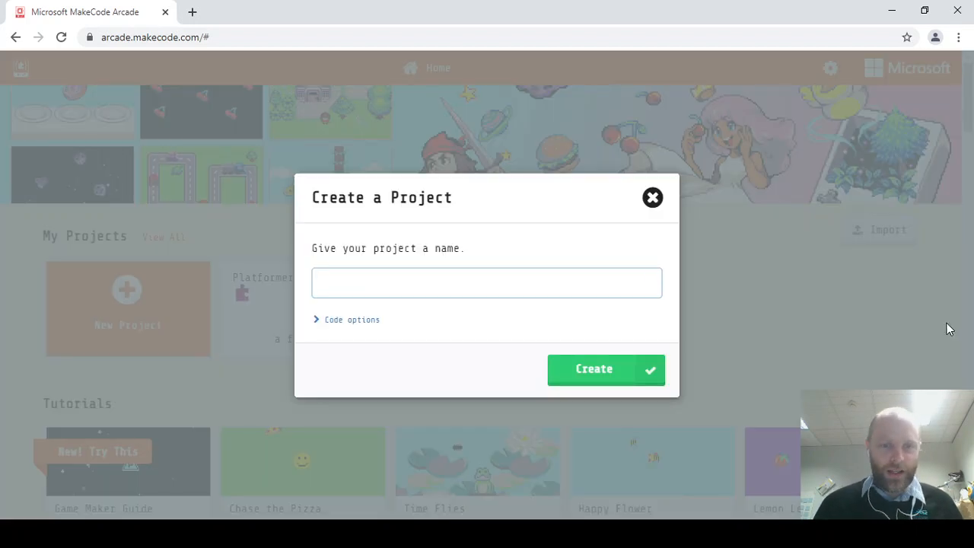
left_click(487, 282)
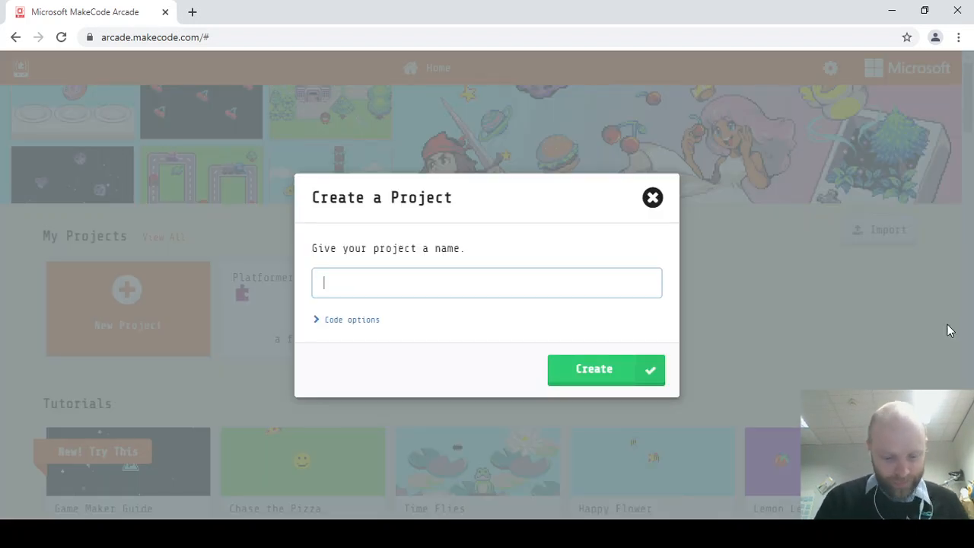
type("]")
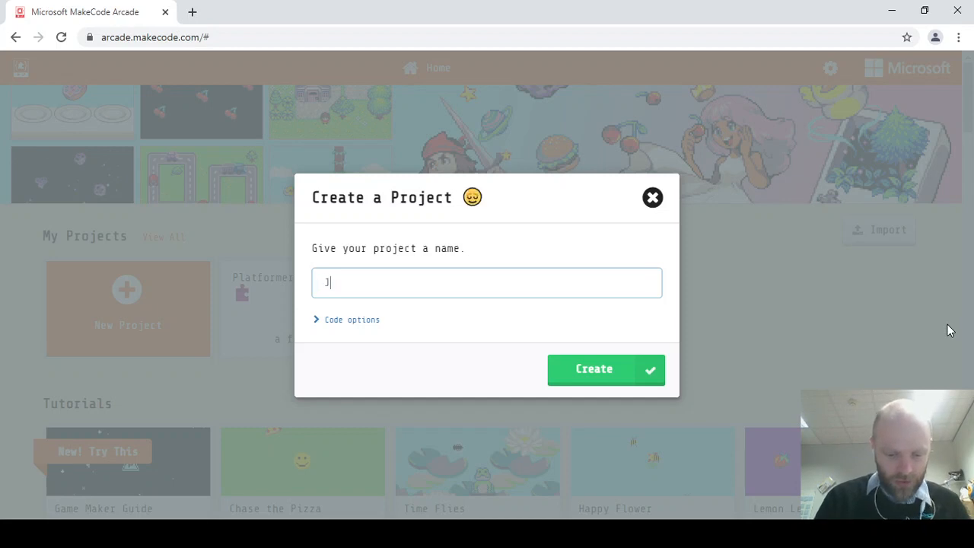
type("ump M")
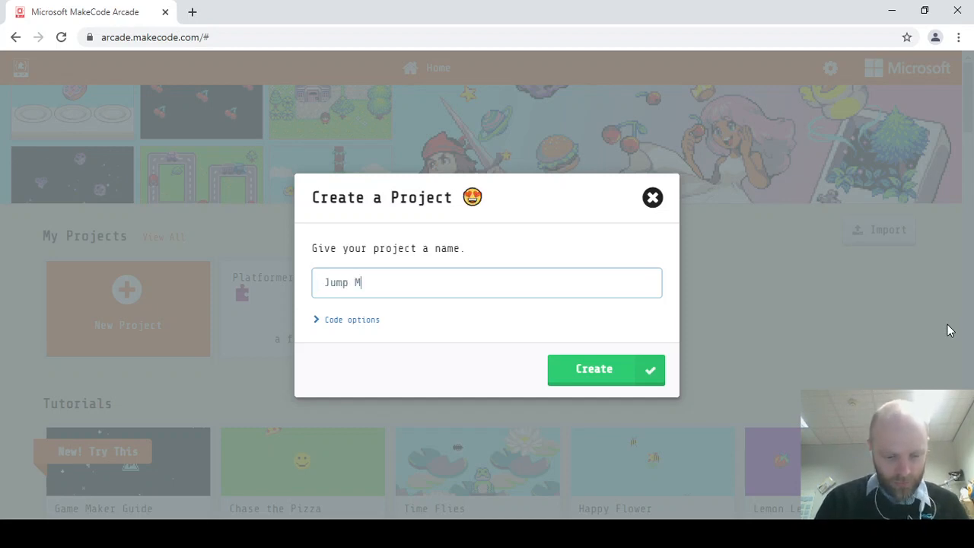
type("an")
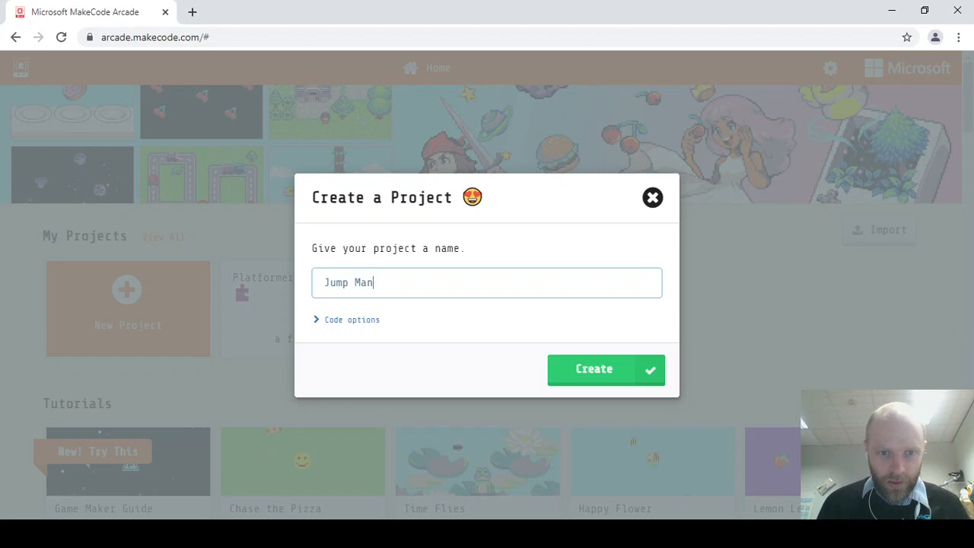
left_click(605, 370)
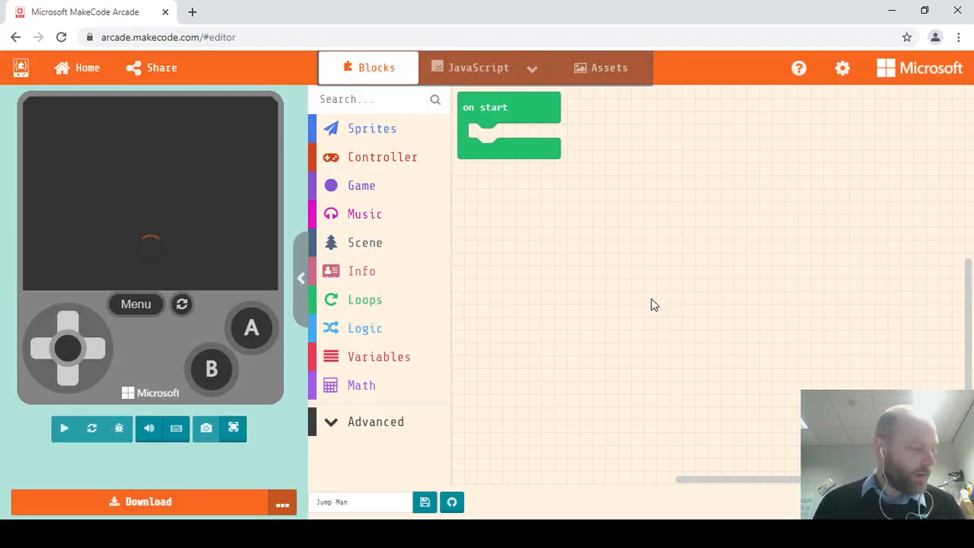
mouse_move(645, 297)
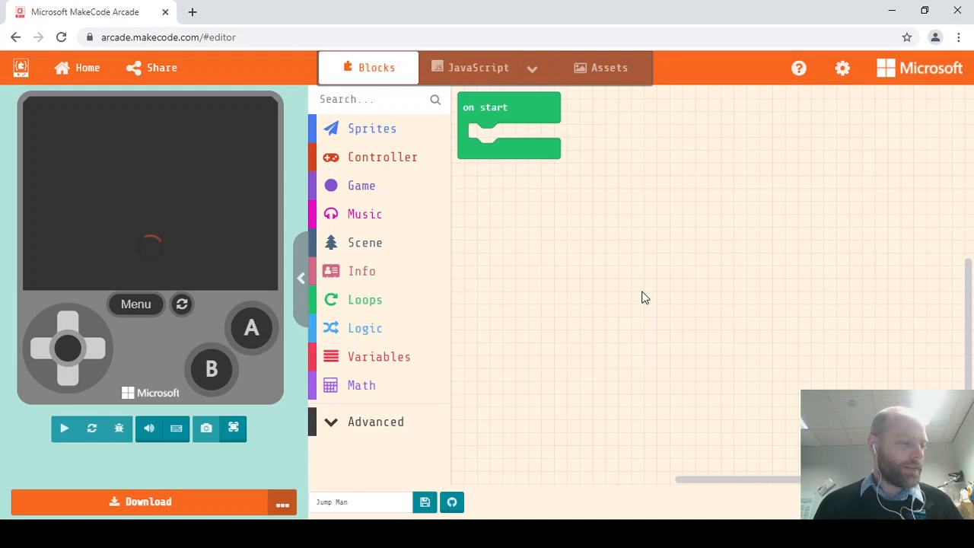
mouse_move(656, 319)
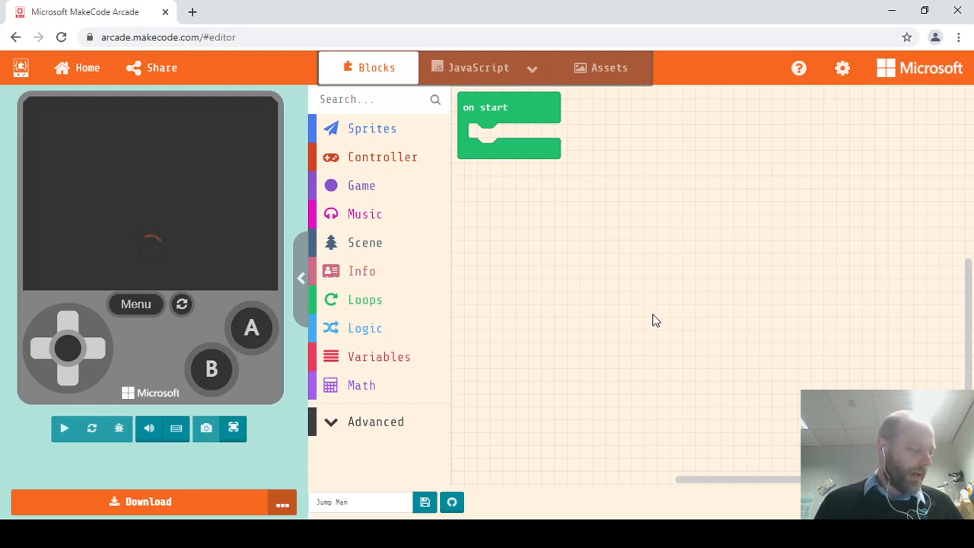
mouse_move(708, 373)
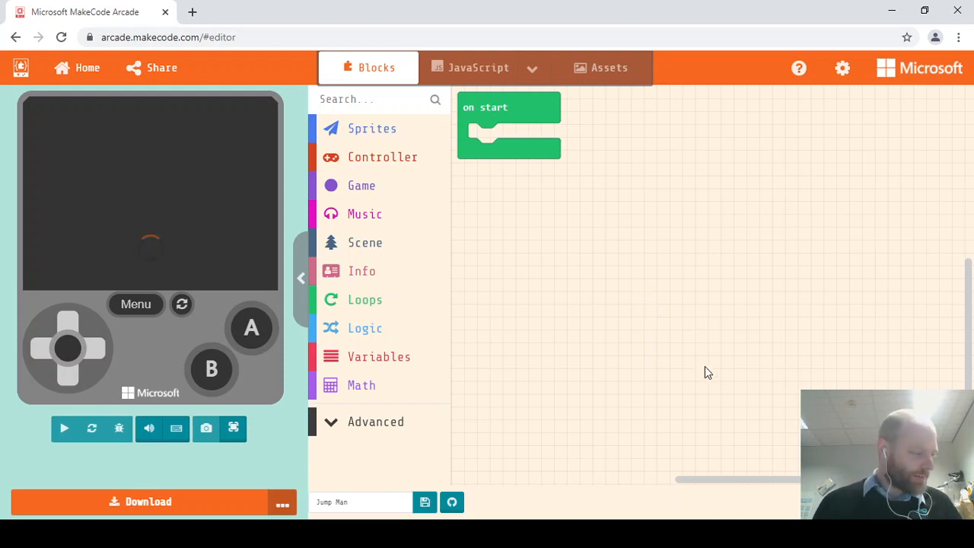
left_click(64, 427)
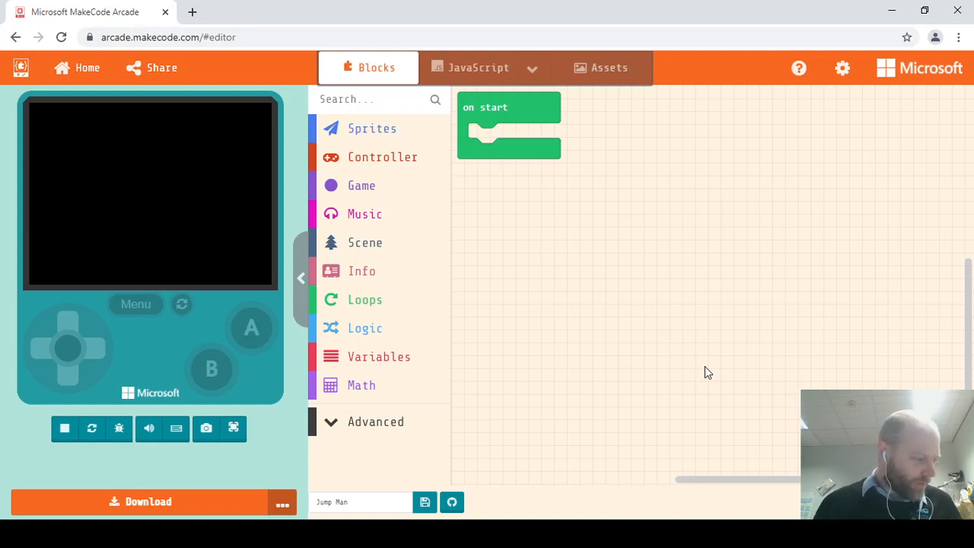
mouse_move(727, 226)
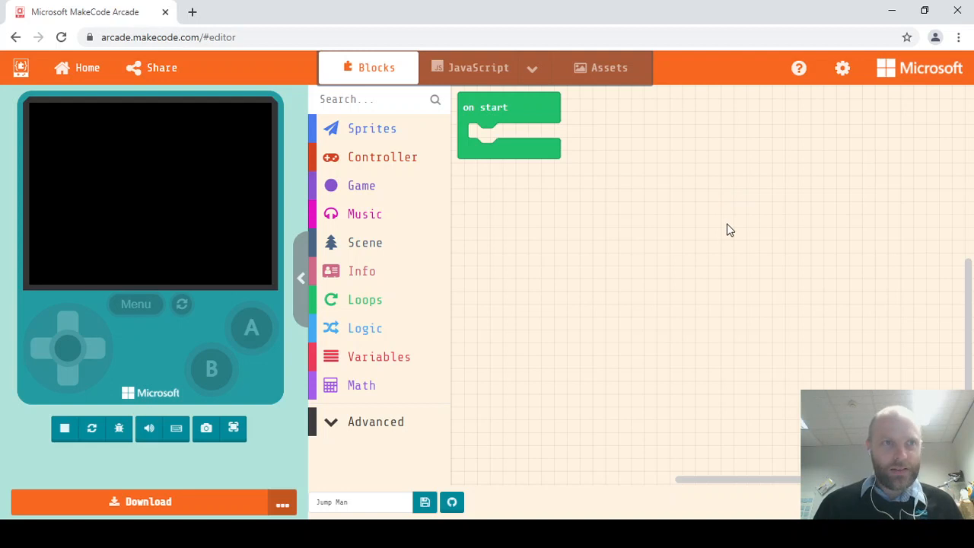
mouse_move(451, 182)
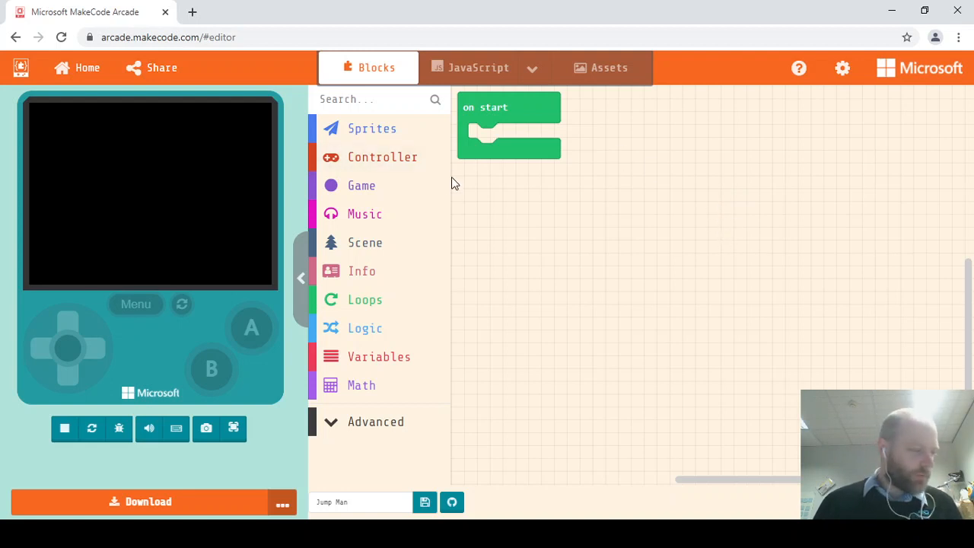
mouse_move(358, 243)
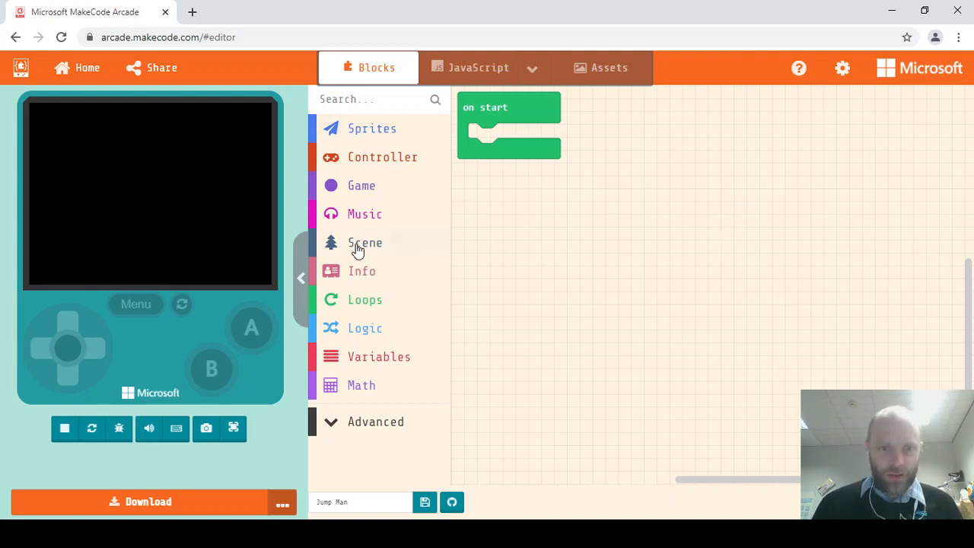
Step: Drag 'set background image to' from Scene into the on start block
left_click(366, 242)
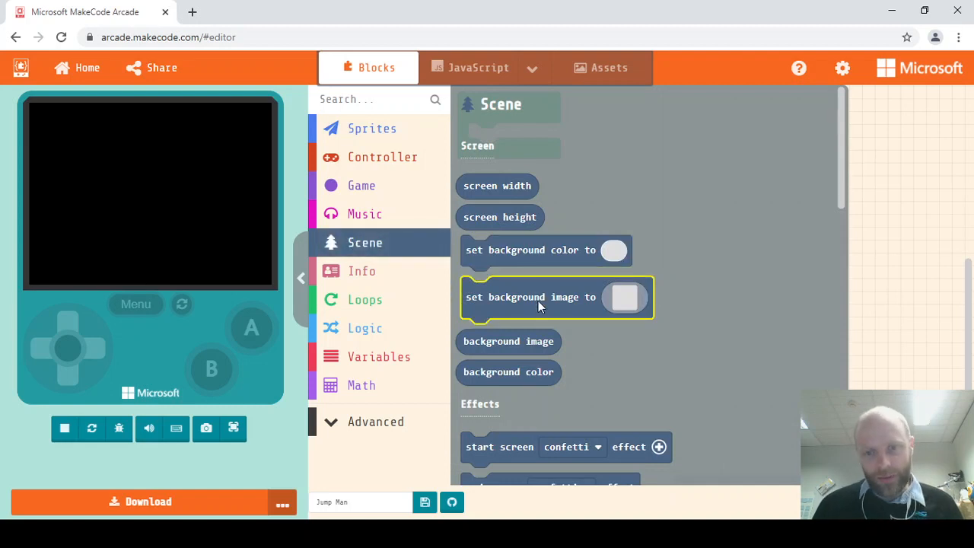
left_click_drag(557, 297, 560, 155)
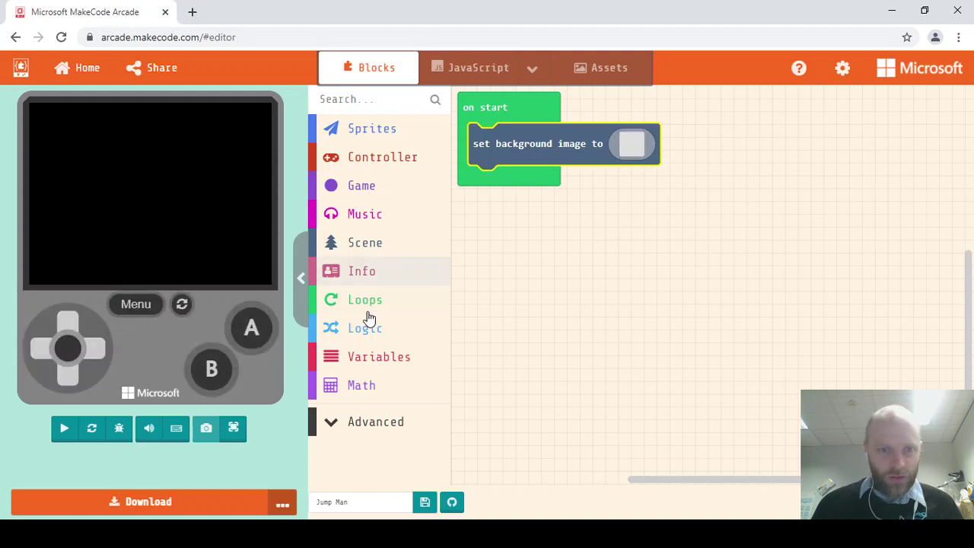
left_click(64, 427)
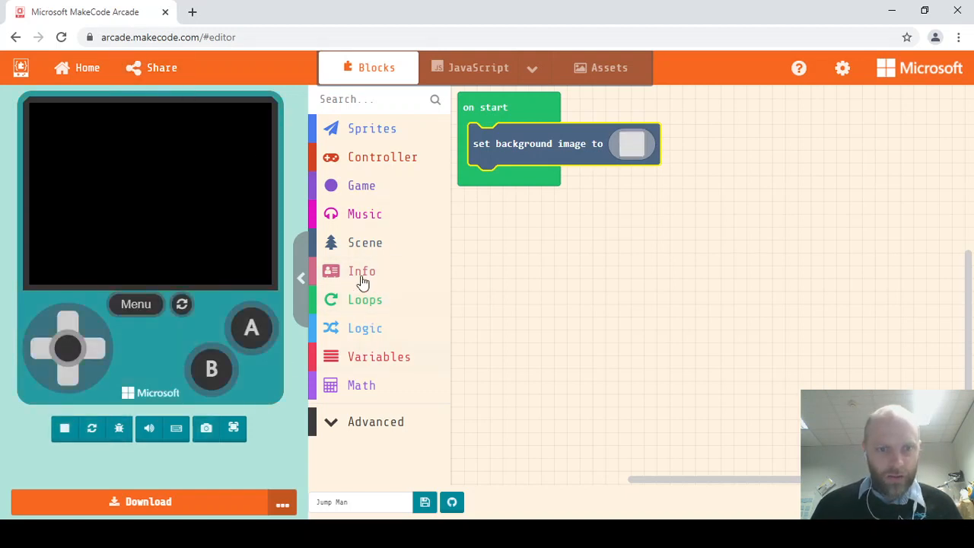
left_click(366, 244)
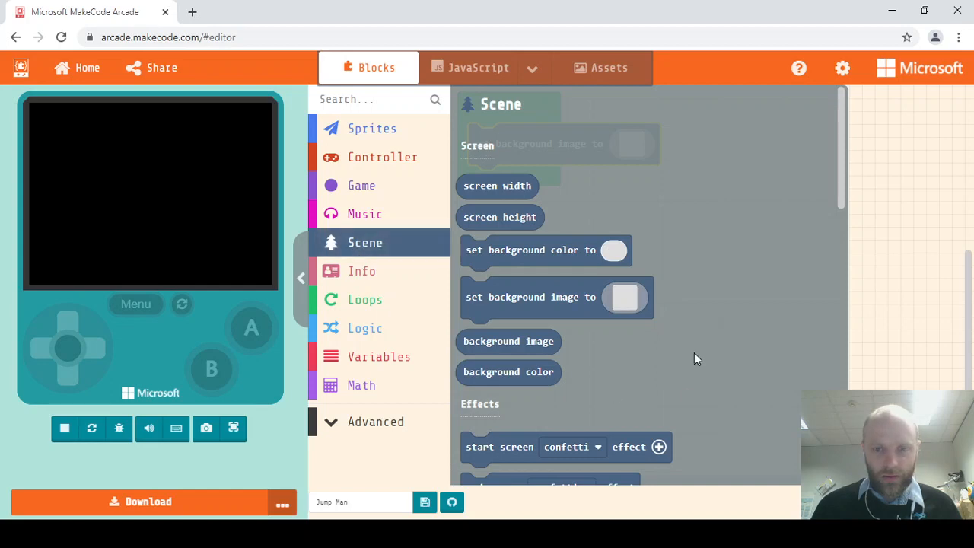
left_click_drag(557, 296, 563, 143)
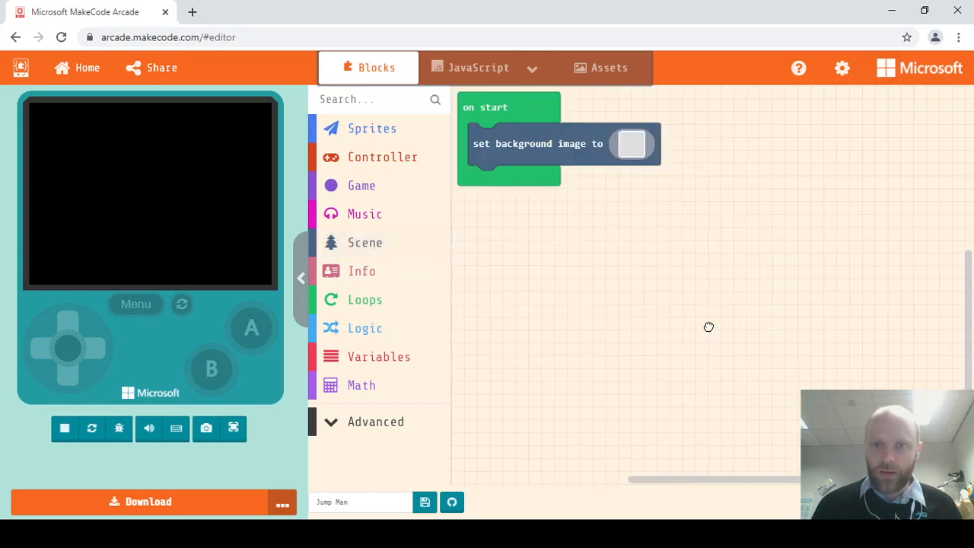
Step: In the background image editor, draw black ground and mountain slopes with a right-edge peak
left_click(632, 143)
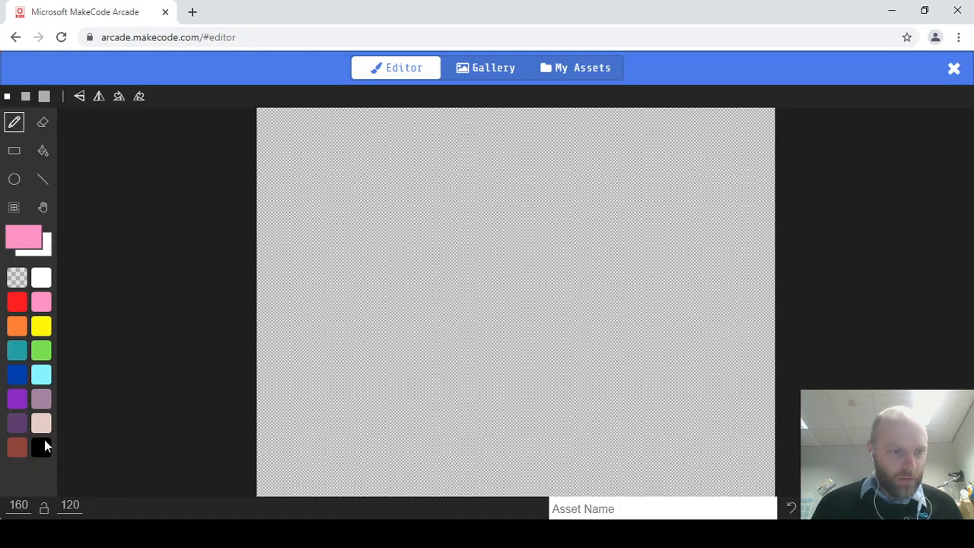
left_click(17, 447)
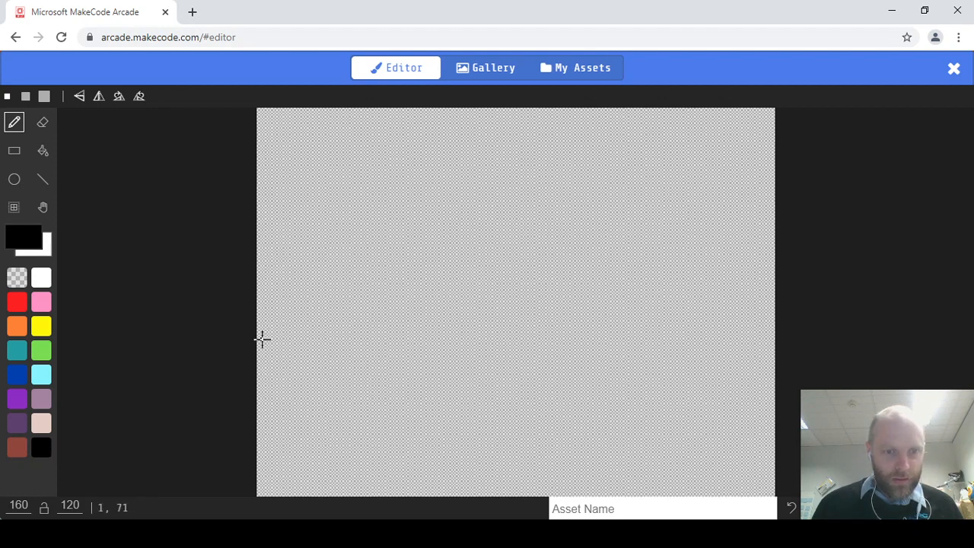
left_click_drag(262, 343, 384, 308)
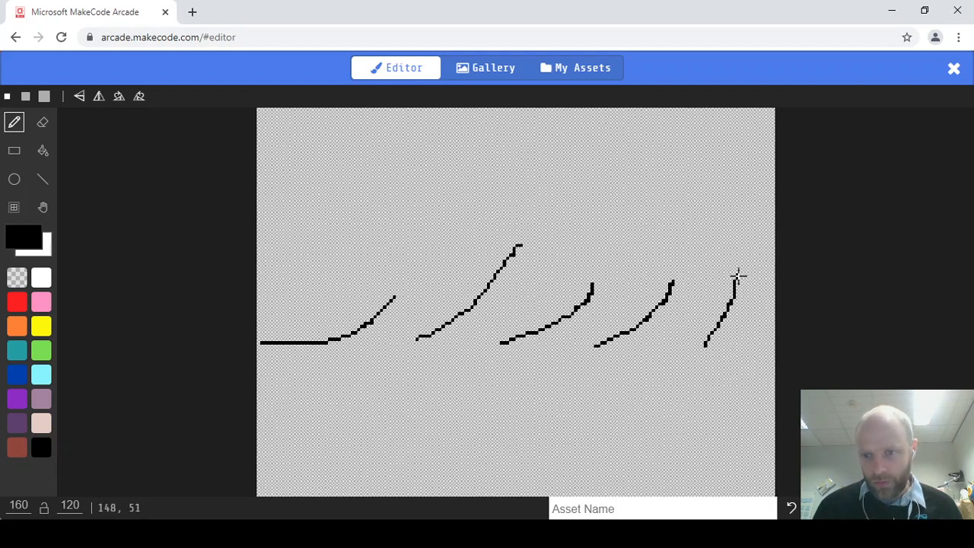
left_click_drag(737, 277, 775, 305)
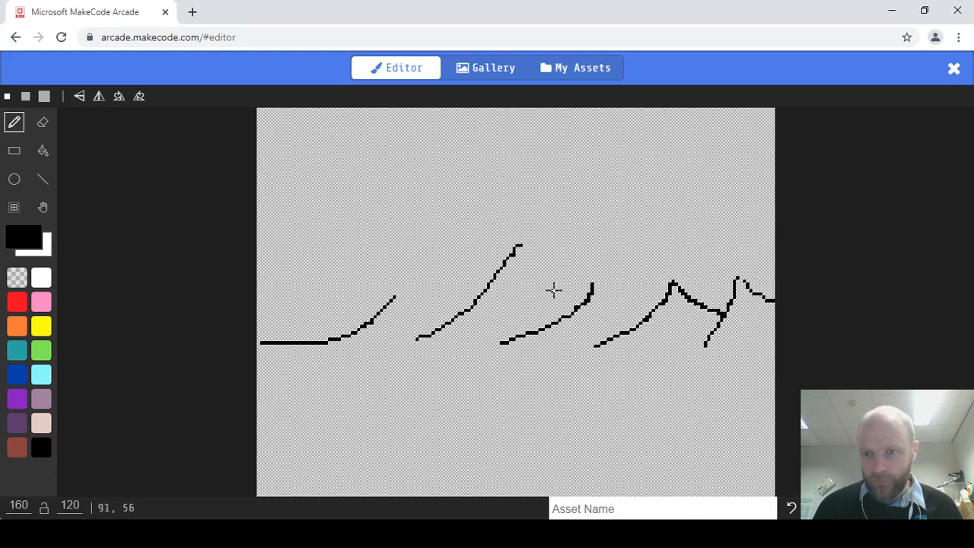
mouse_move(594, 286)
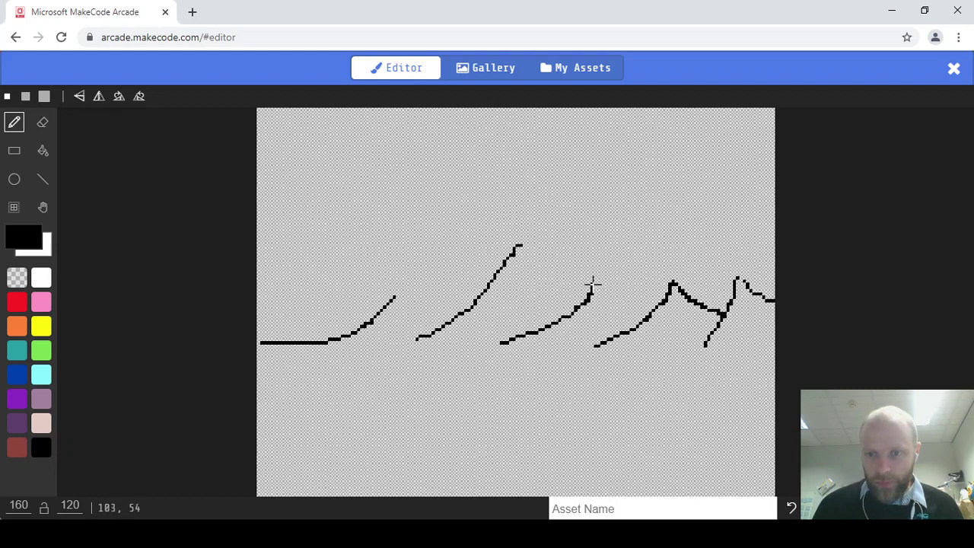
Step: Join the slopes into connected ridges and peaks, then switch to the eraser for stray pixels
left_click_drag(591, 287, 666, 308)
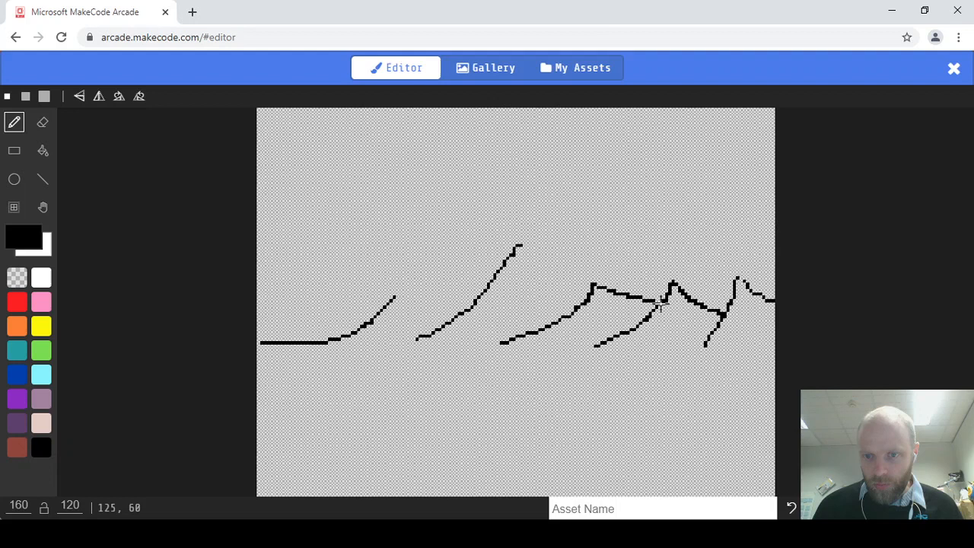
left_click_drag(517, 247, 575, 283)
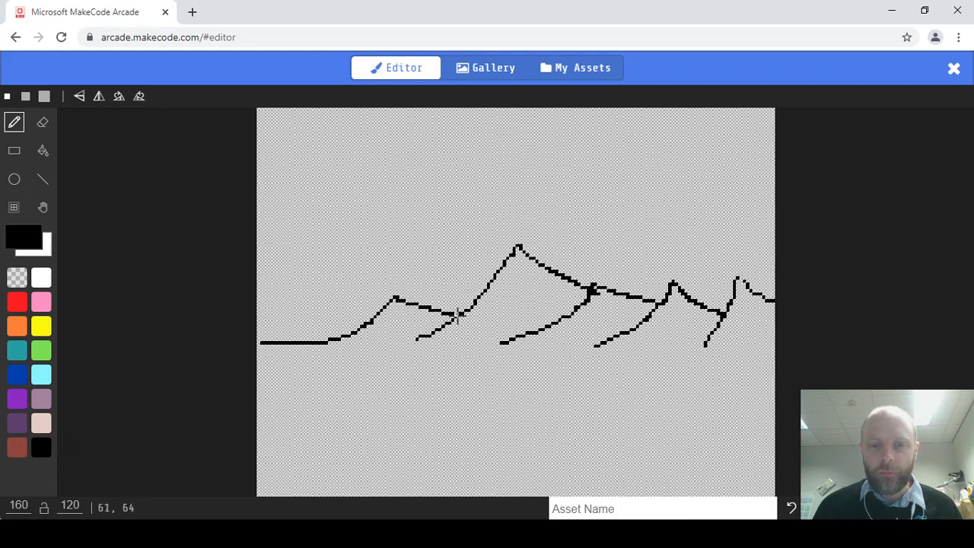
mouse_move(783, 288)
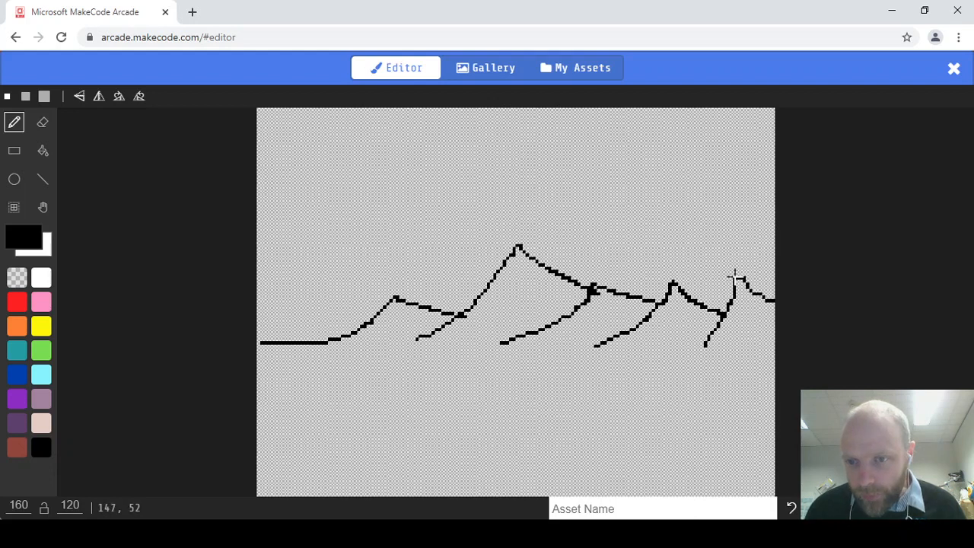
mouse_move(554, 347)
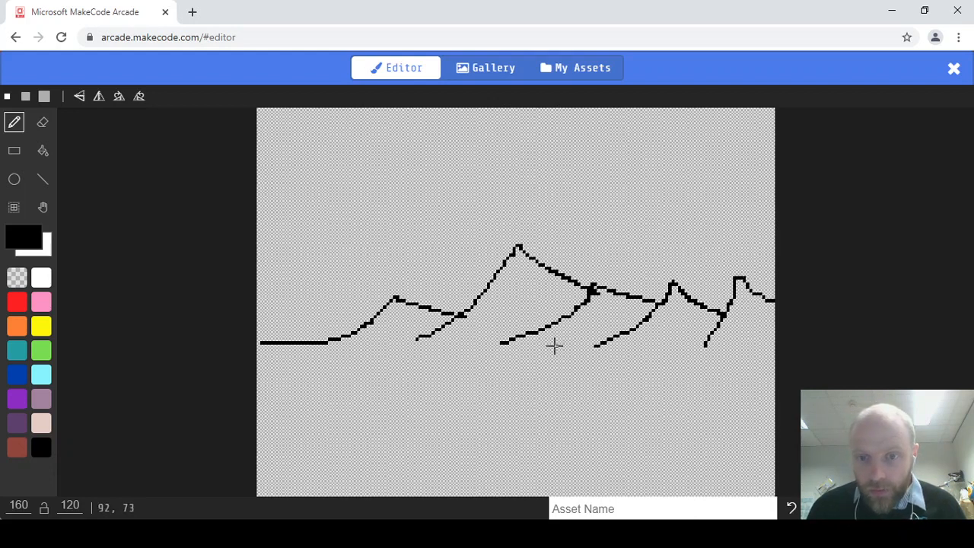
mouse_move(259, 341)
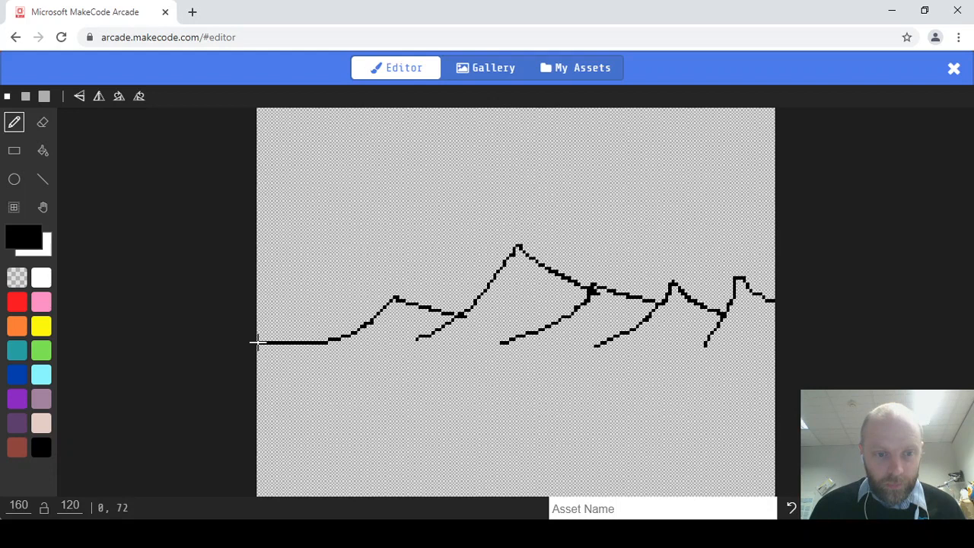
mouse_move(362, 420)
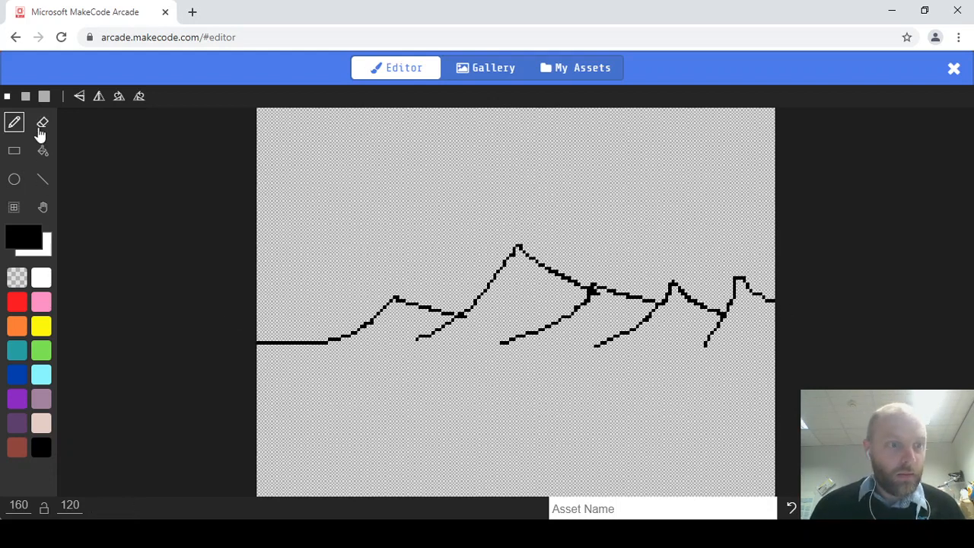
left_click(43, 122)
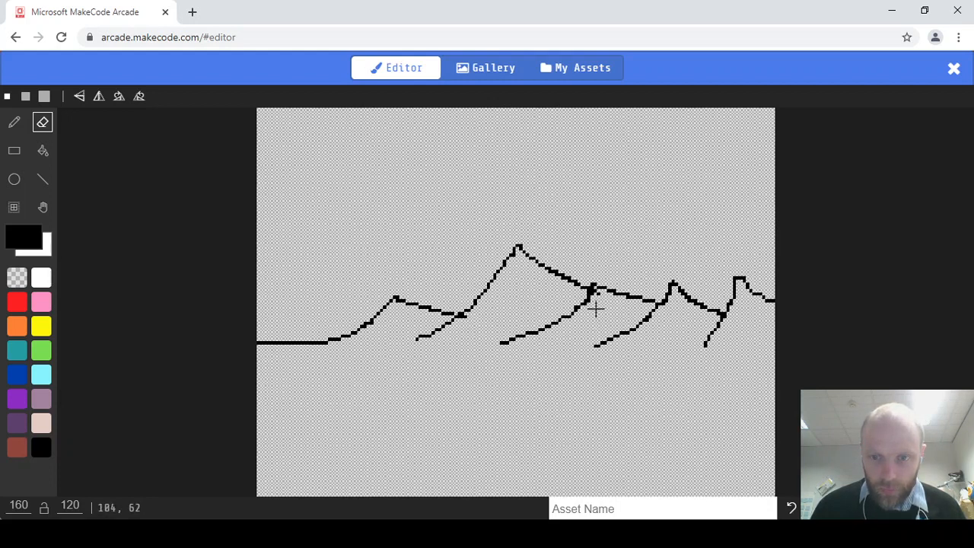
mouse_move(586, 313)
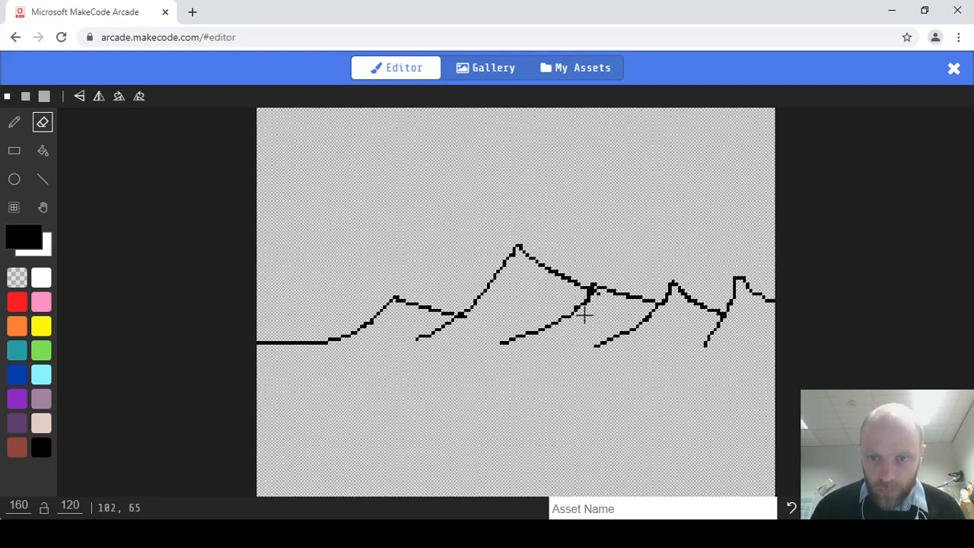
mouse_move(587, 292)
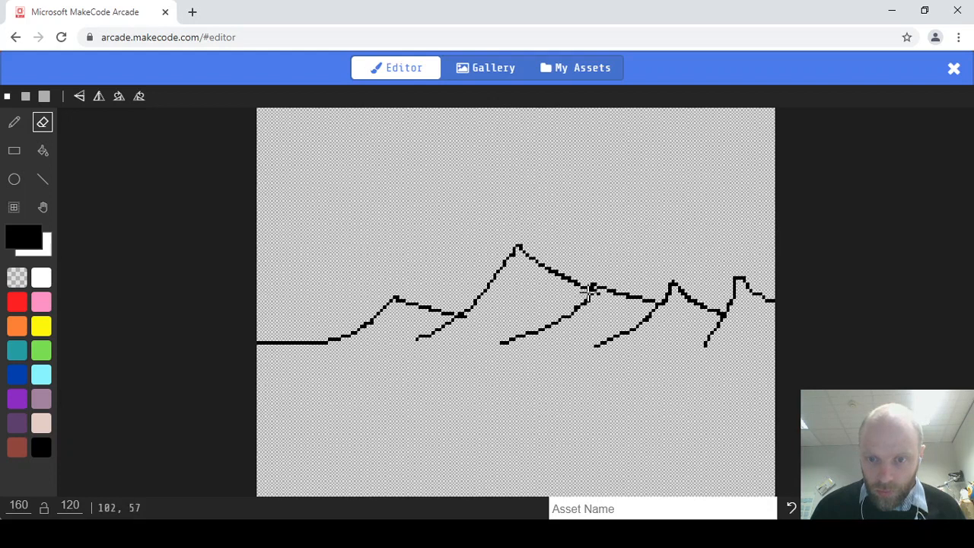
mouse_move(510, 310)
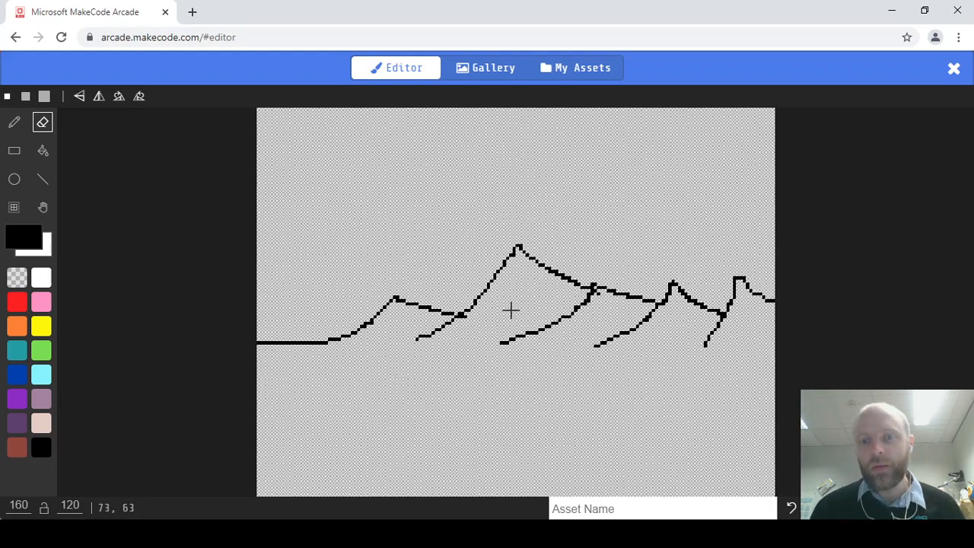
mouse_move(136, 448)
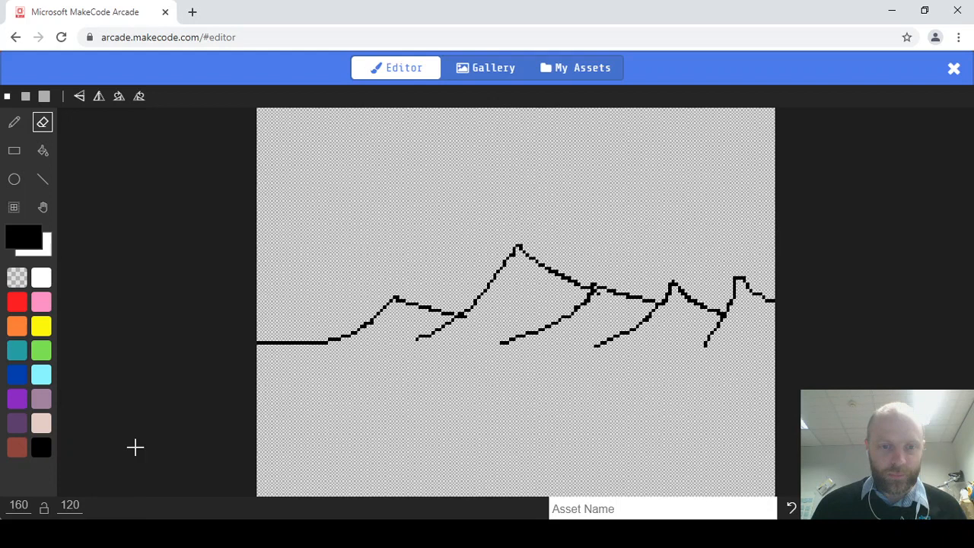
Step: Bucket-fill the ground below the mountain outline green
left_click(42, 150)
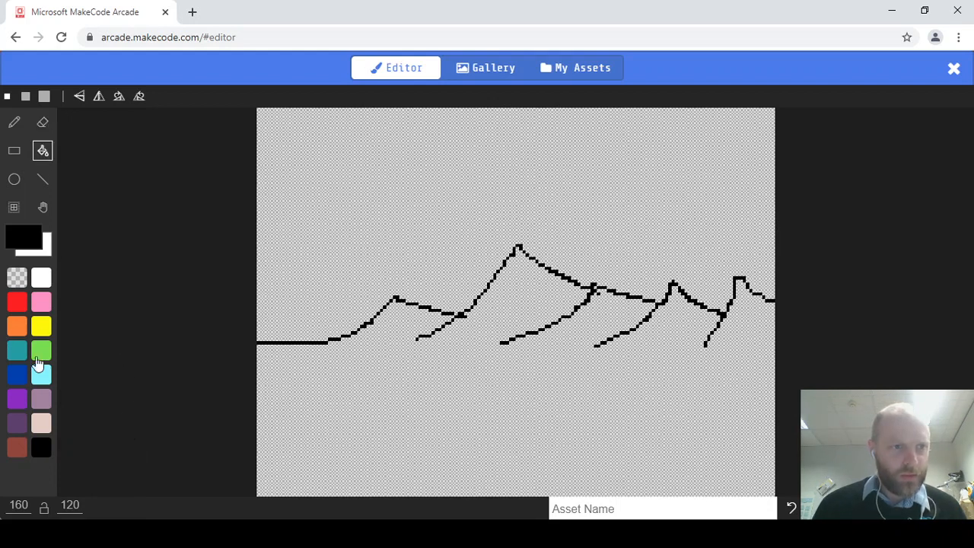
left_click(41, 350)
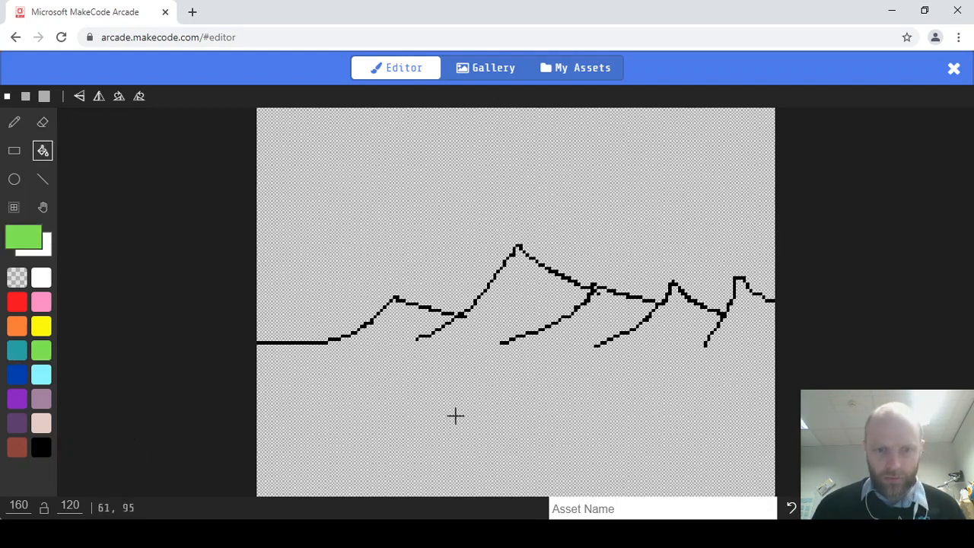
left_click(457, 417)
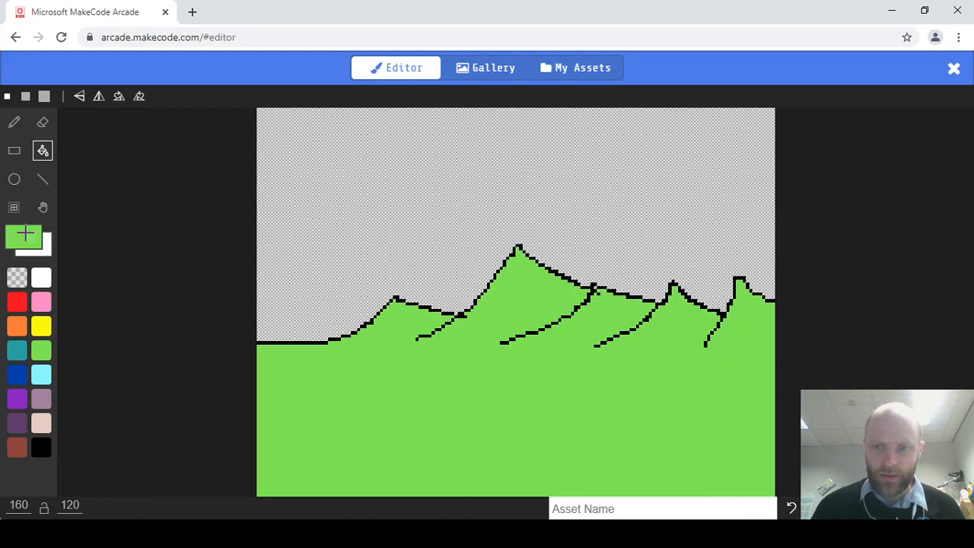
left_click(41, 350)
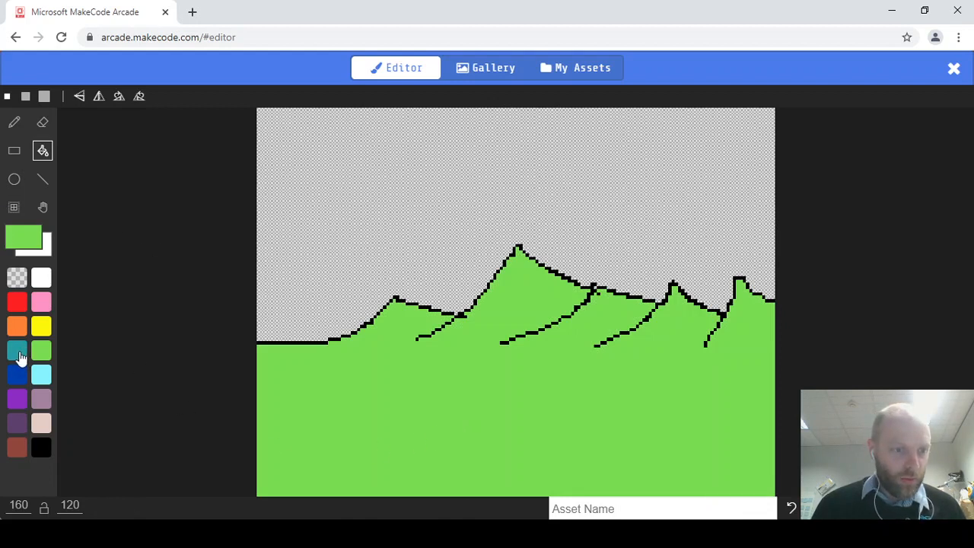
Step: Bucket-fill the sky above the mountains light blue, then return to green pencil drawing
left_click(16, 374)
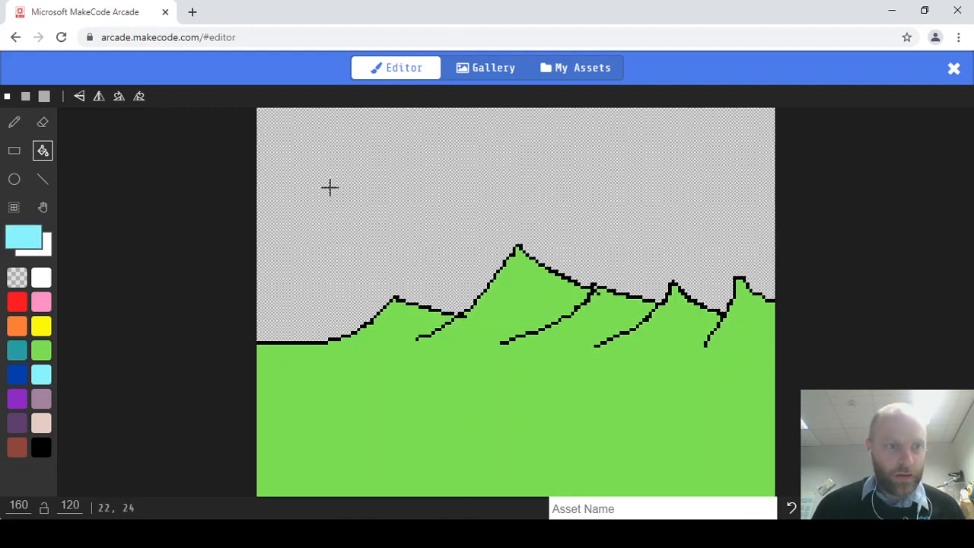
left_click(329, 188)
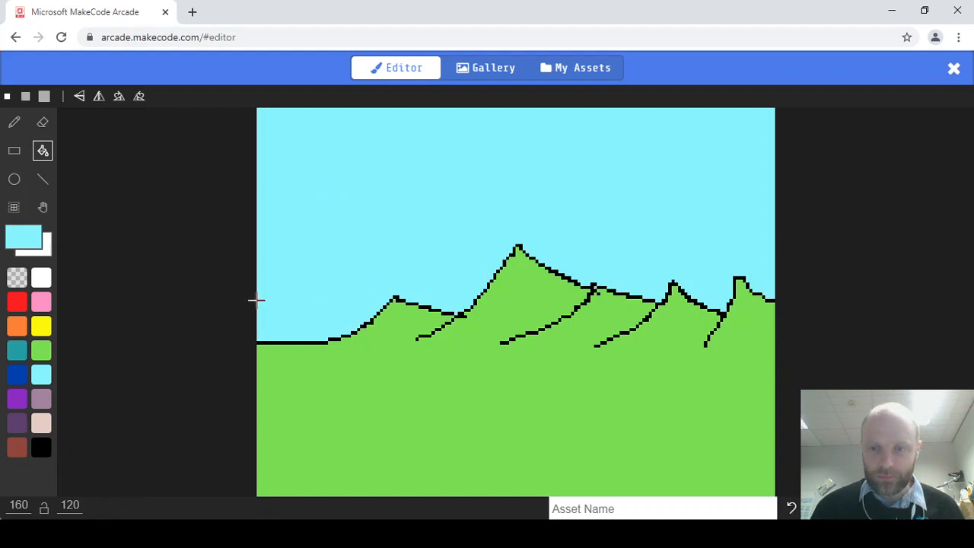
mouse_move(6, 221)
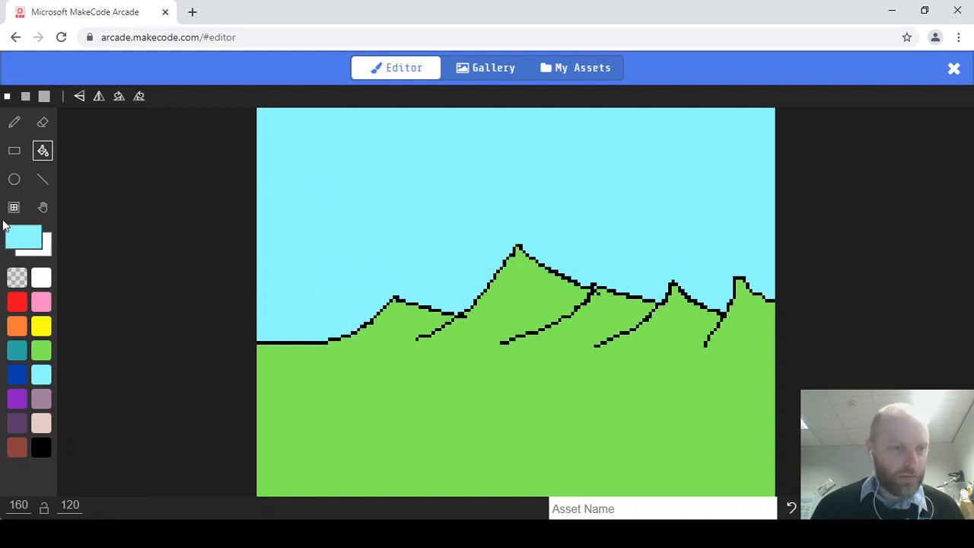
left_click(41, 348)
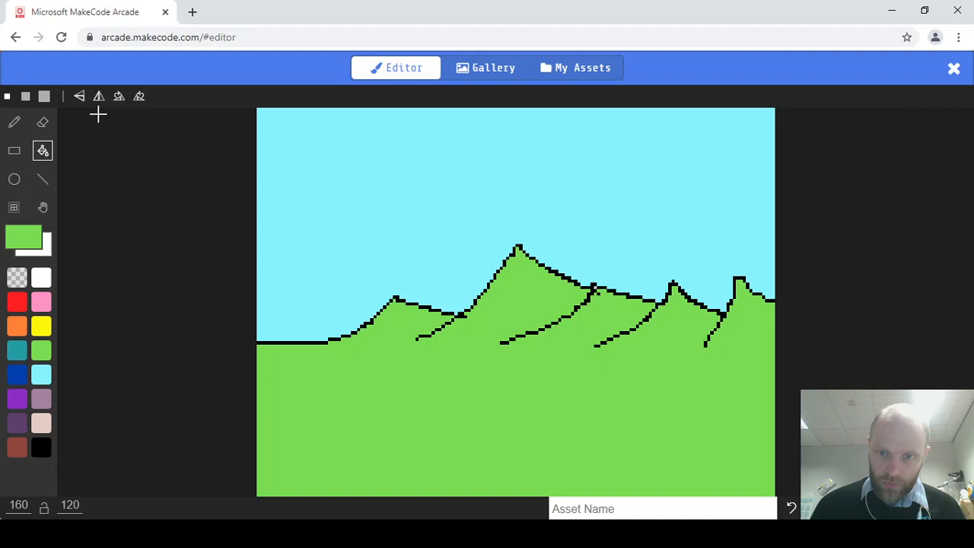
left_click(14, 122)
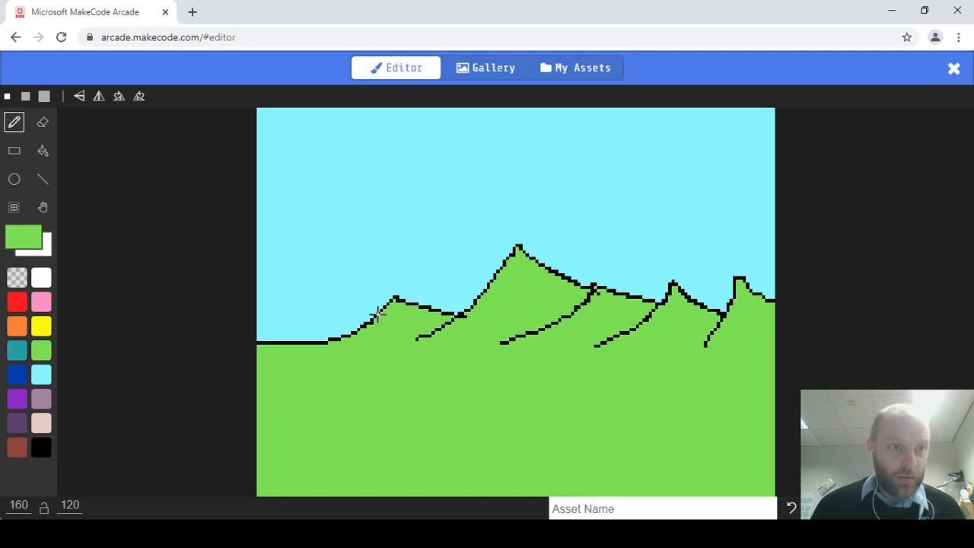
mouse_move(597, 290)
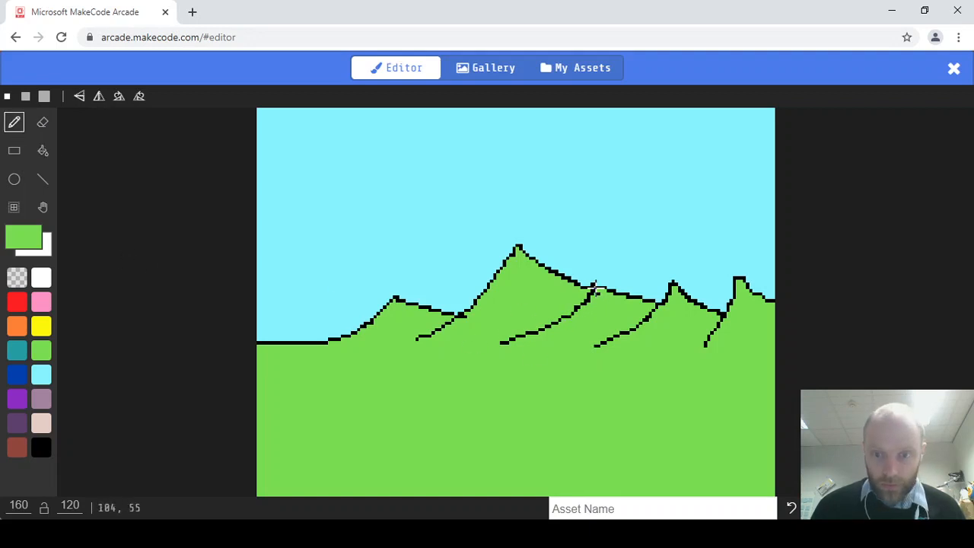
mouse_move(12, 319)
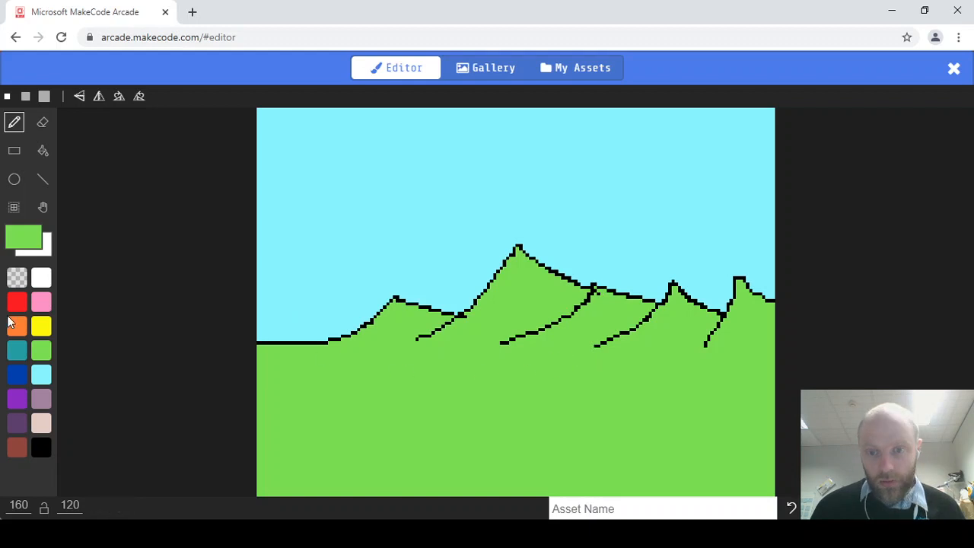
mouse_move(764, 390)
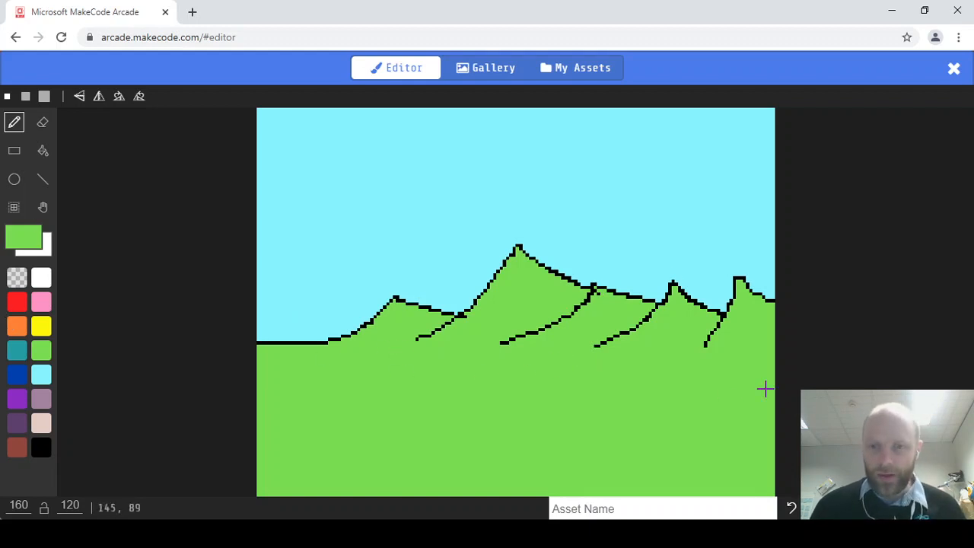
Step: Draw two white clouds in the upper-left and upper-middle sky
left_click(40, 277)
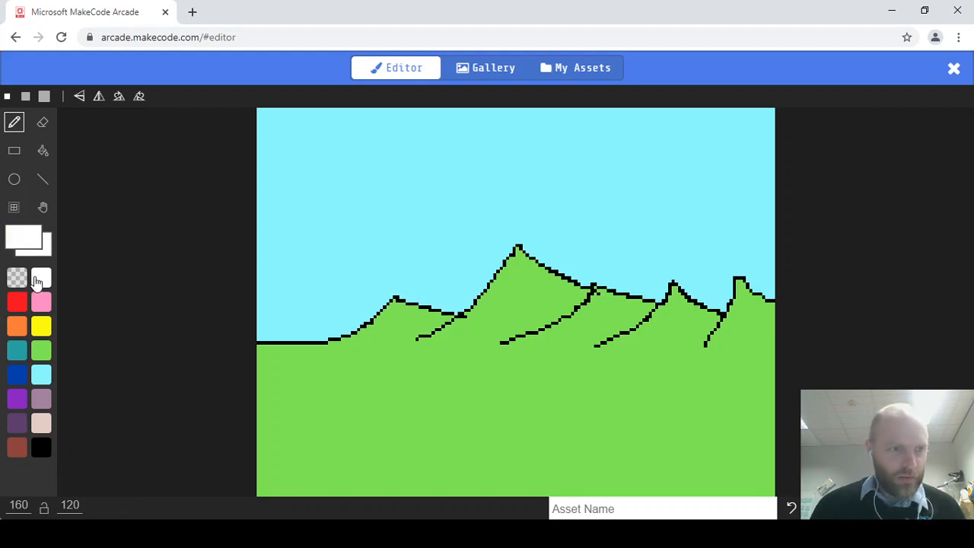
mouse_move(341, 163)
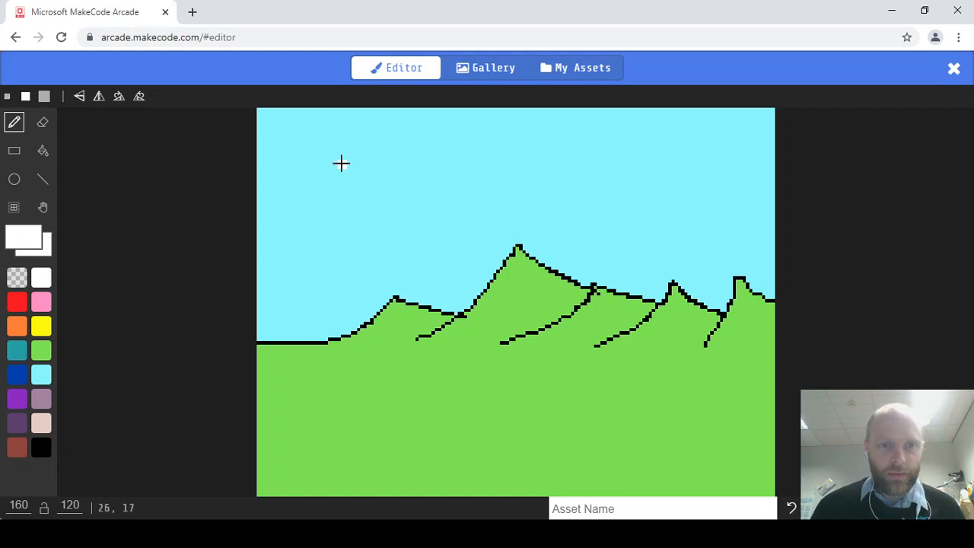
left_click_drag(312, 175, 373, 165)
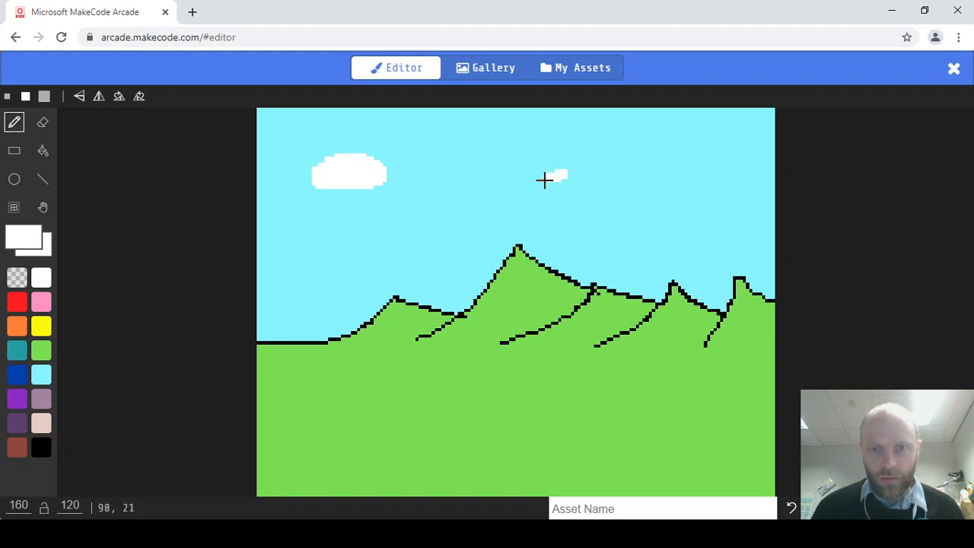
left_click_drag(545, 179, 645, 178)
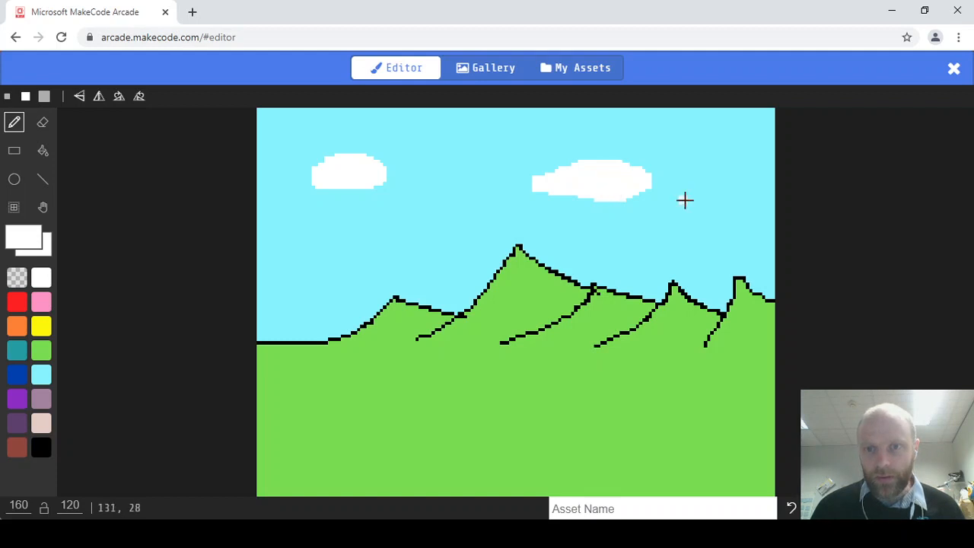
mouse_move(715, 232)
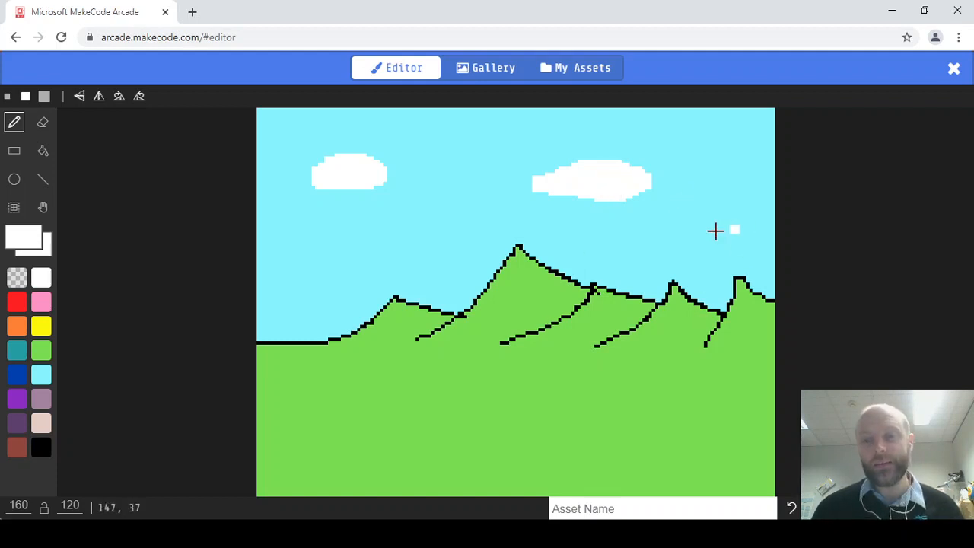
mouse_move(752, 219)
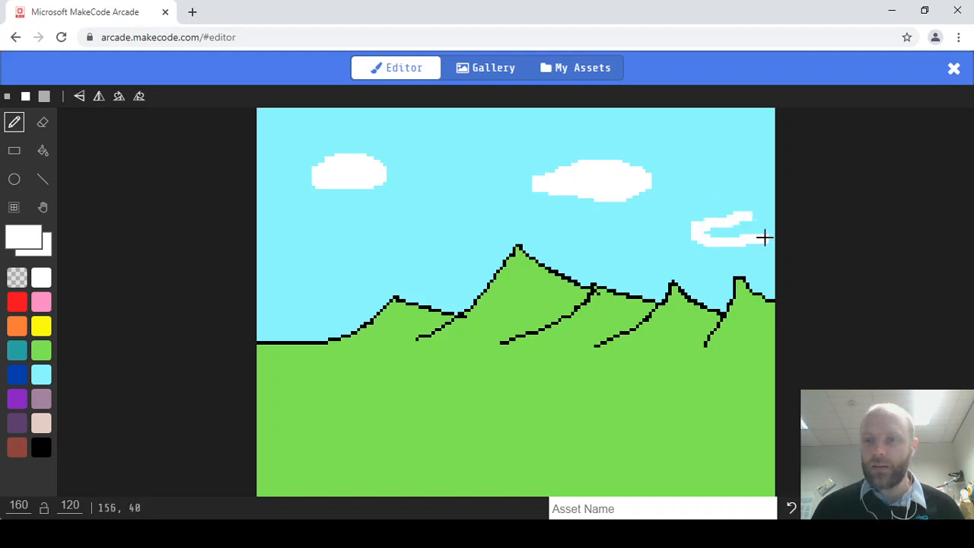
mouse_move(754, 225)
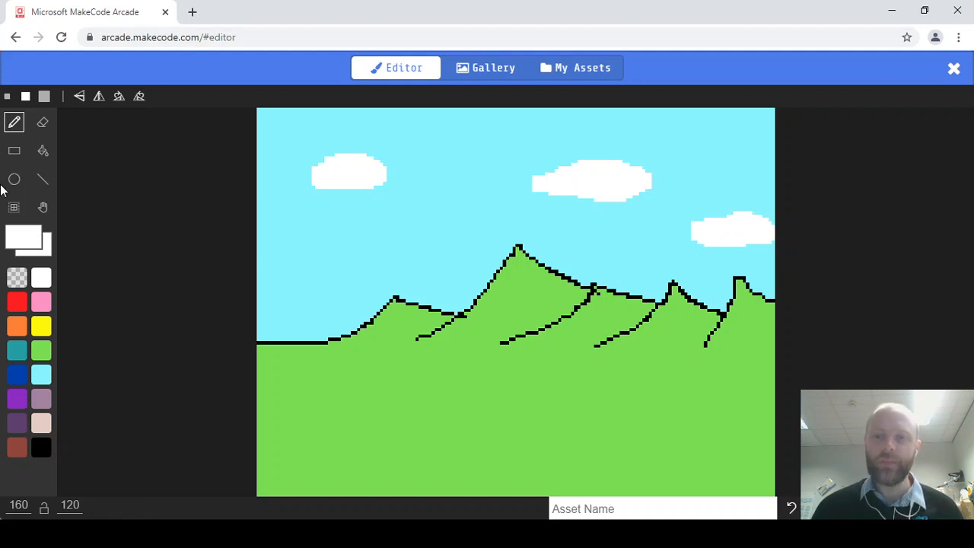
mouse_move(33, 268)
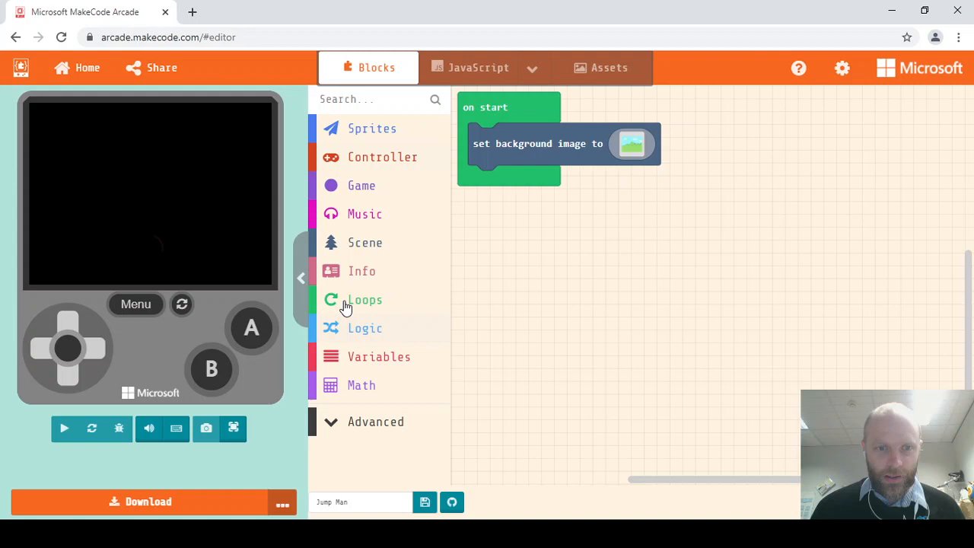
Step: Add 'set mySprite to sprite of kind Player' from Sprites into on start
left_click(372, 127)
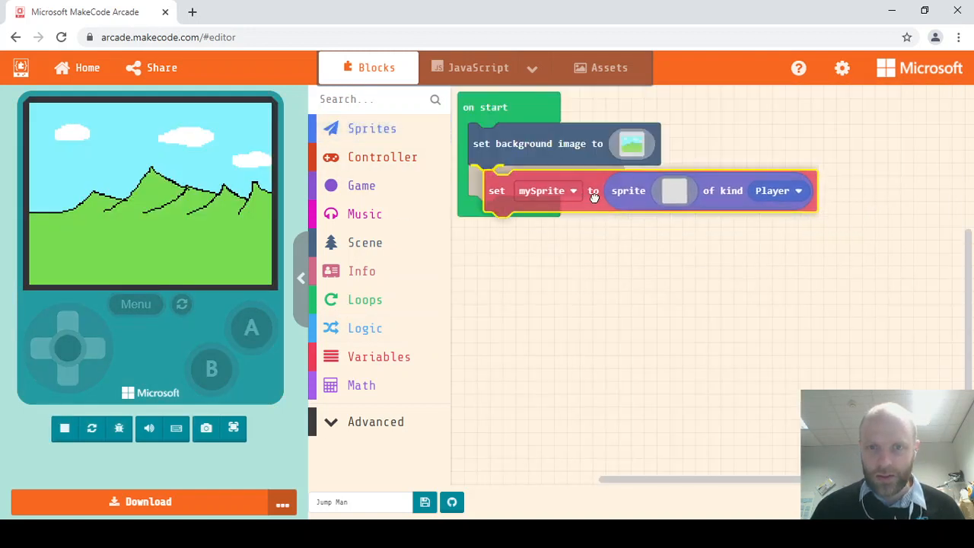
left_click(64, 428)
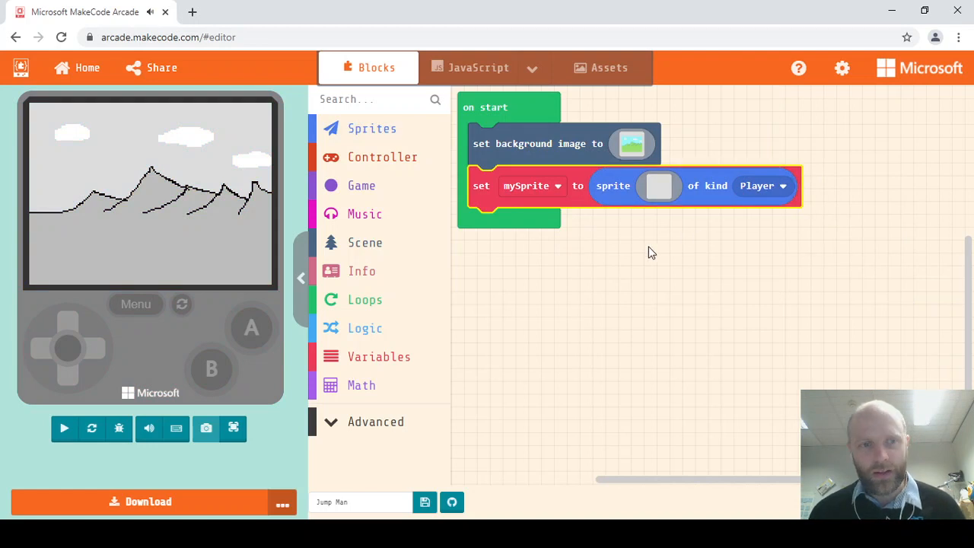
left_click(64, 428)
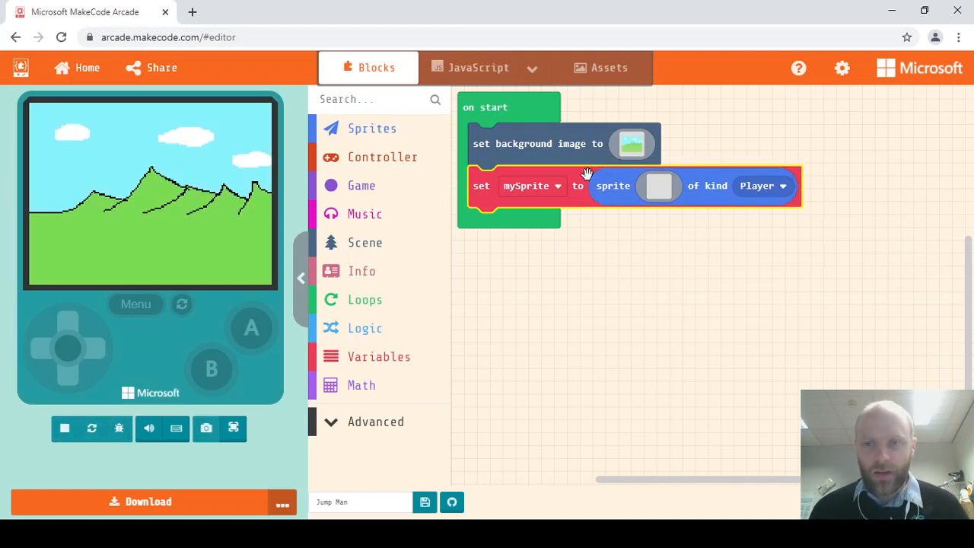
Step: Choose the red-capped boy from the image Gallery as mySprite's picture
left_click(657, 185)
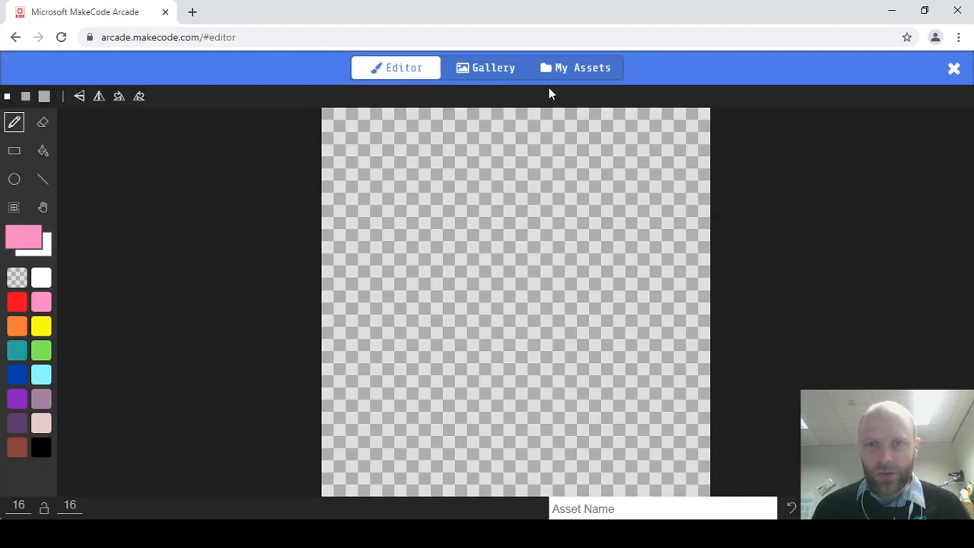
mouse_move(487, 70)
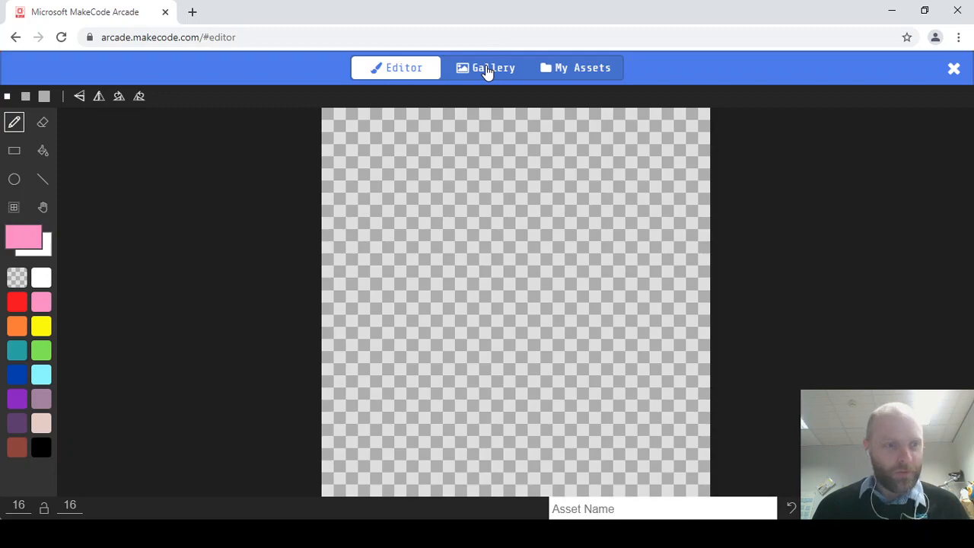
left_click(487, 67)
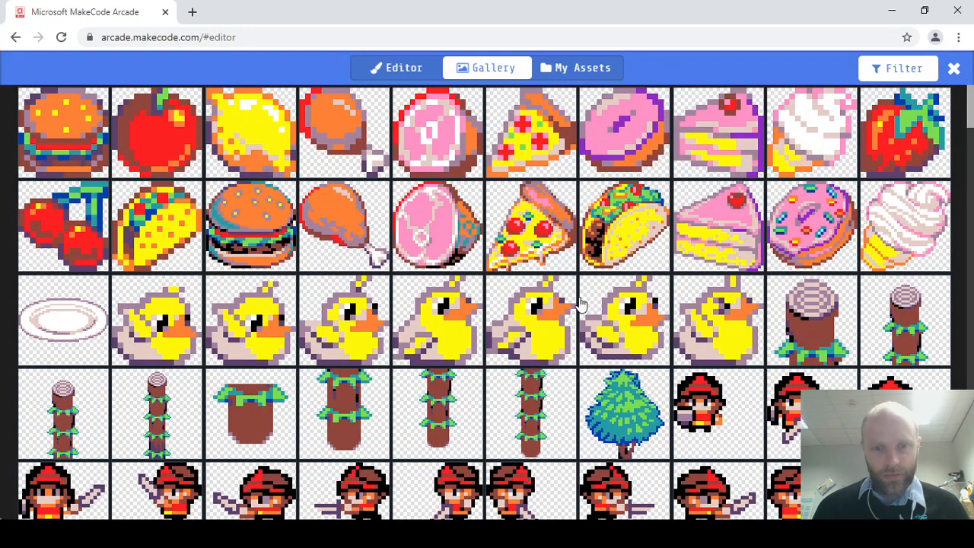
scroll("down", 3)
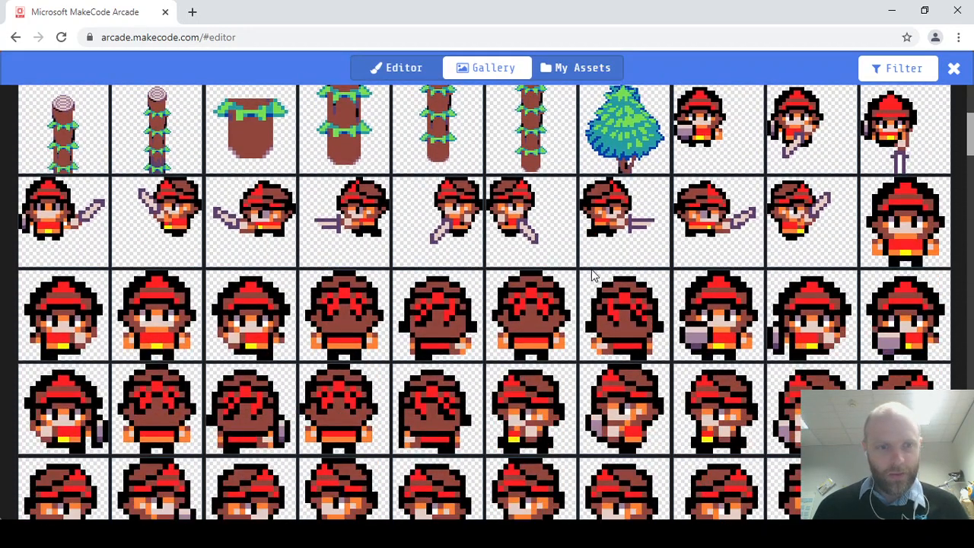
scroll("down", 3)
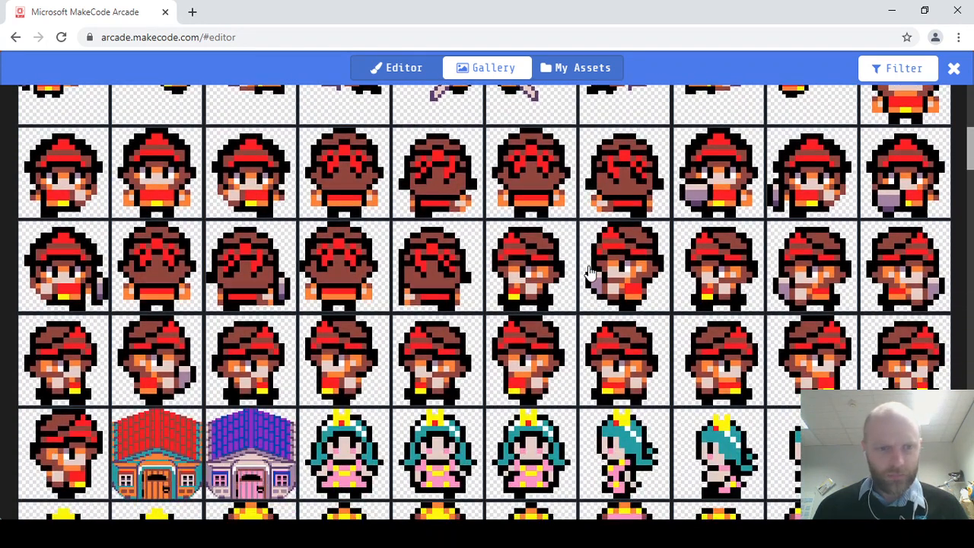
mouse_move(384, 394)
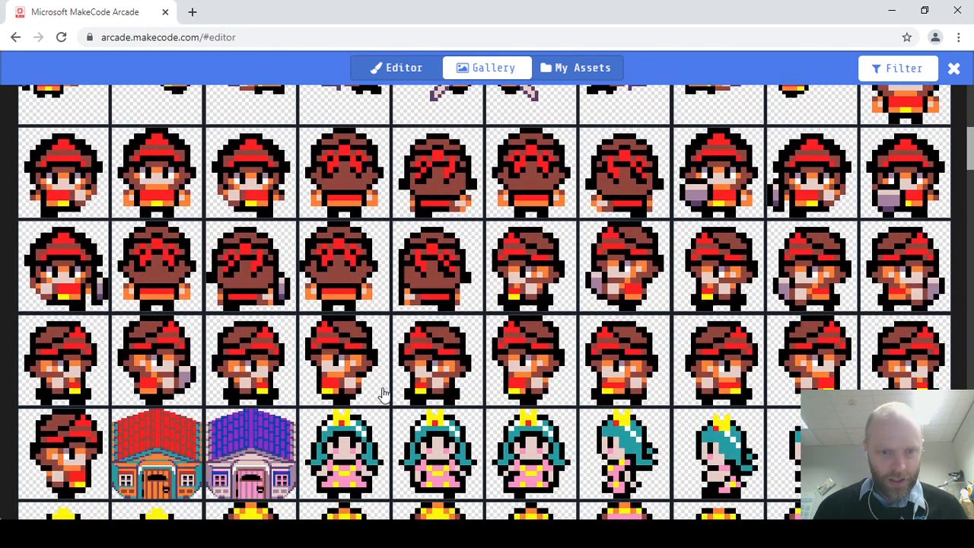
mouse_move(280, 440)
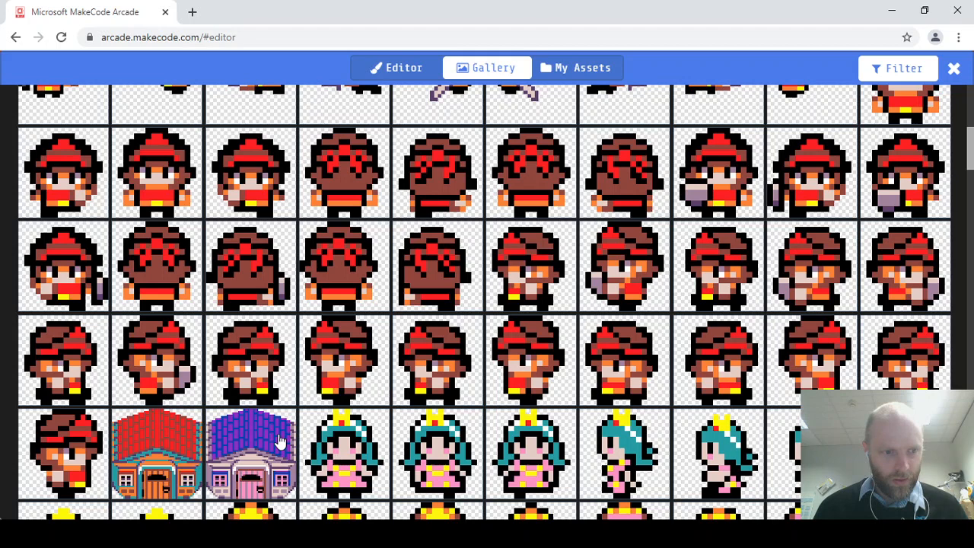
mouse_move(165, 375)
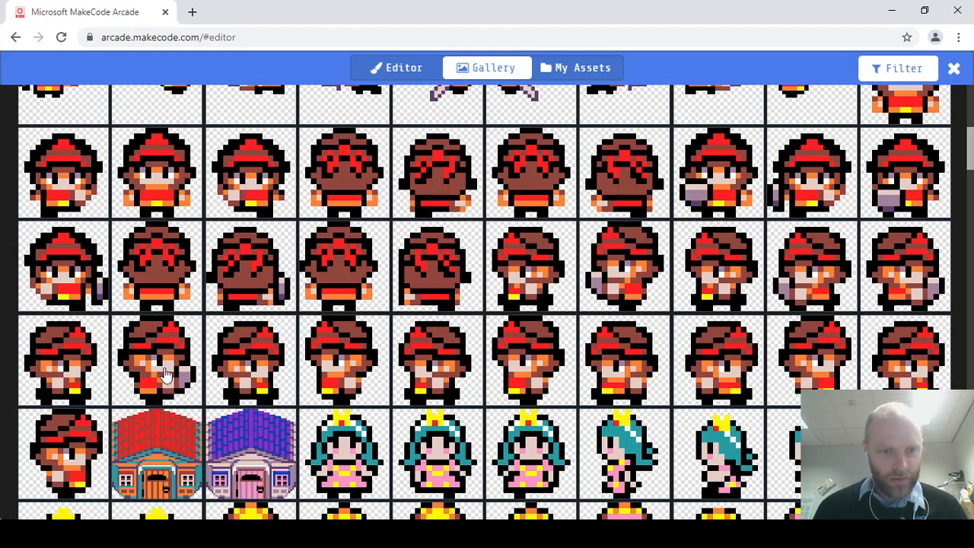
left_click(159, 373)
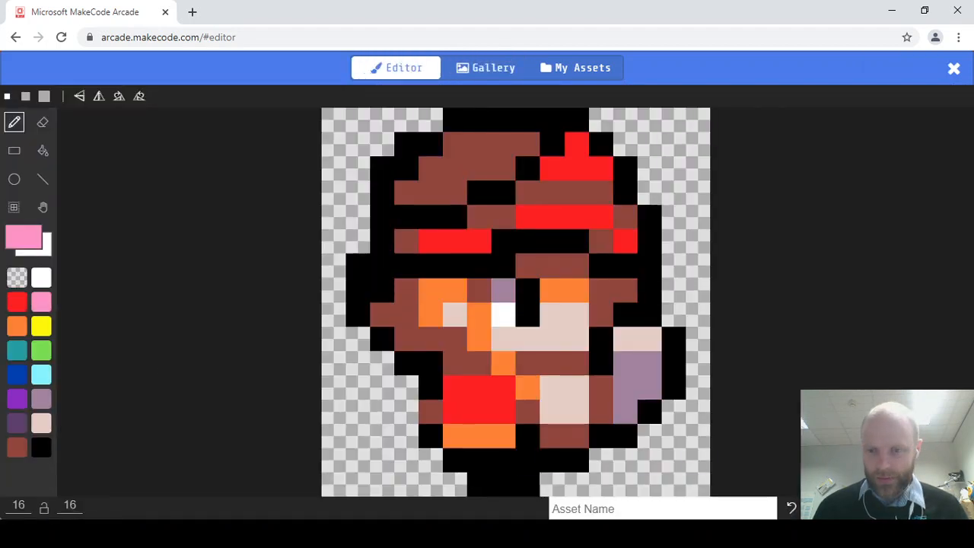
Step: Keep the sprite picture and add 'move mySprite with buttons' from Controller into on start
left_click(953, 69)
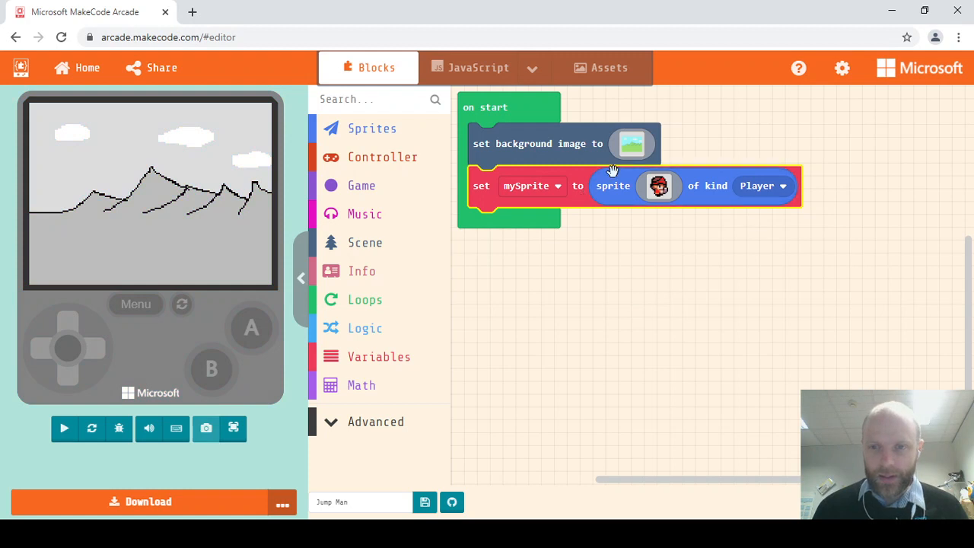
mouse_move(426, 271)
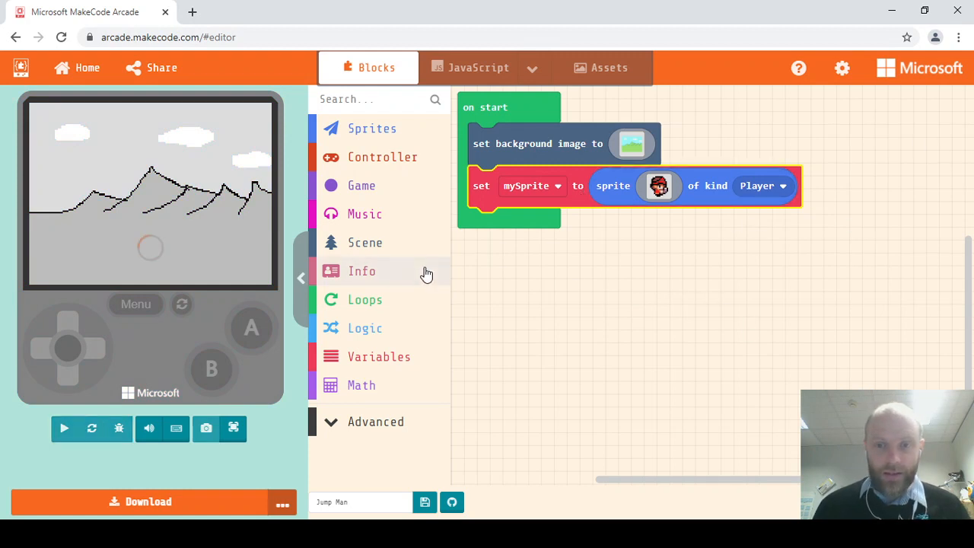
left_click(64, 429)
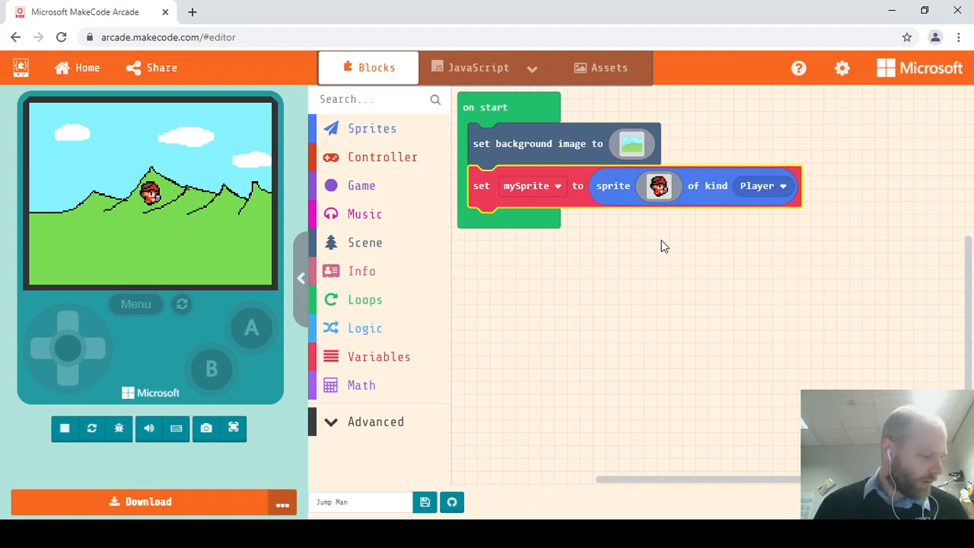
left_click(382, 156)
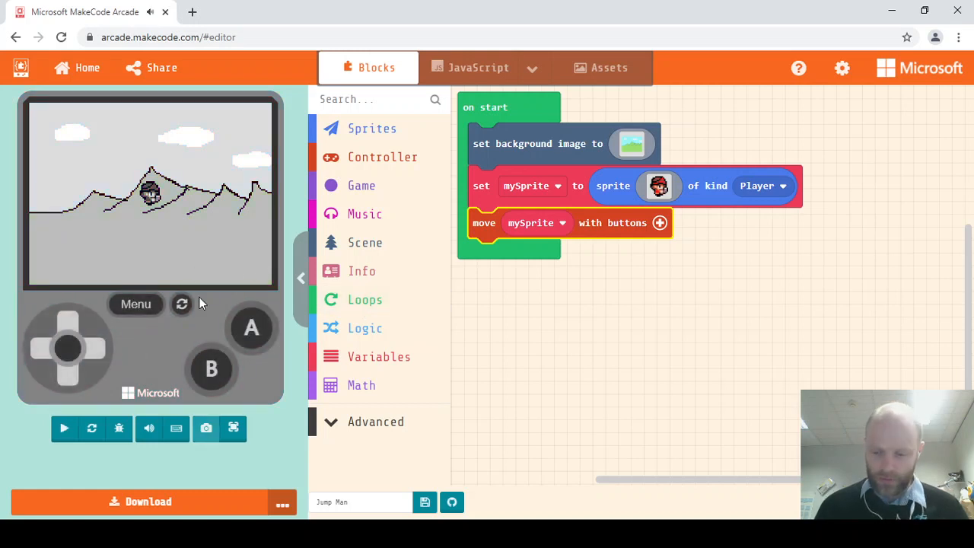
left_click(64, 427)
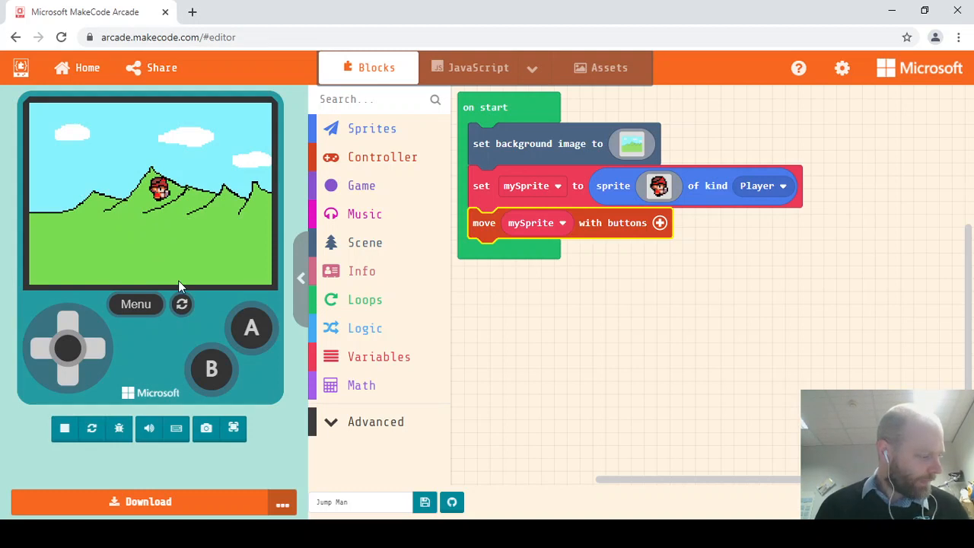
mouse_move(181, 306)
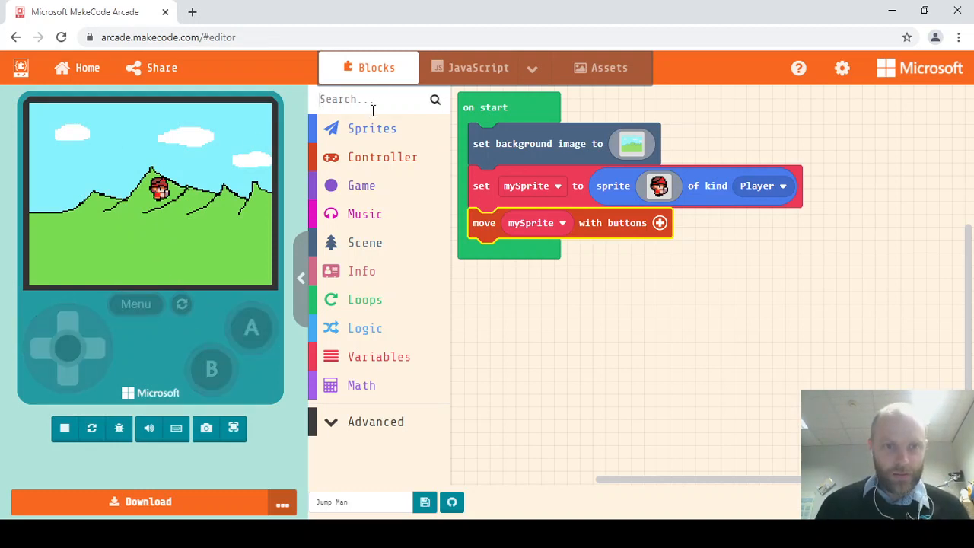
Step: Search 'camera' and add 'camera follow sprite mySprite' under the move block
type("camera")
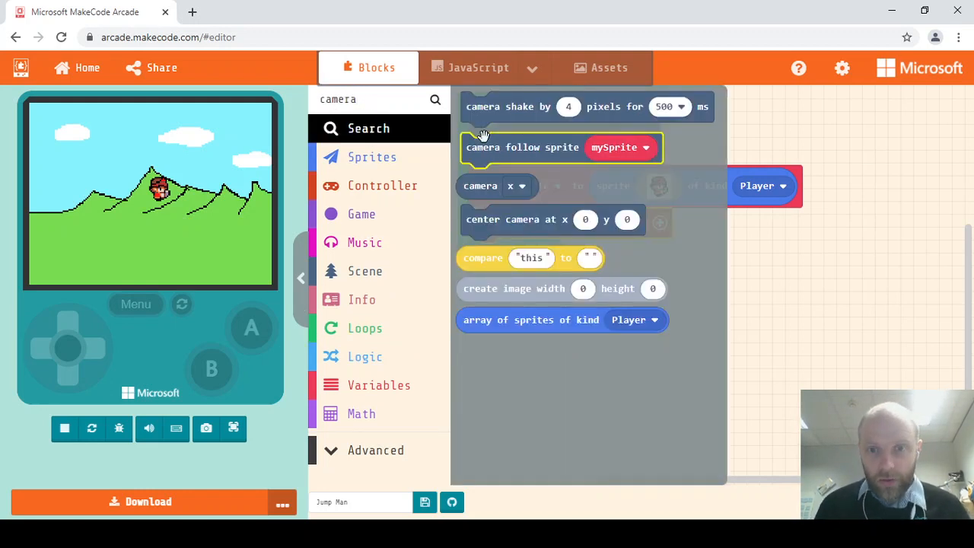
left_click_drag(562, 146, 567, 253)
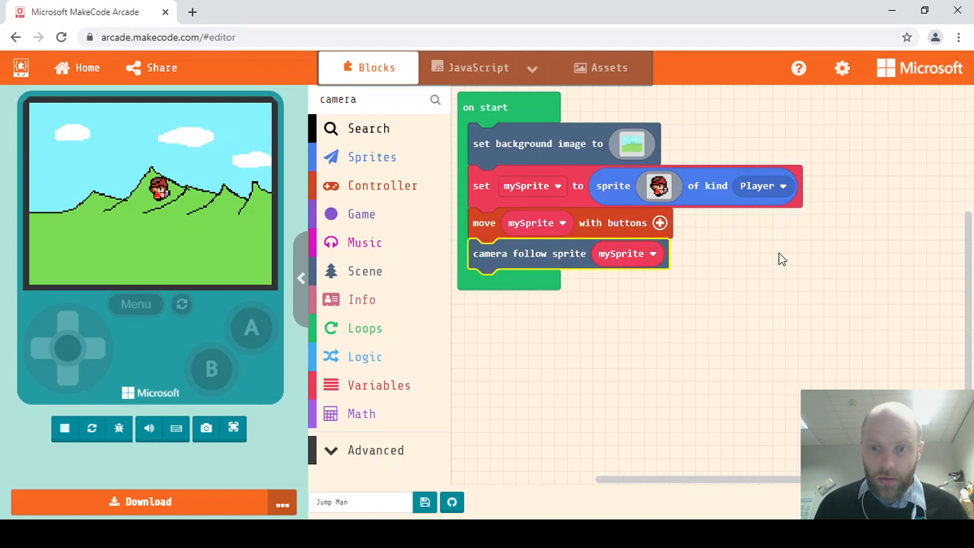
left_click(64, 428)
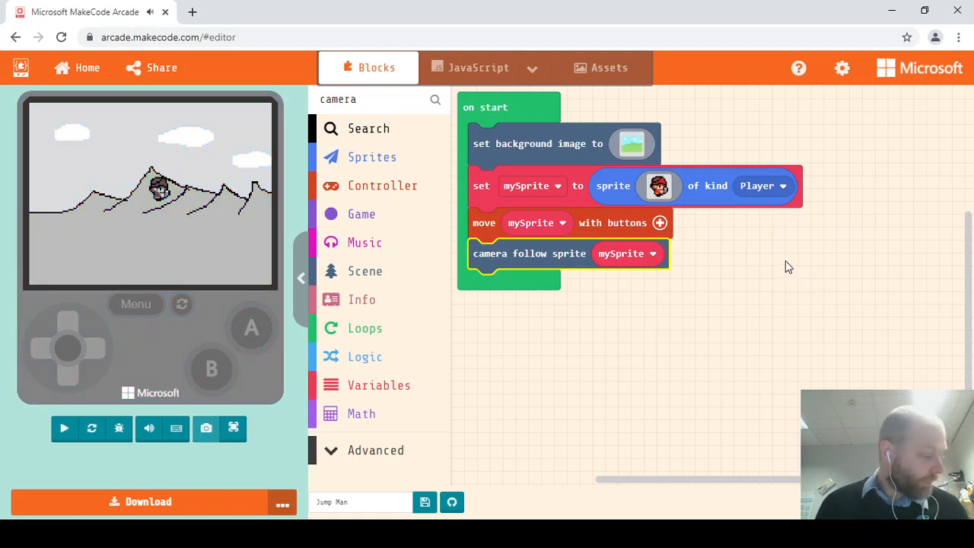
left_click(64, 428)
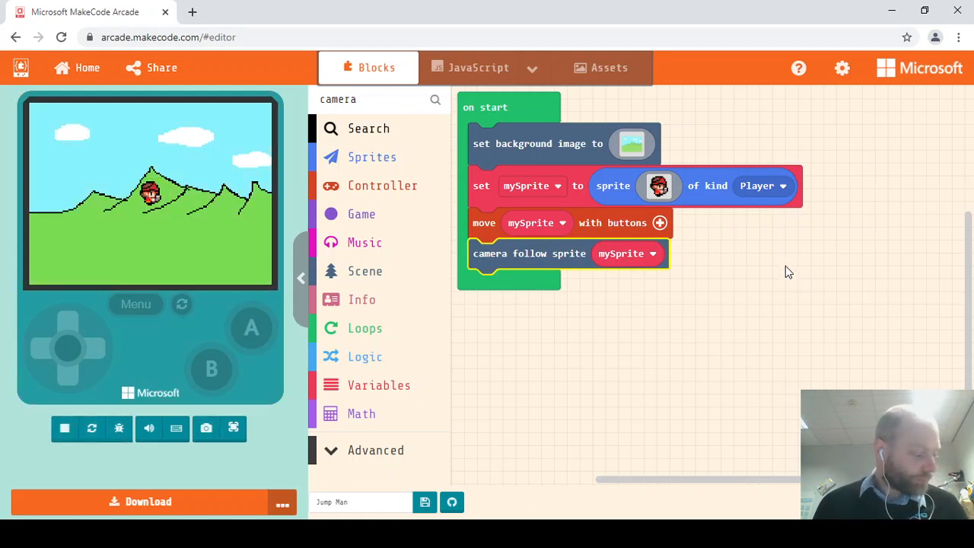
mouse_move(362, 487)
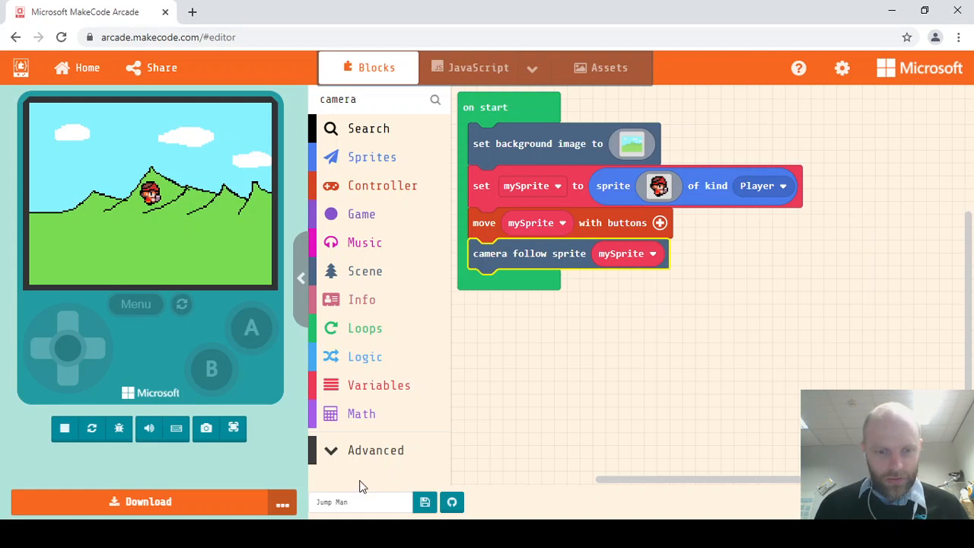
mouse_move(380, 159)
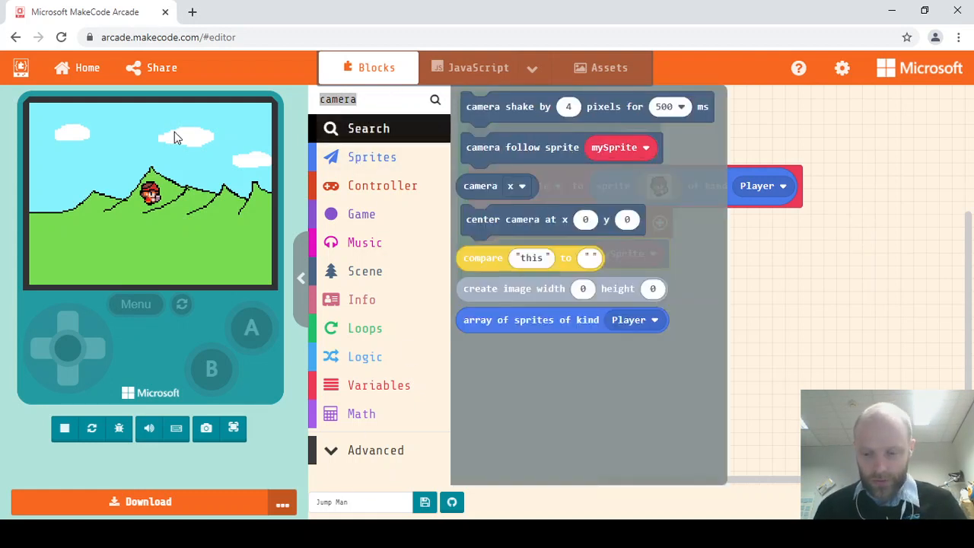
Step: Add 'set tilemap to' from Scene to the end of on start and open its editor
left_click(365, 271)
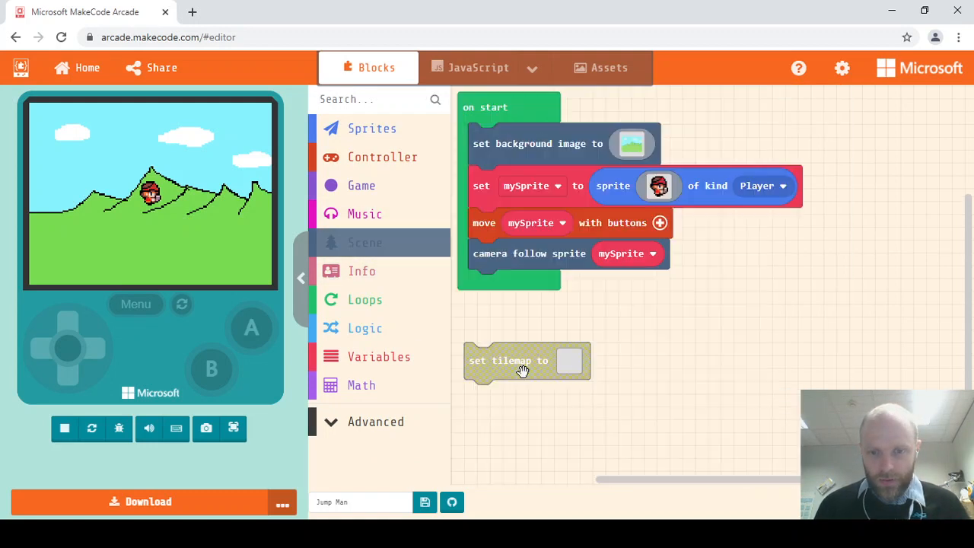
left_click_drag(508, 359, 508, 287)
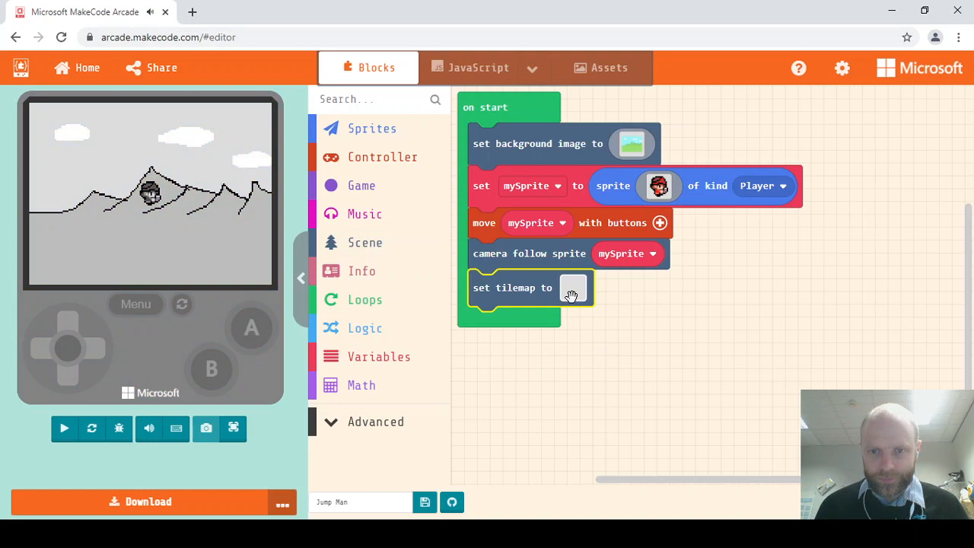
left_click(570, 287)
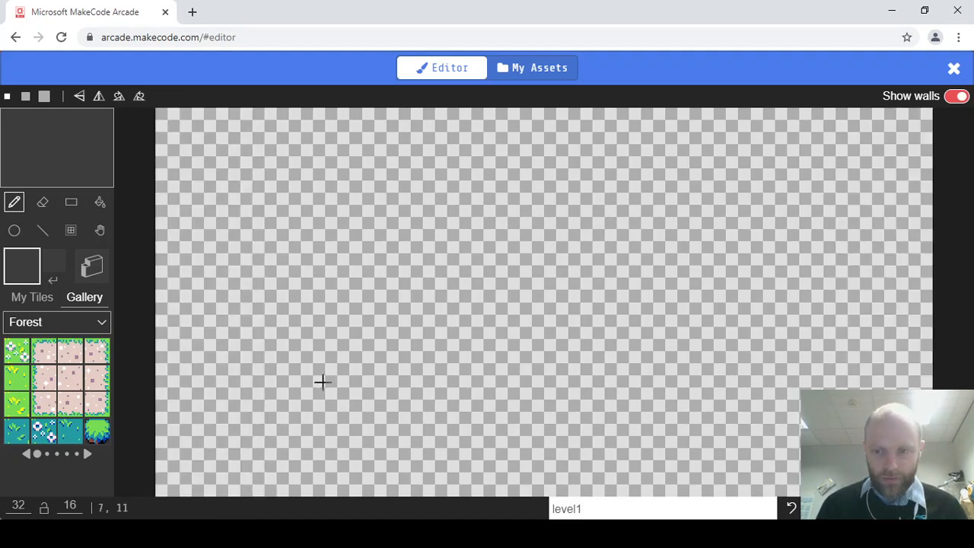
mouse_move(69, 468)
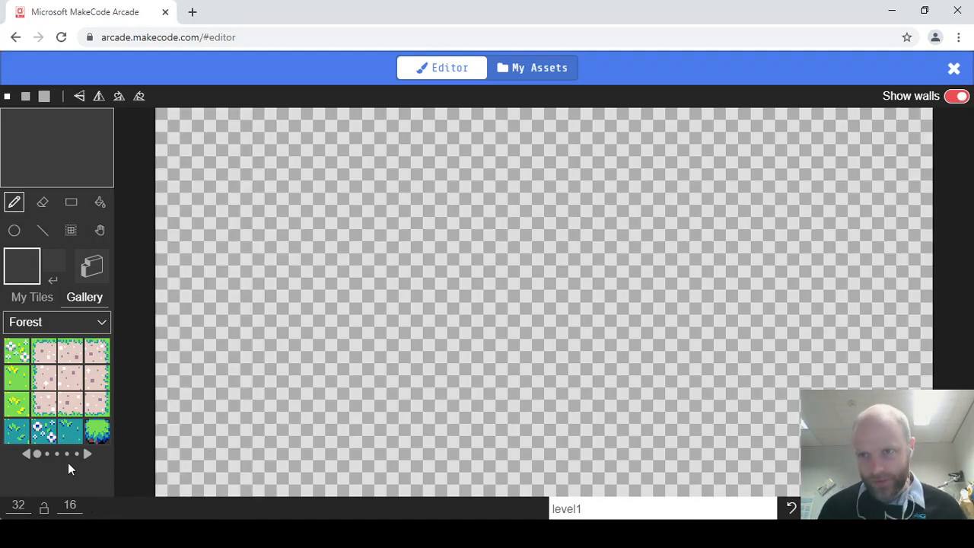
mouse_move(411, 484)
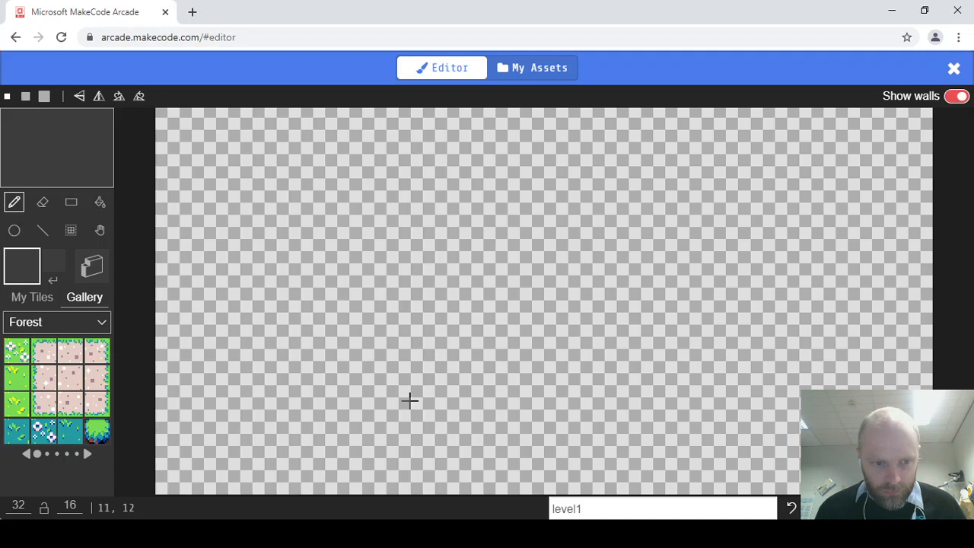
mouse_move(161, 515)
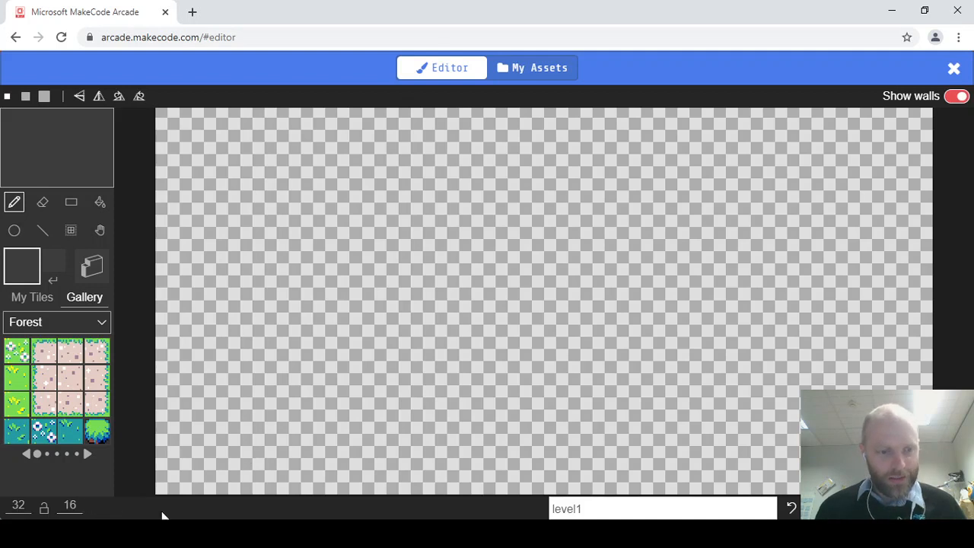
Step: Pick the brick tile from the Miscellaneous set and paint floor and steps along the level bottom
left_click(56, 323)
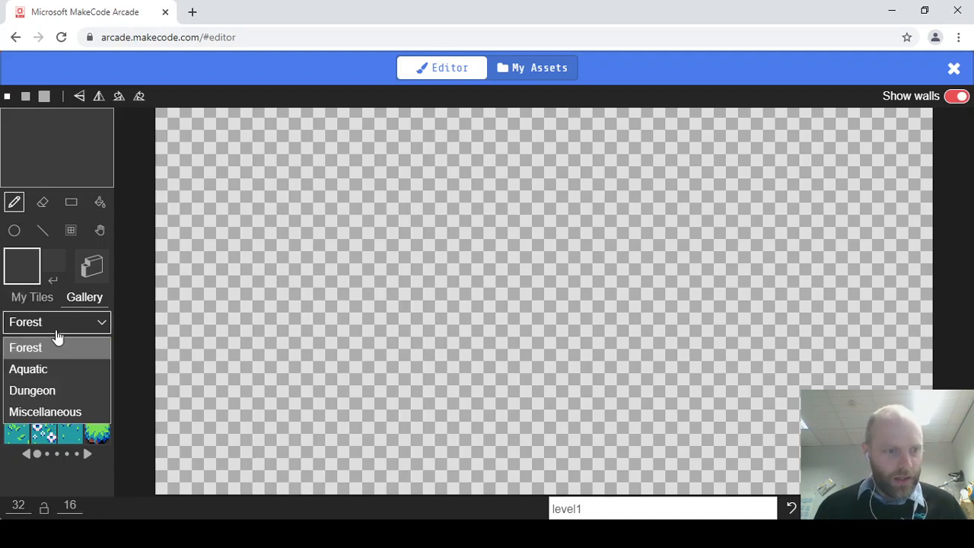
left_click(46, 411)
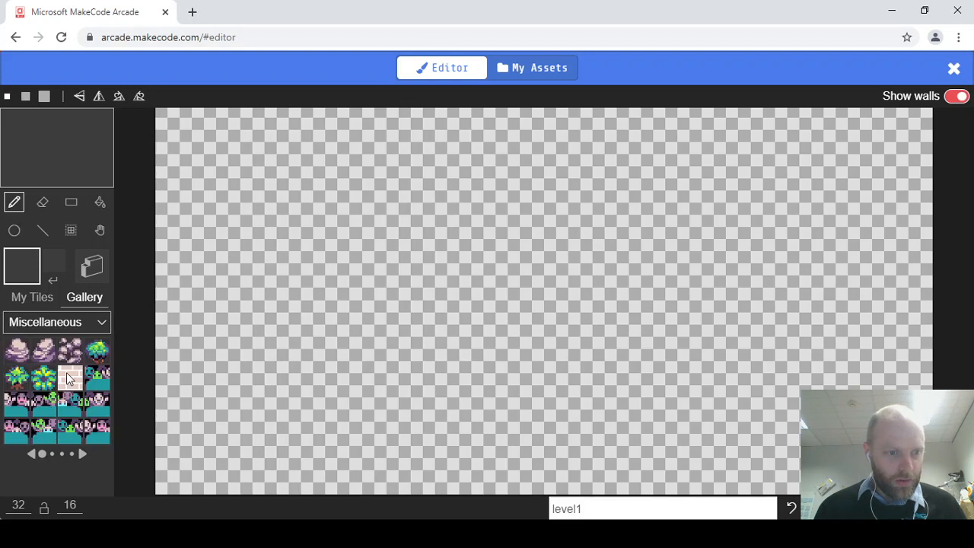
left_click(70, 377)
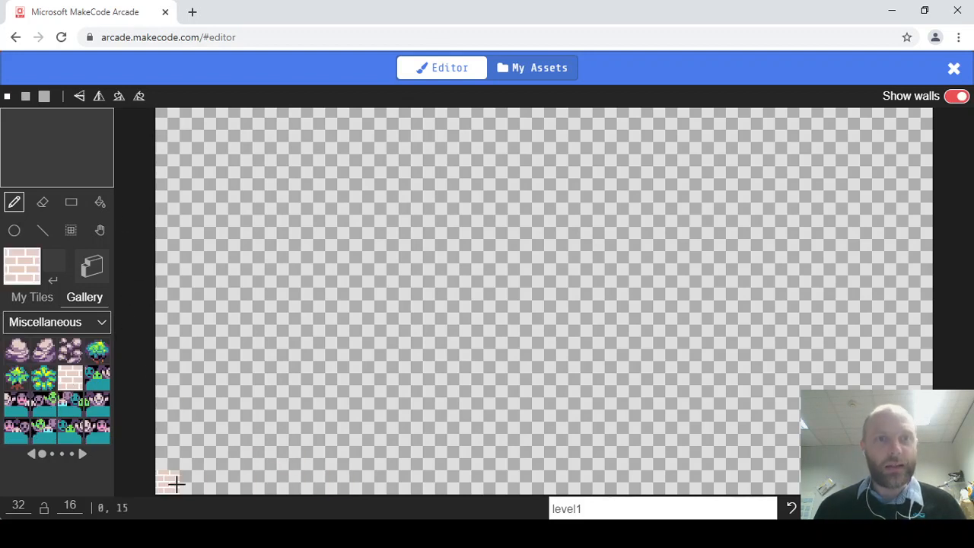
left_click_drag(168, 482, 277, 483)
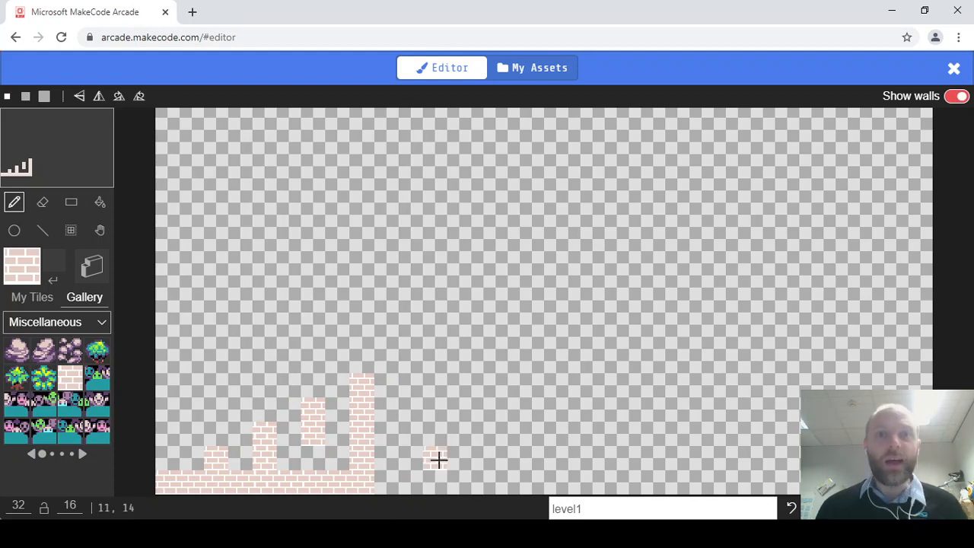
mouse_move(457, 484)
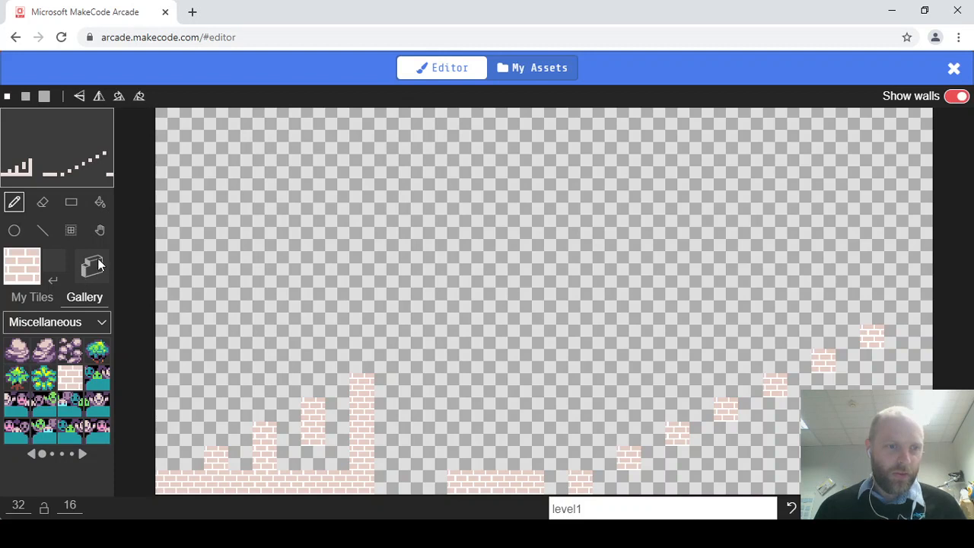
Step: Mark the brick floors, steps and platforms as walls, then return to the Jump Man code
left_click(91, 265)
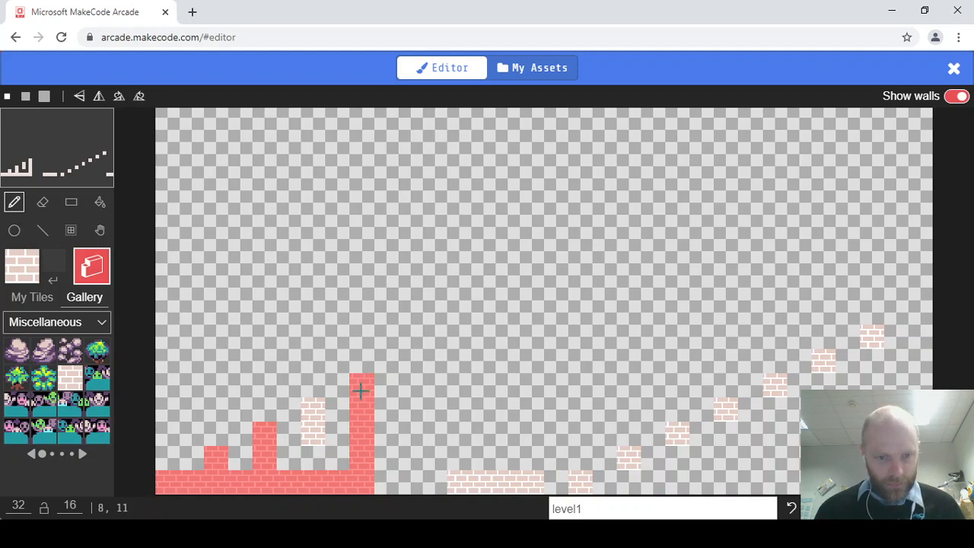
left_click(460, 439)
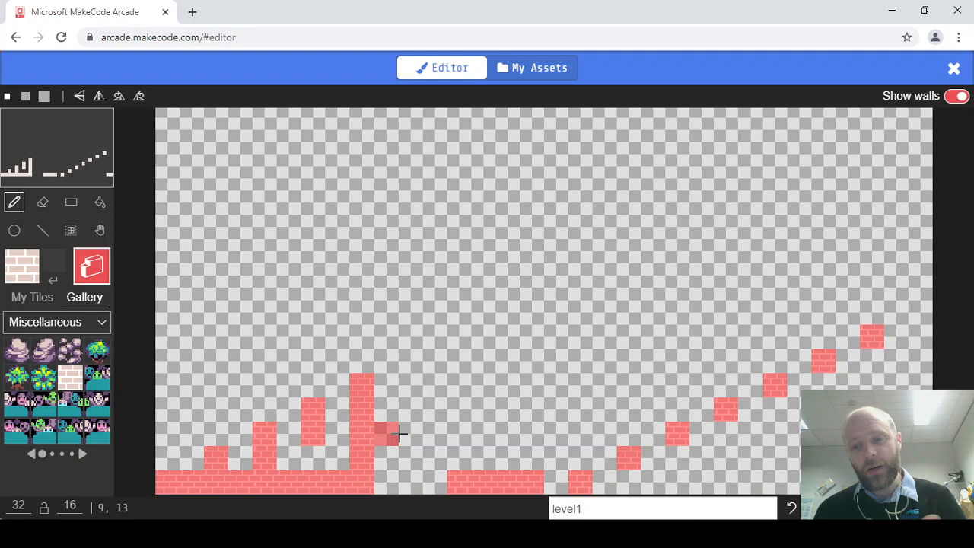
left_click(288, 237)
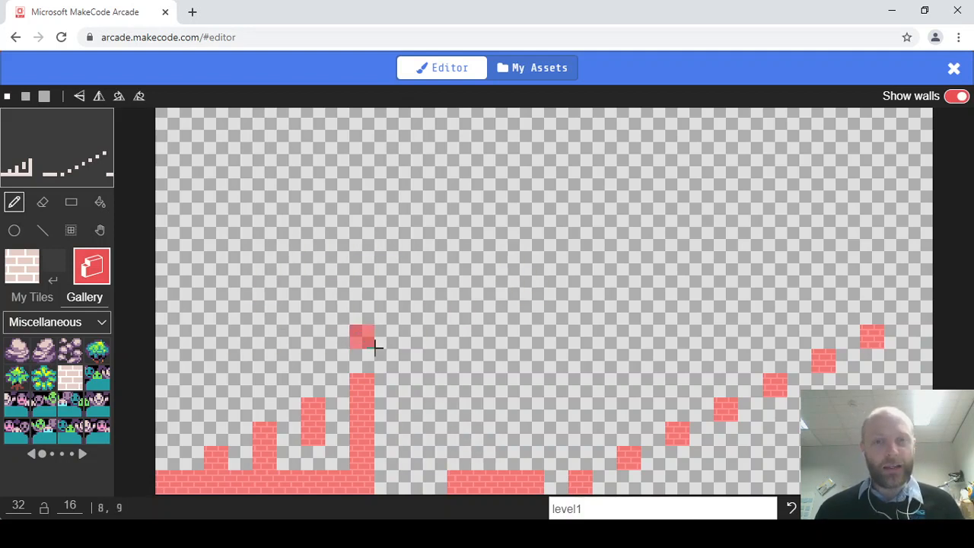
left_click(435, 312)
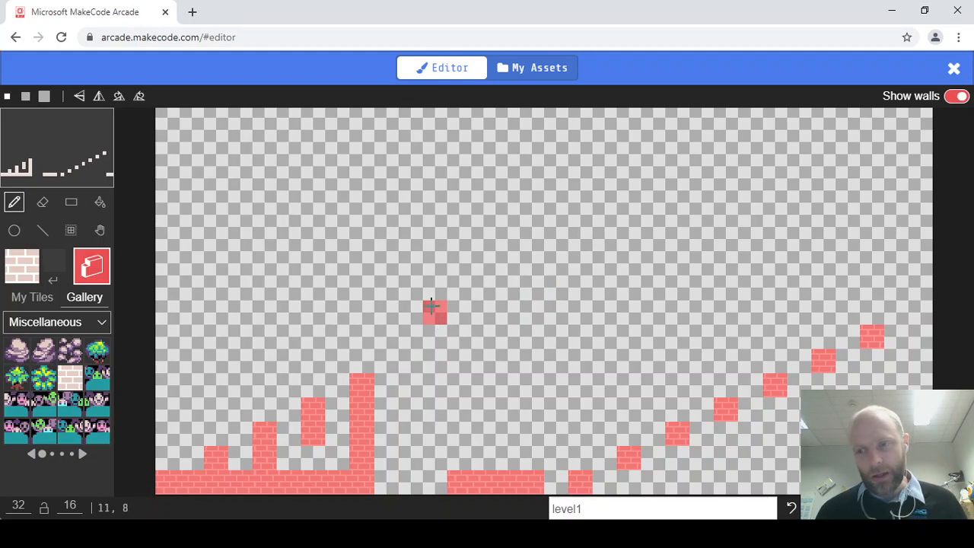
left_click(435, 312)
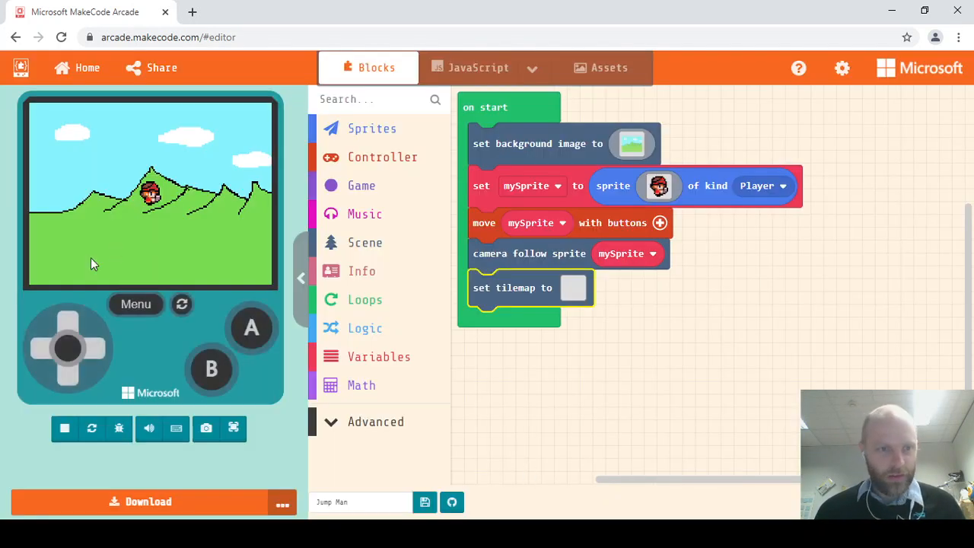
mouse_move(162, 333)
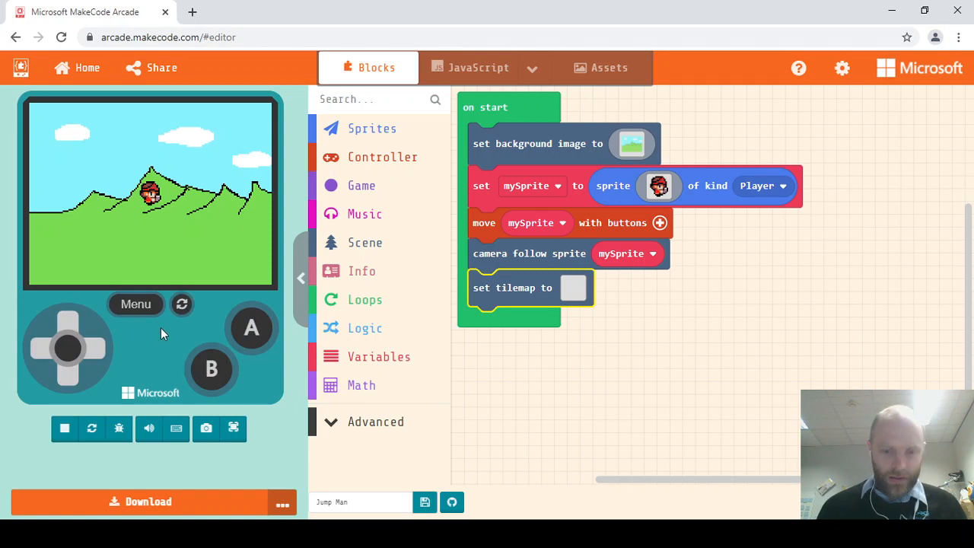
Step: Restart the simulator so the player stands among the brick platforms
left_click(64, 428)
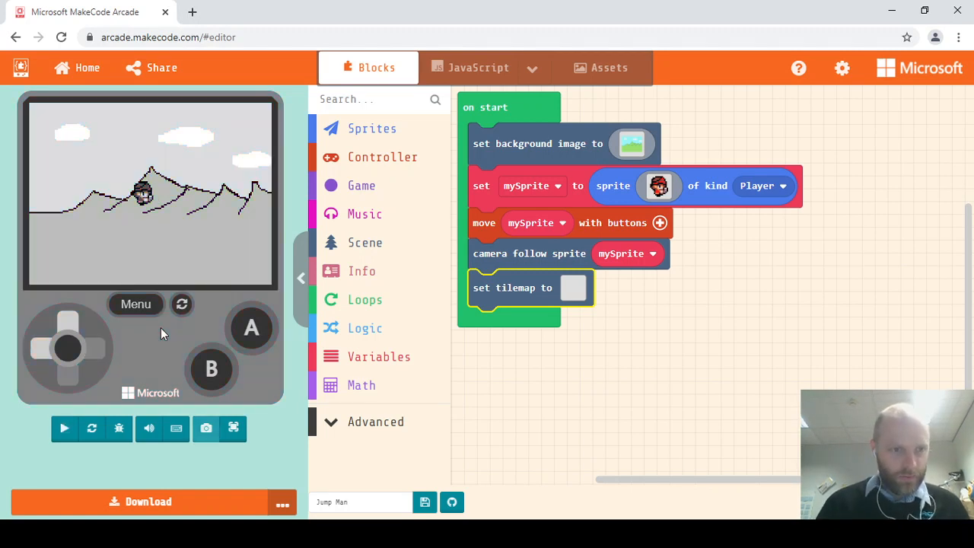
left_click(63, 428)
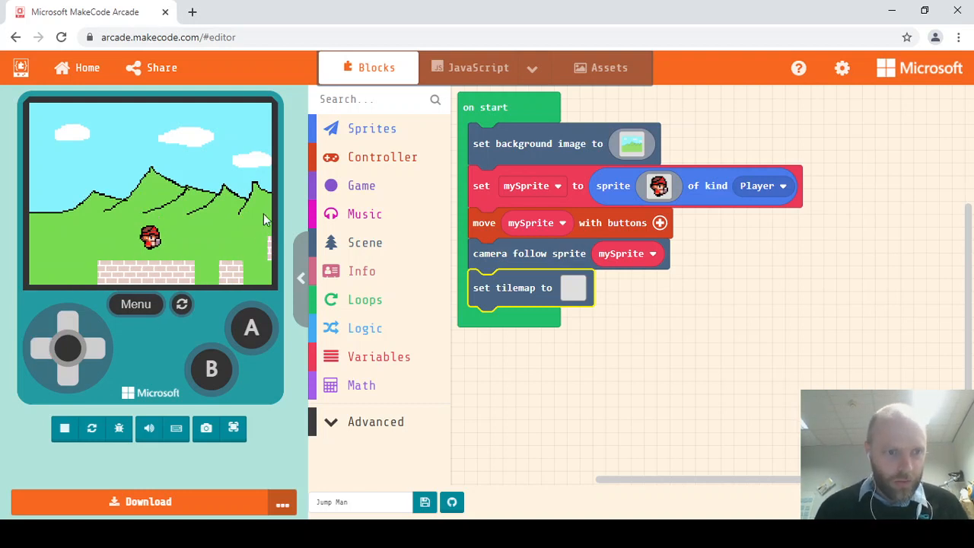
mouse_move(526, 347)
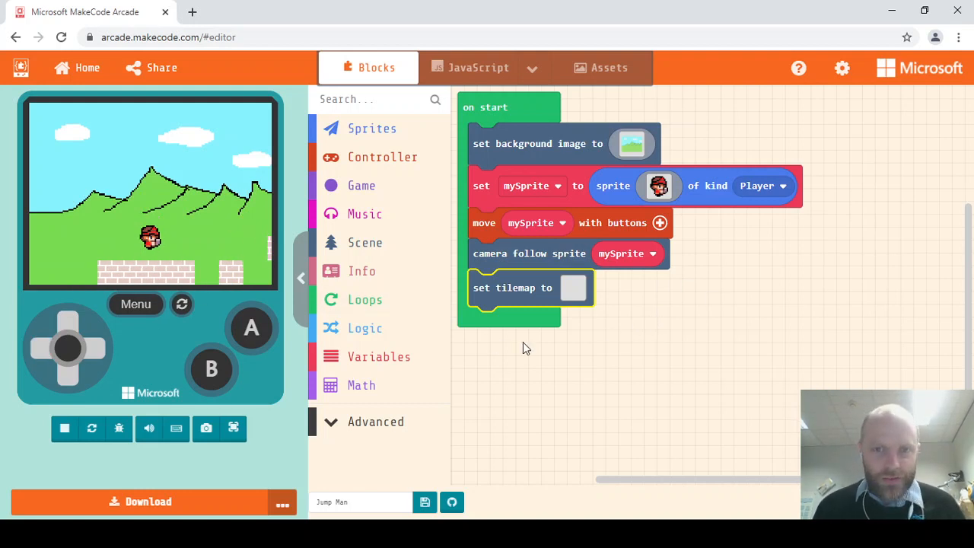
mouse_move(518, 347)
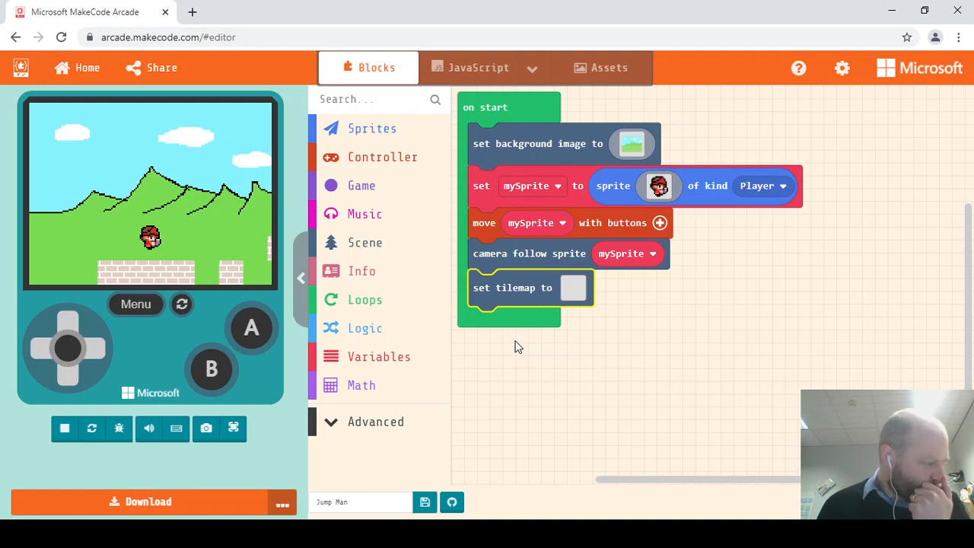
mouse_move(514, 308)
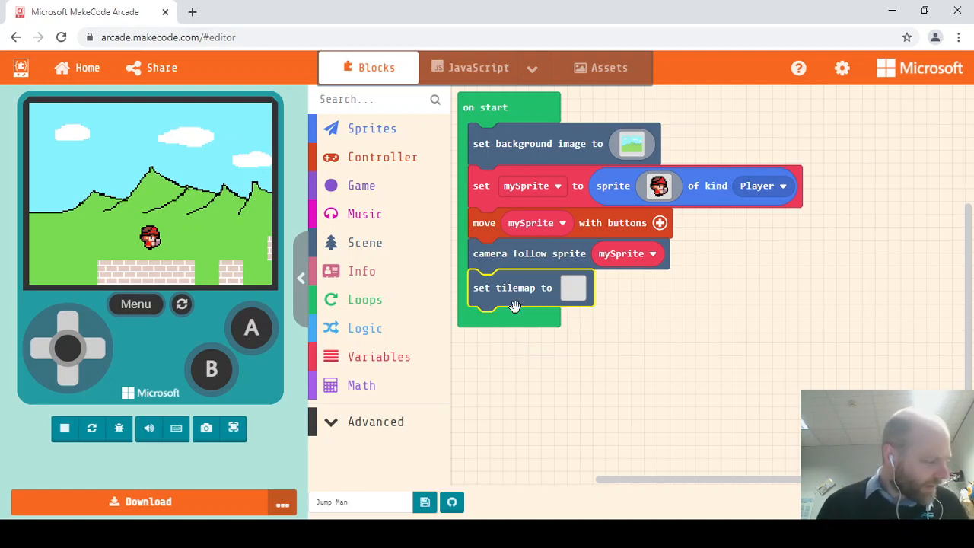
mouse_move(372, 128)
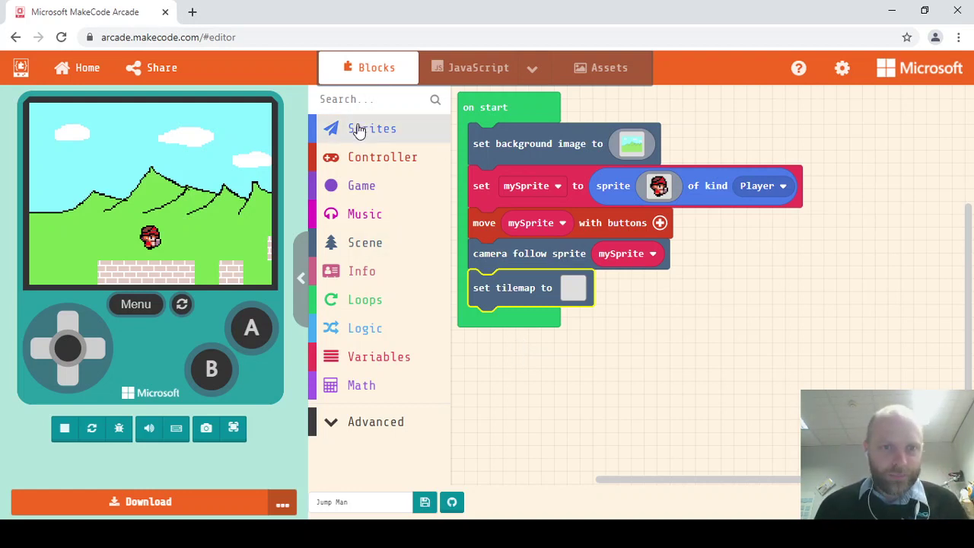
Step: Add 'set mySprite ay (acceleration y) to 350' inside on start
left_click(371, 128)
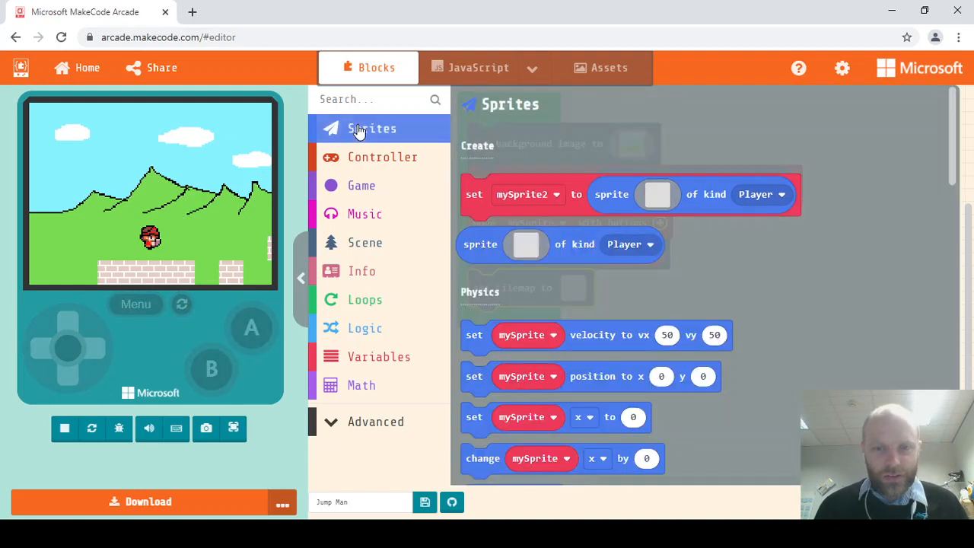
scroll("down", 3)
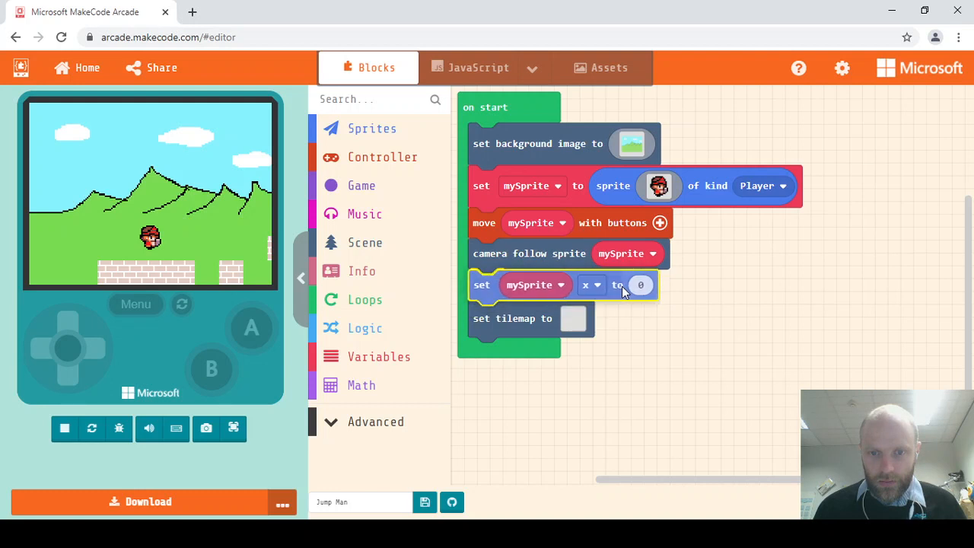
left_click(63, 428)
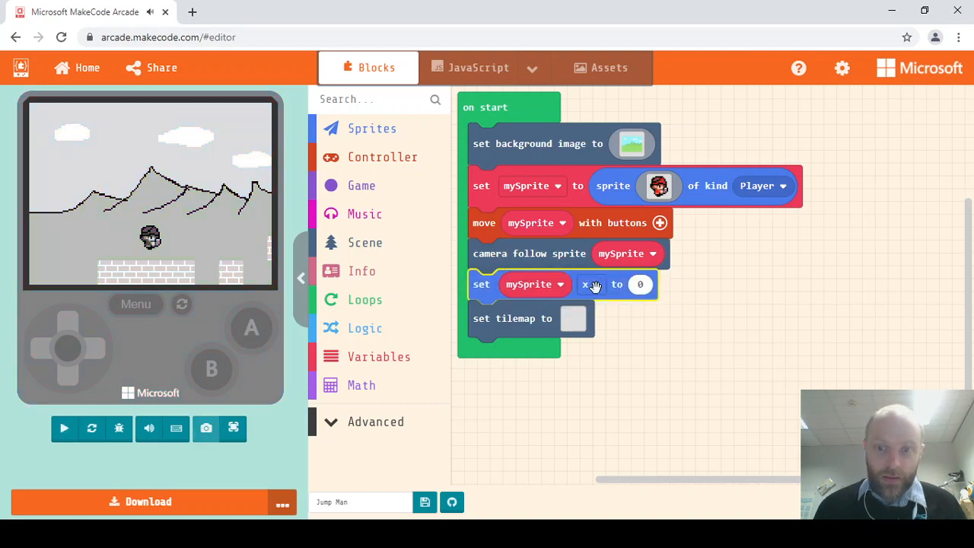
mouse_move(592, 285)
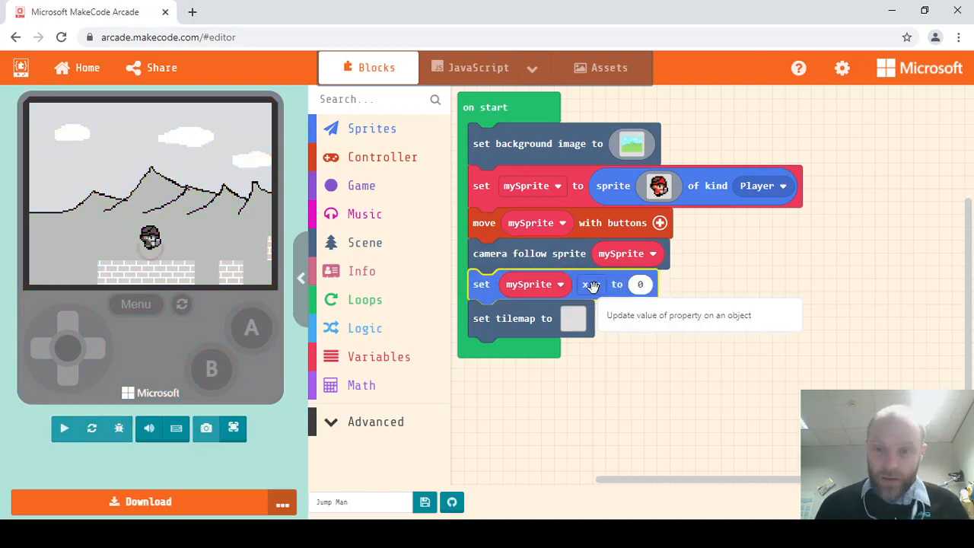
left_click(592, 284)
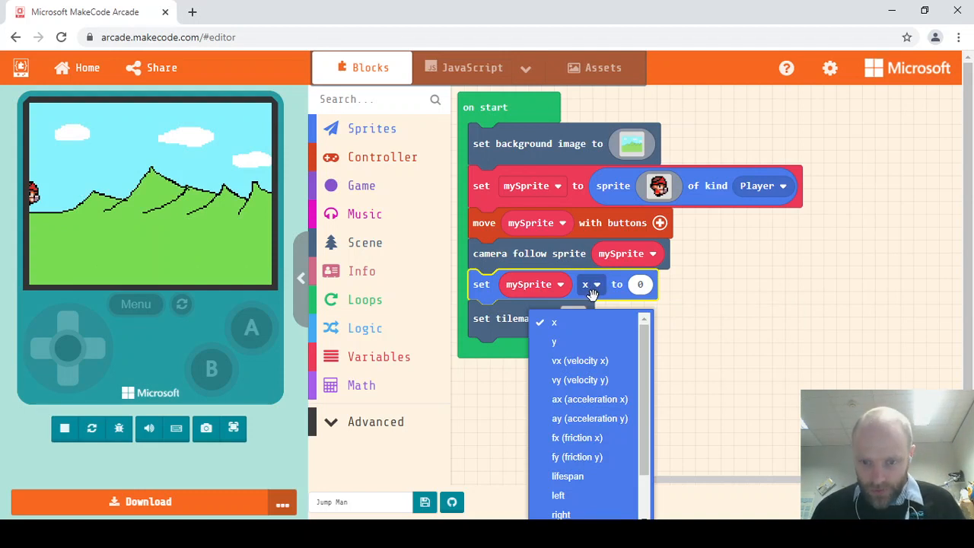
mouse_move(601, 418)
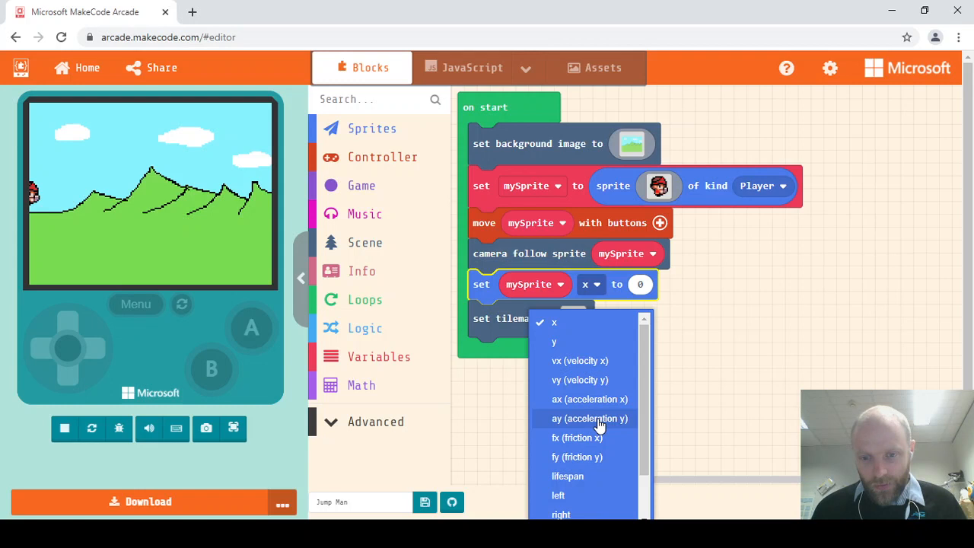
left_click(589, 419)
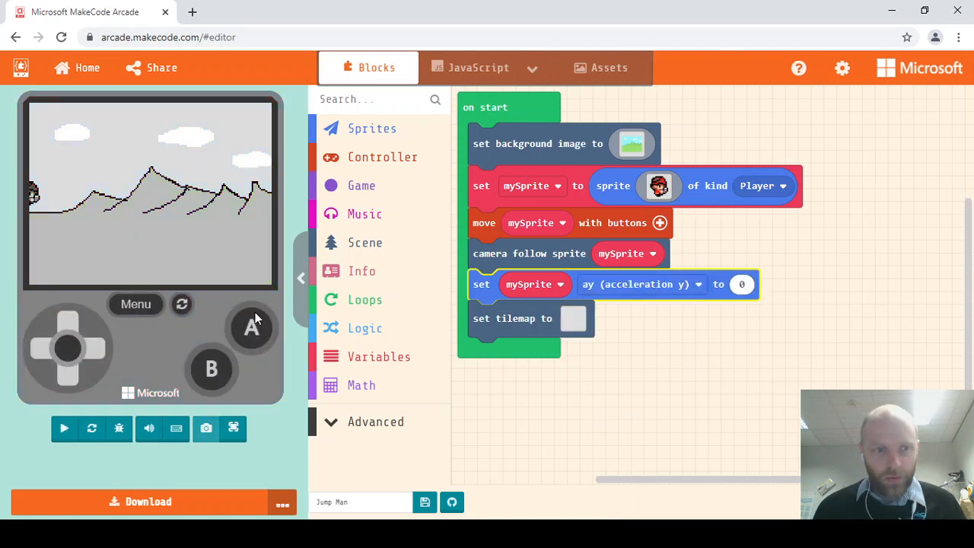
mouse_move(170, 251)
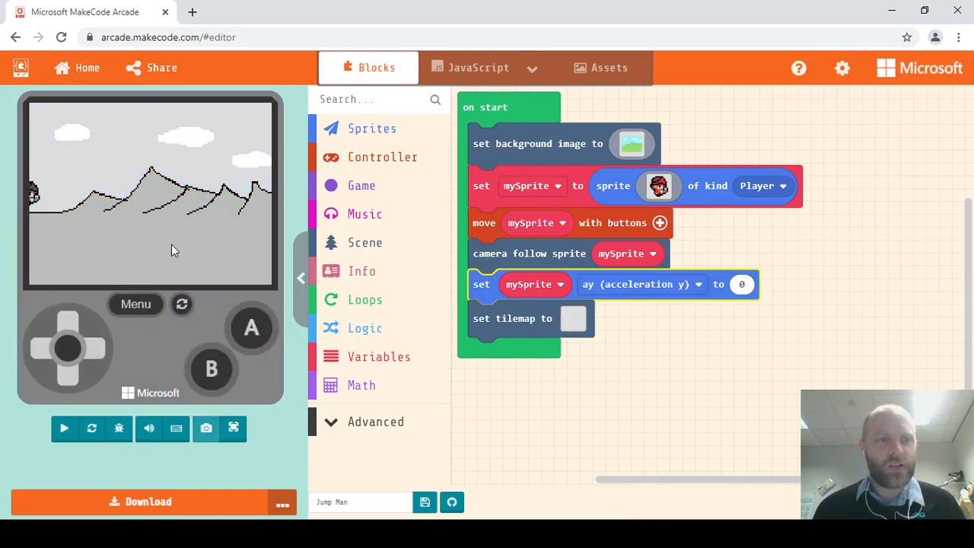
left_click(64, 428)
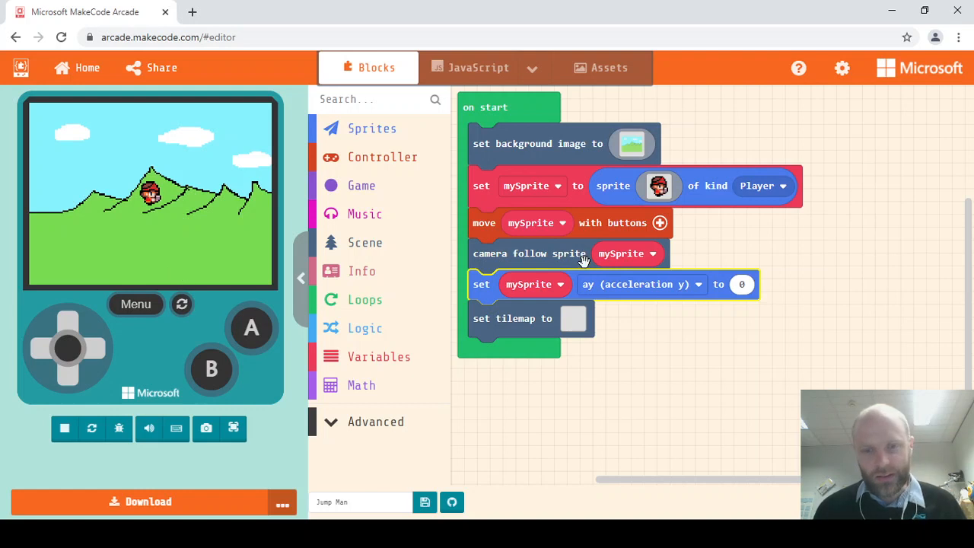
mouse_move(731, 283)
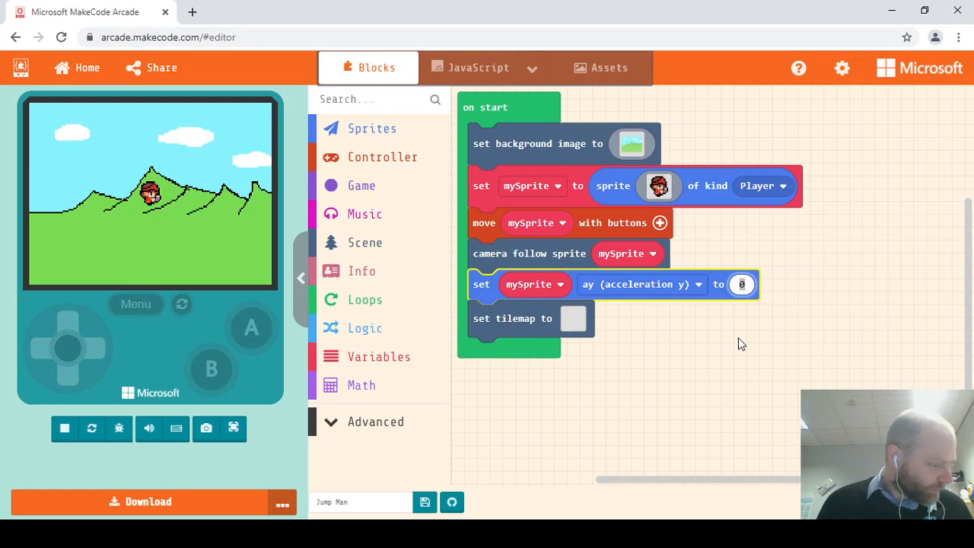
type("35")
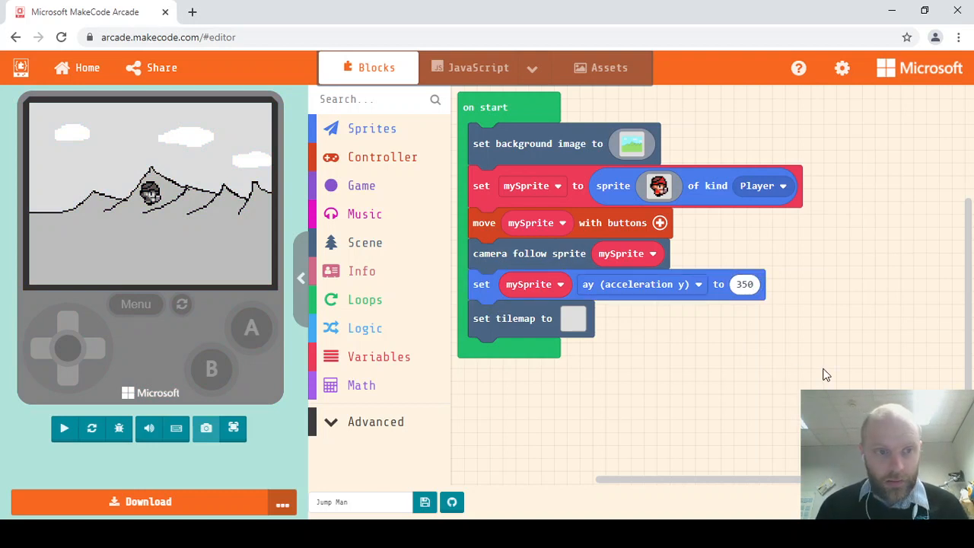
left_click(64, 428)
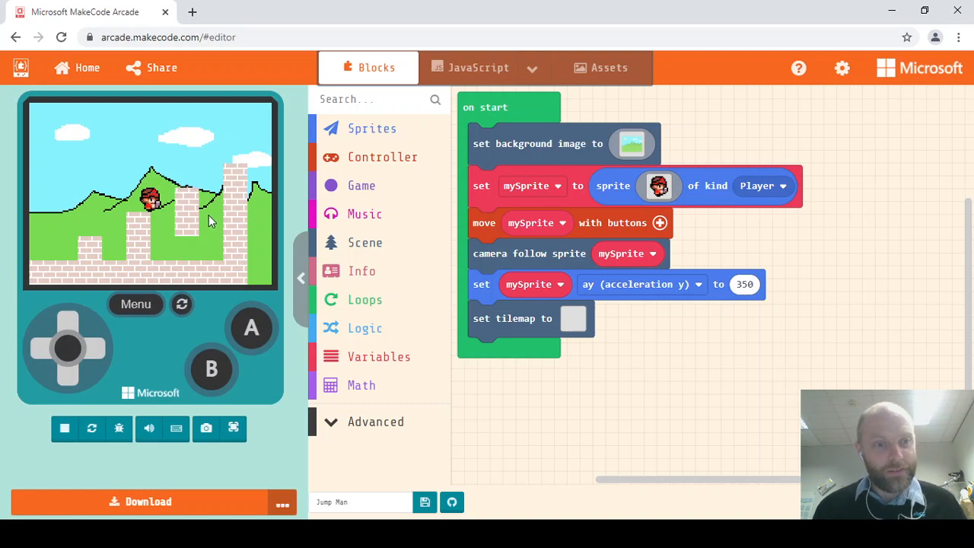
mouse_move(207, 220)
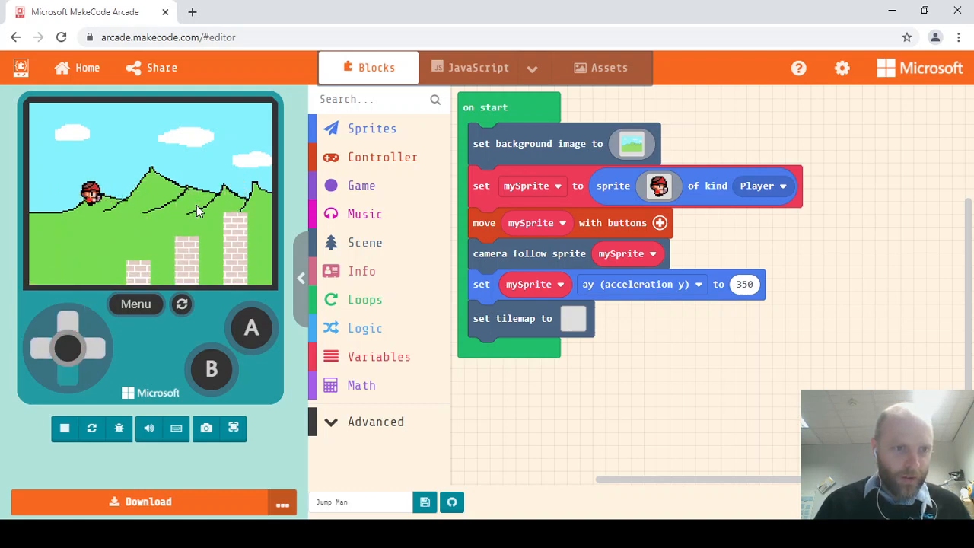
Step: Expand 'move mySprite with buttons' to vx 100 and vy 0 for sideways-only movement
left_click(38, 347)
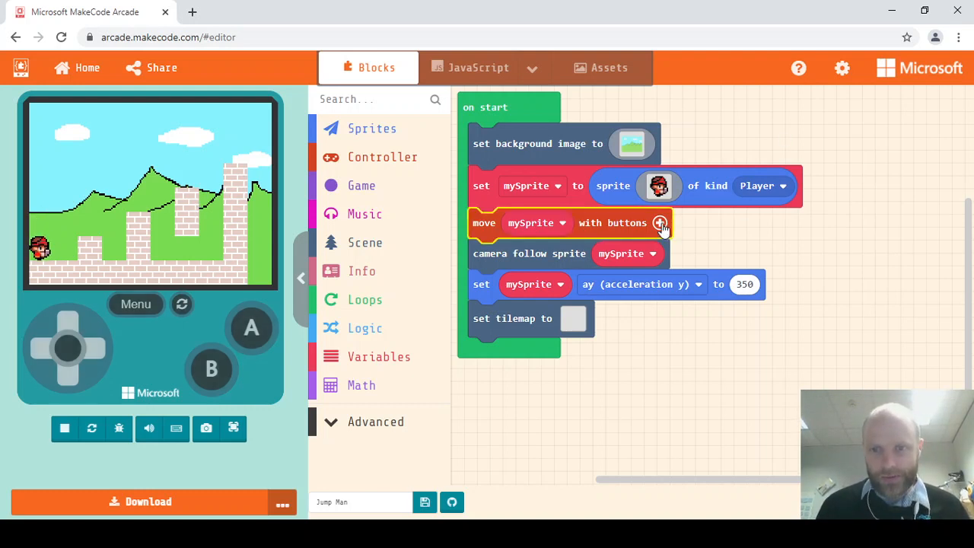
left_click(660, 222)
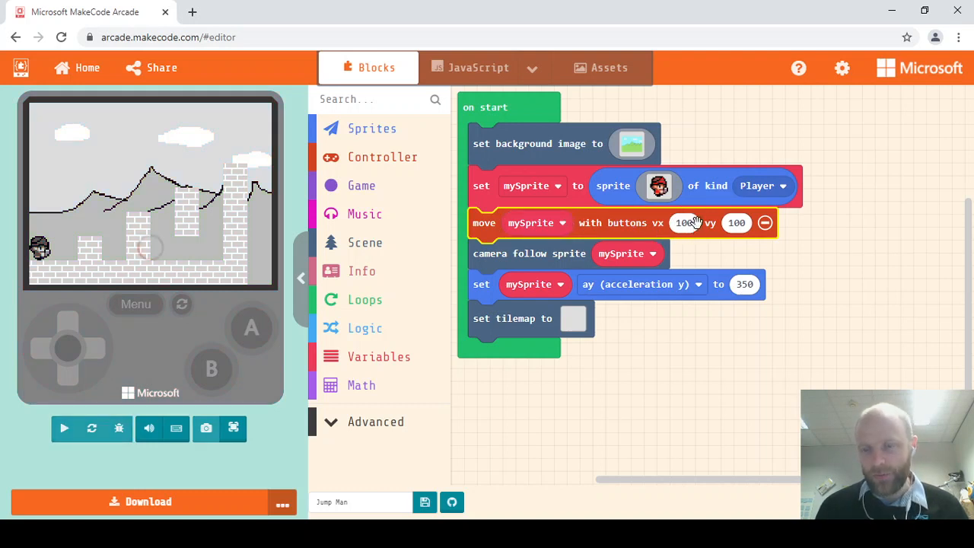
left_click(64, 428)
type("0")
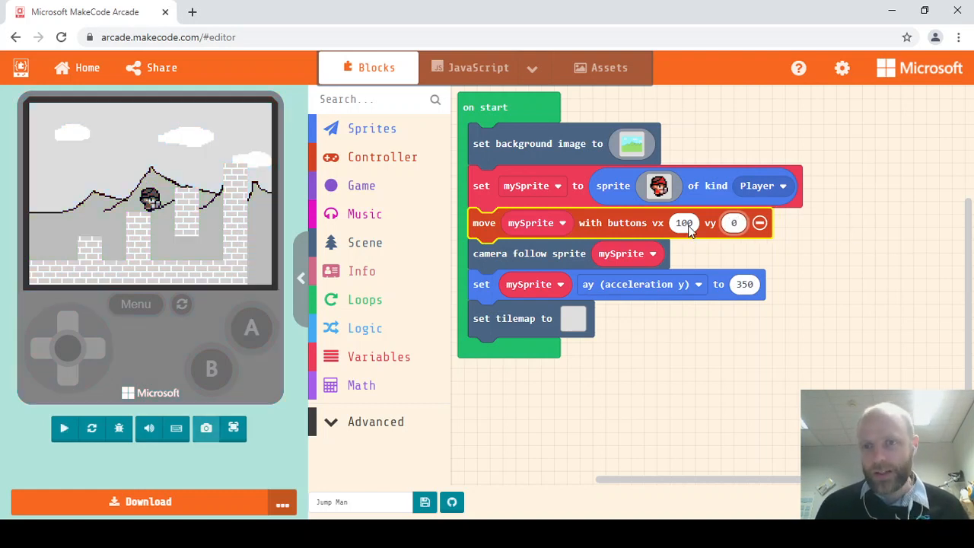
left_click(64, 428)
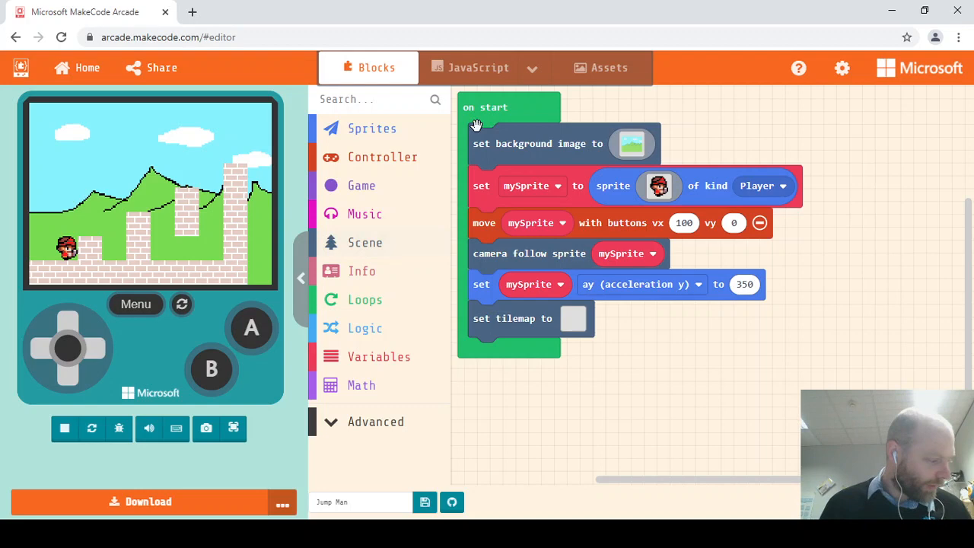
mouse_move(274, 176)
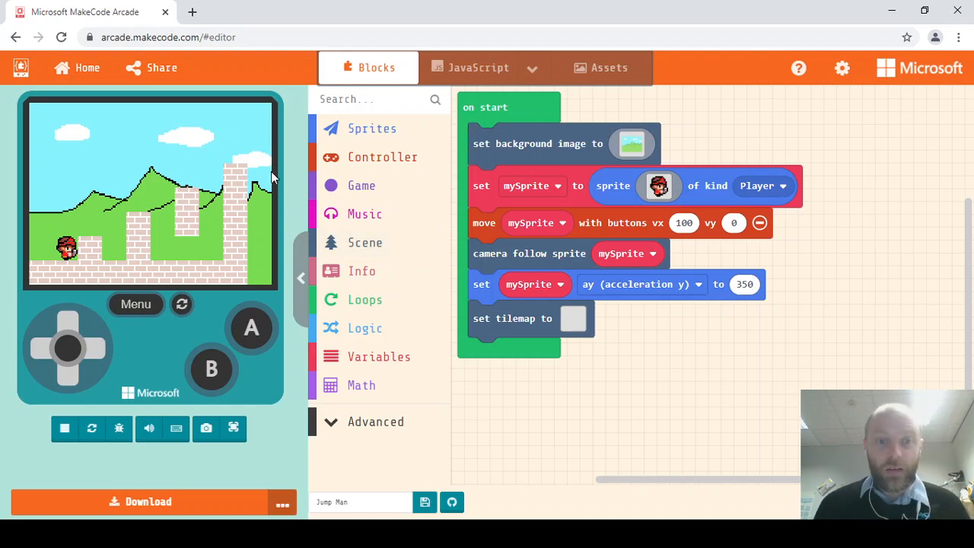
Step: Add an on A button pressed event holding an if with a '0 = 0' comparison
left_click(382, 157)
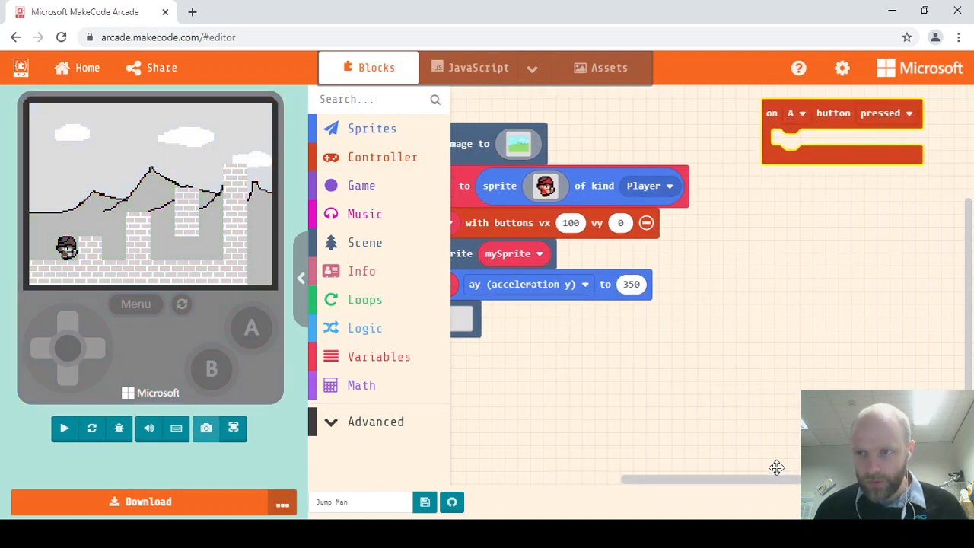
left_click(64, 428)
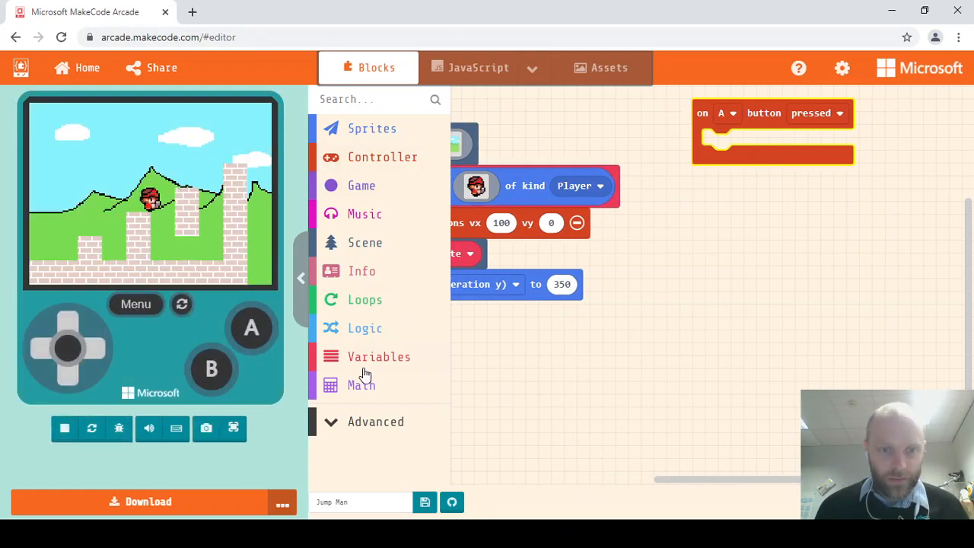
left_click(365, 328)
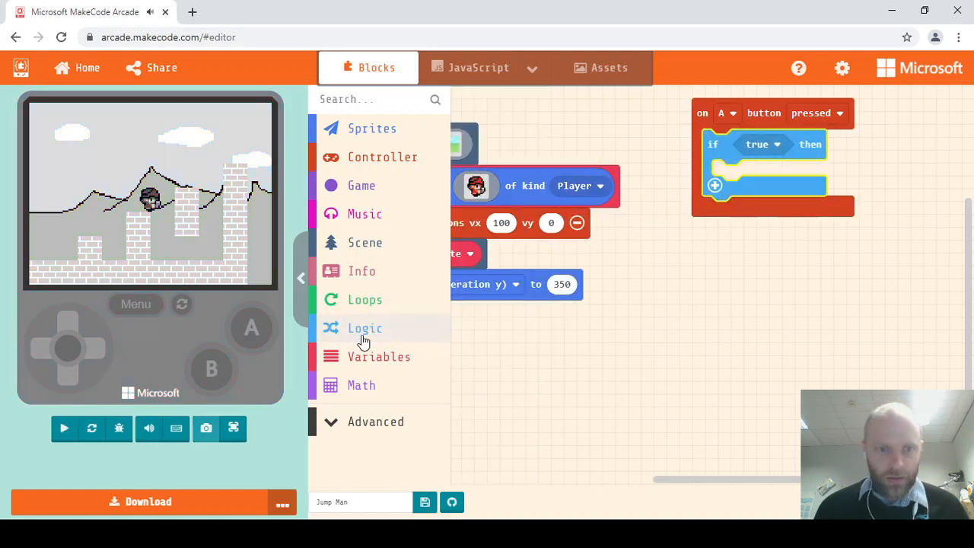
left_click(366, 329)
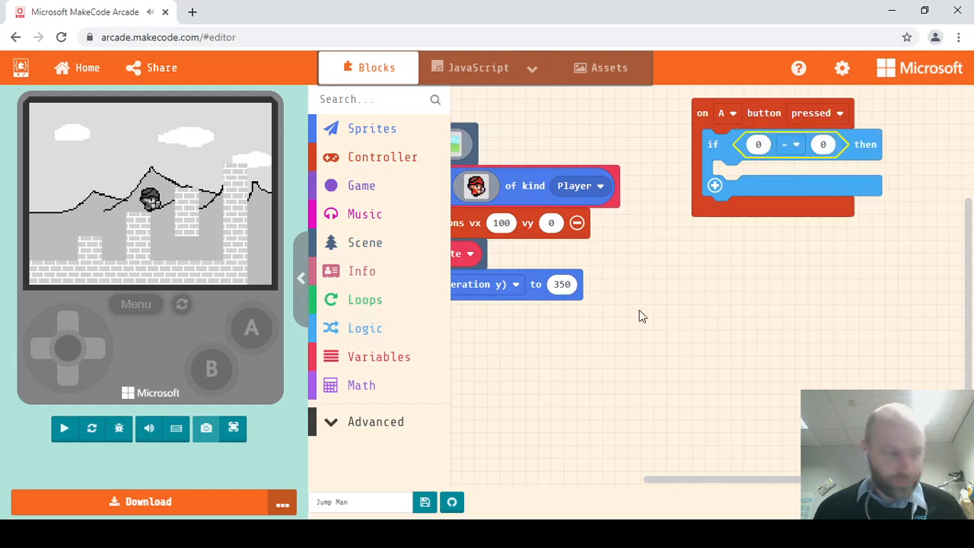
mouse_move(405, 155)
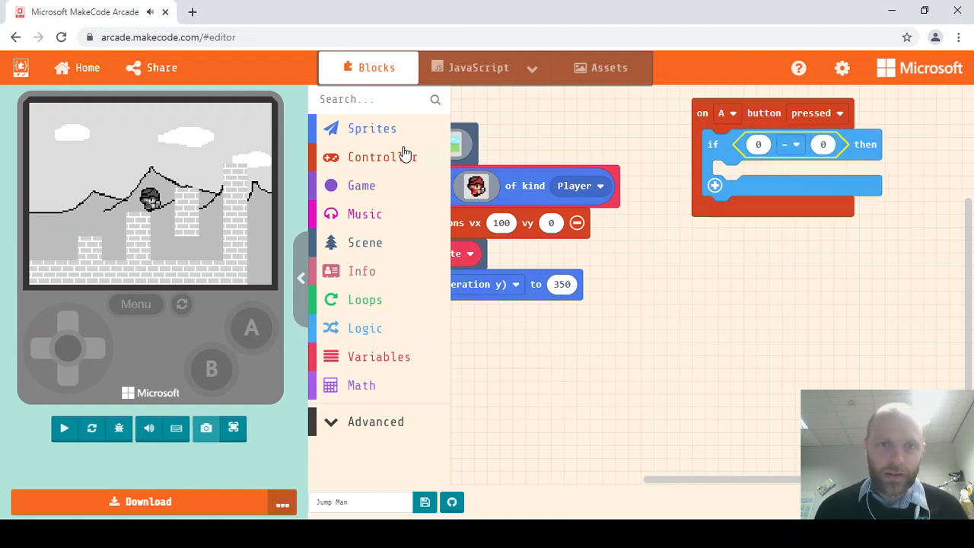
Step: Make the comparison test mySprite vy (velocity y) equals 0
left_click(371, 128)
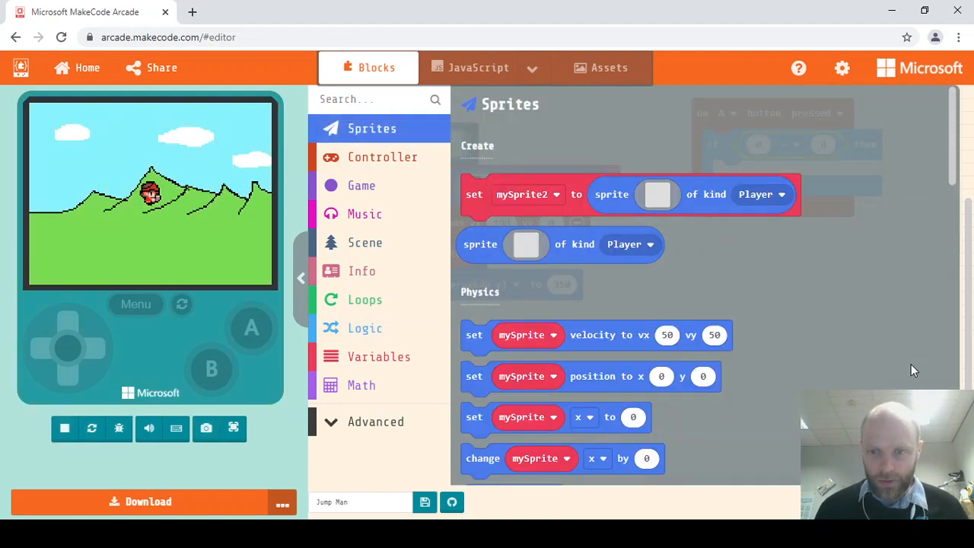
scroll("down", 3)
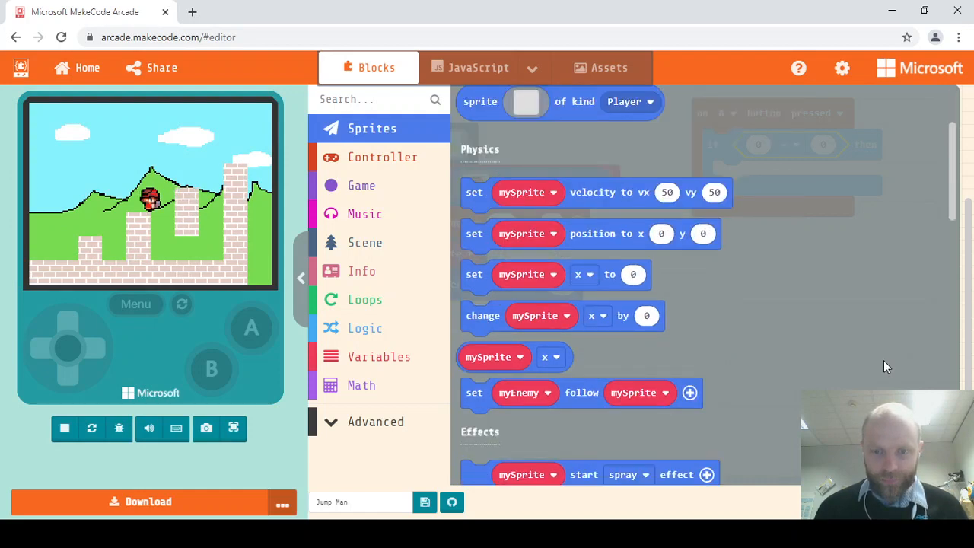
scroll("down", 3)
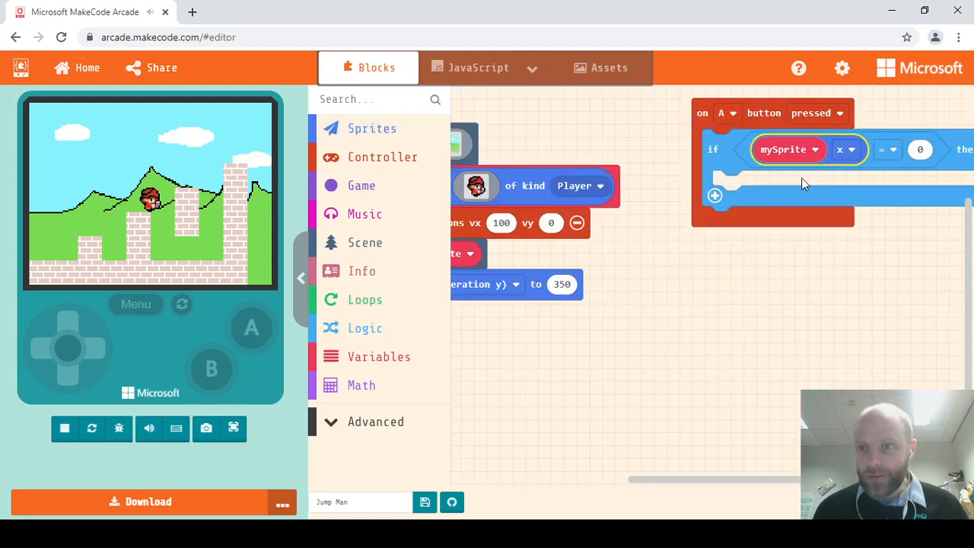
left_click(847, 149)
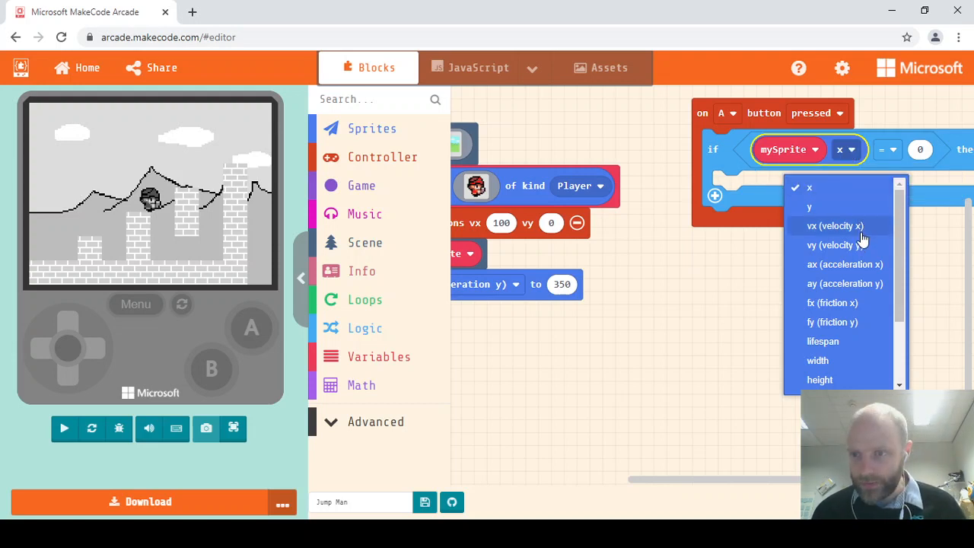
left_click(835, 245)
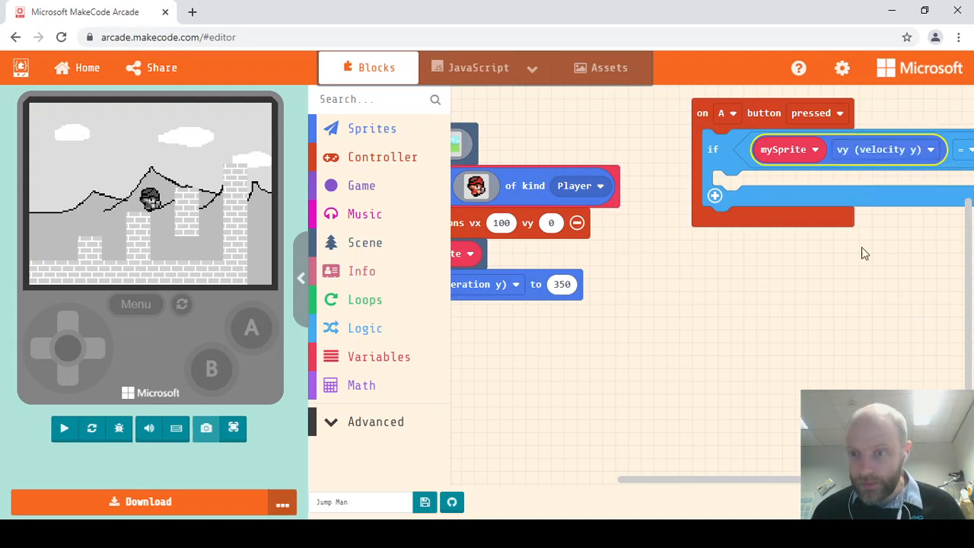
mouse_move(797, 490)
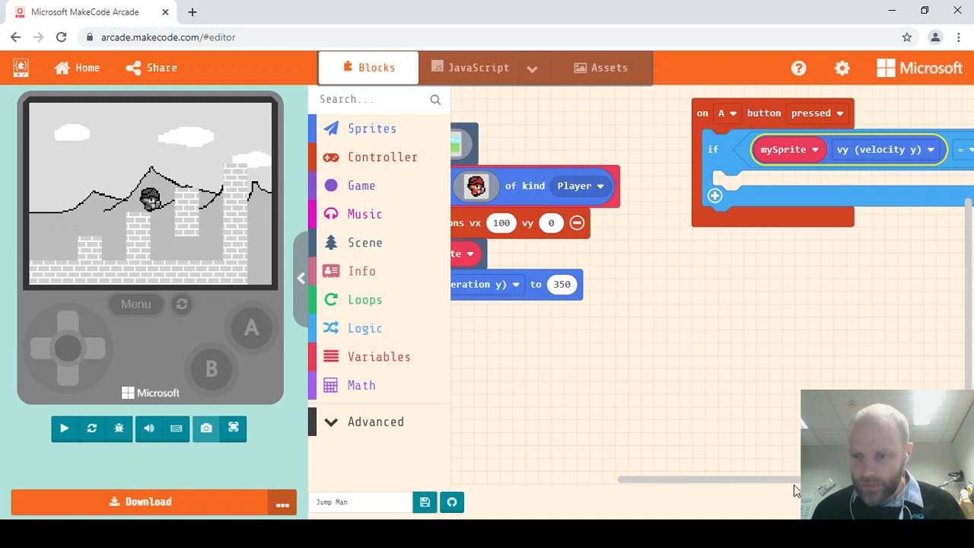
left_click(64, 428)
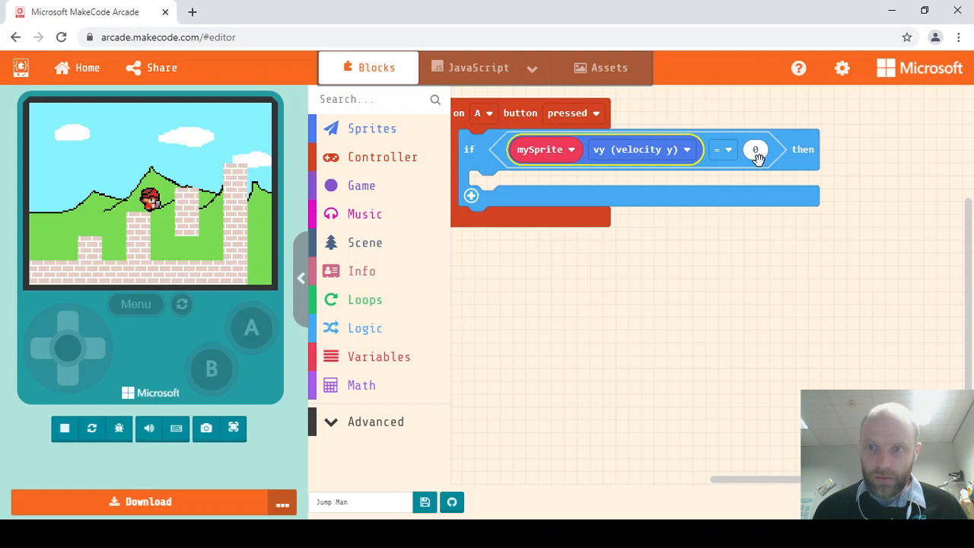
mouse_move(366, 146)
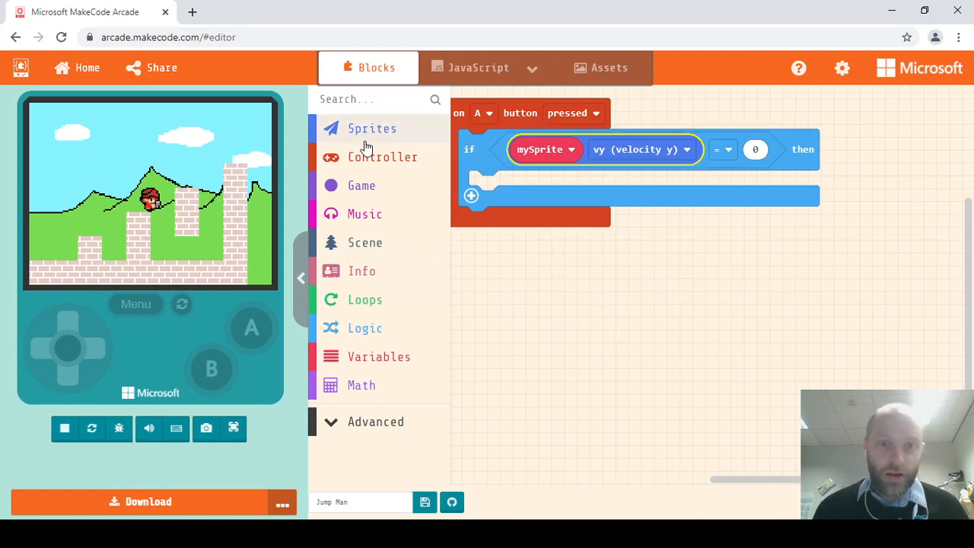
Step: Inside the if, set mySprite vy (velocity y) to -160 for the jump
left_click(372, 128)
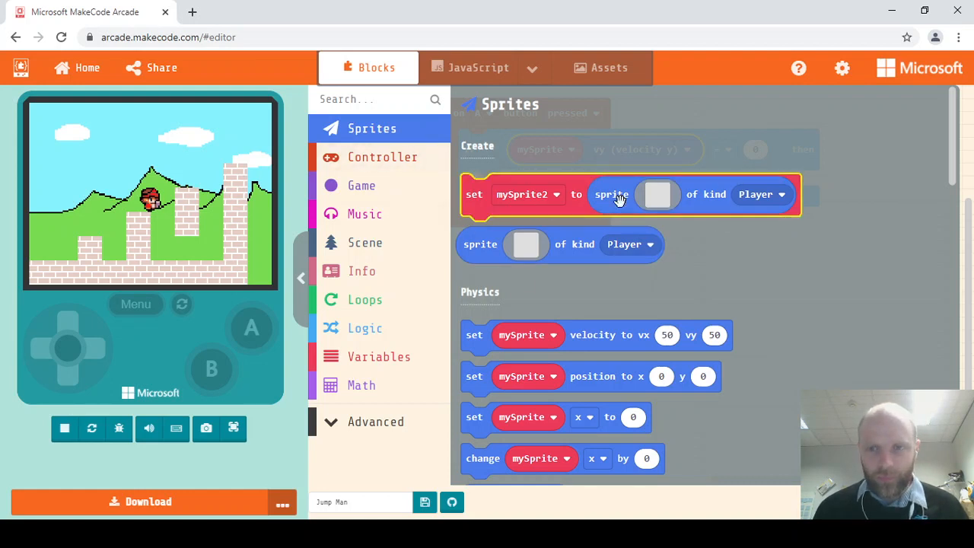
scroll("down", 3)
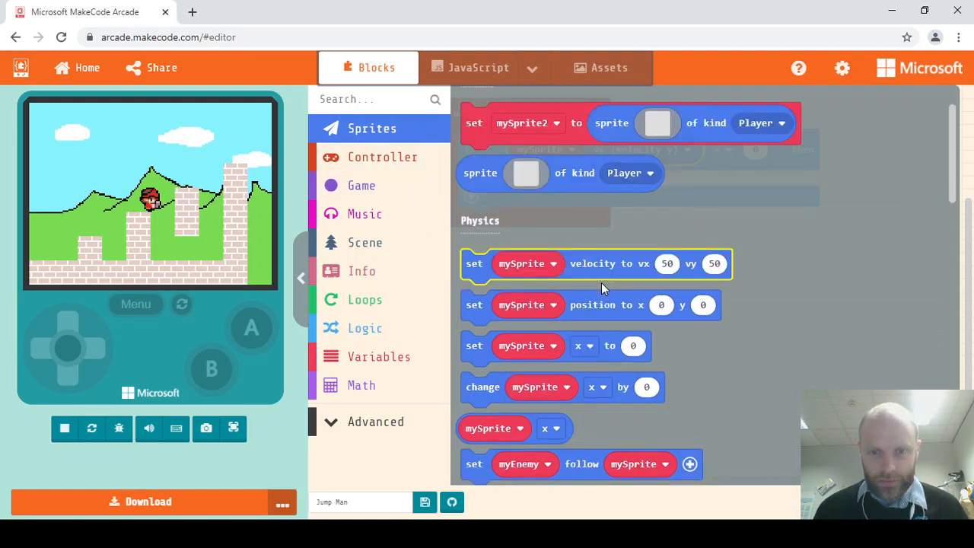
scroll("down", 3)
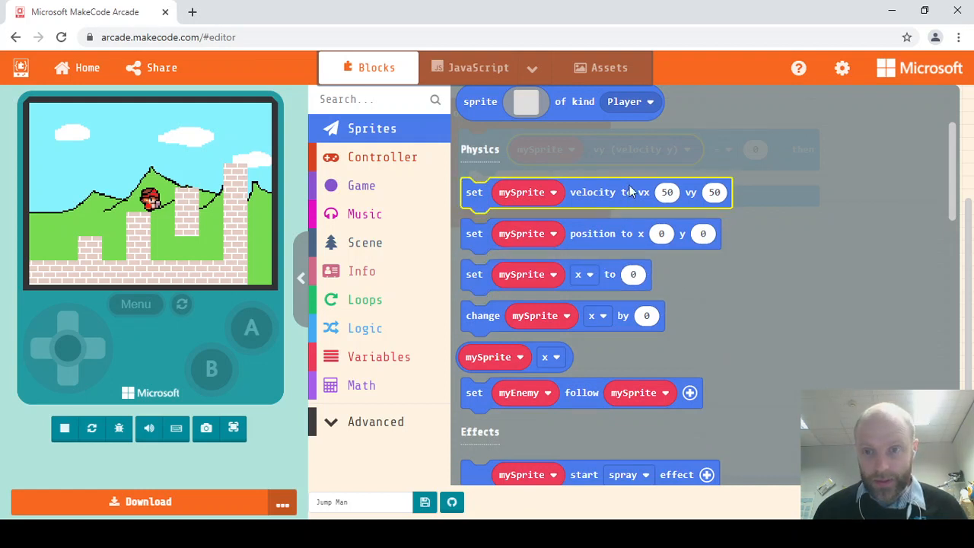
mouse_move(785, 308)
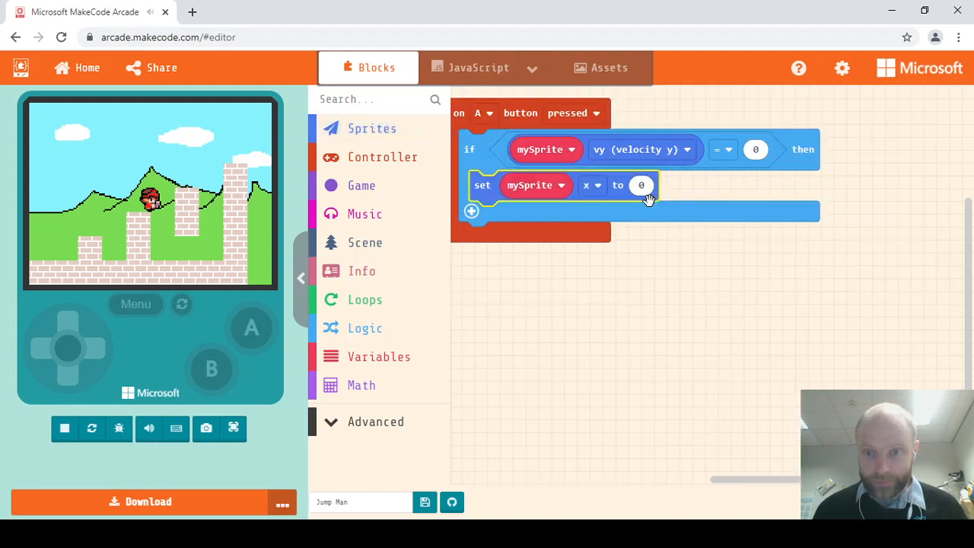
left_click(591, 185)
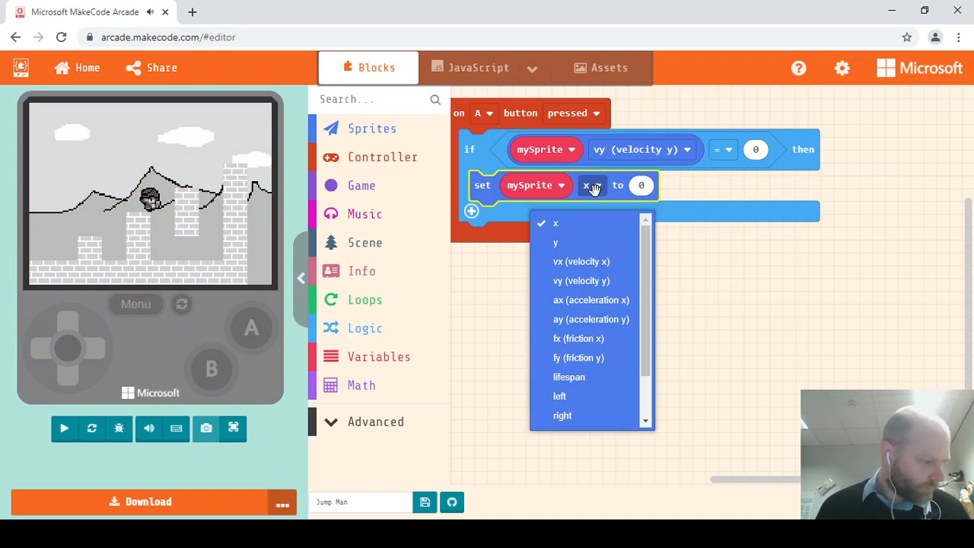
mouse_move(606, 320)
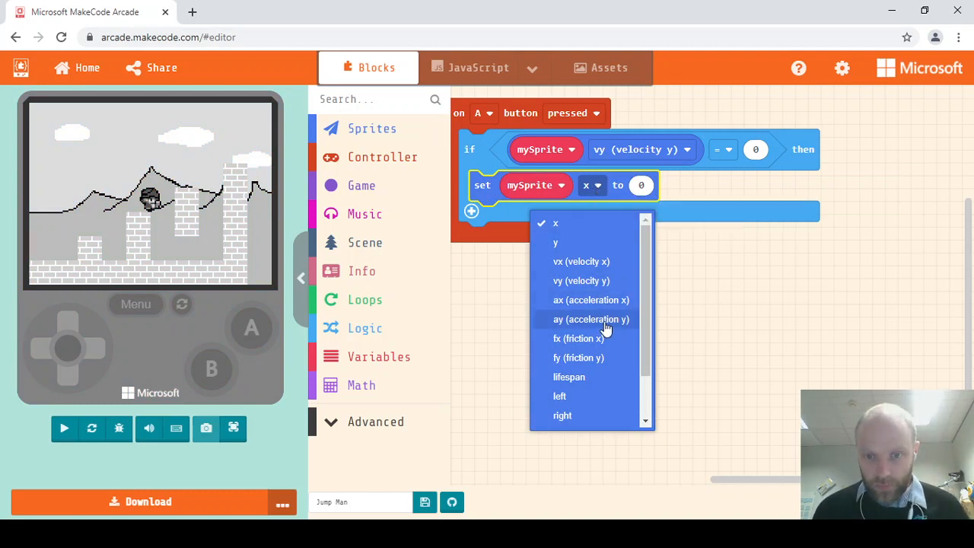
mouse_move(607, 286)
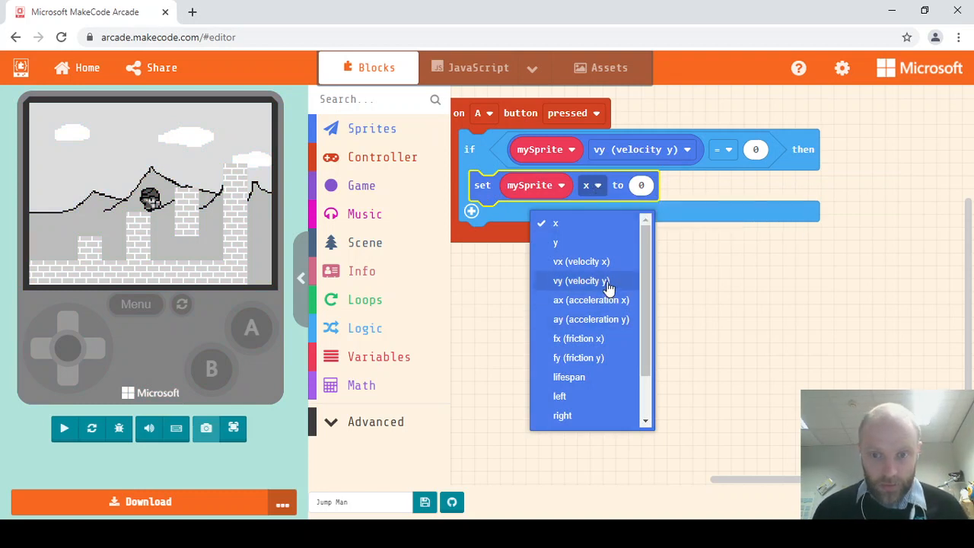
left_click(582, 280)
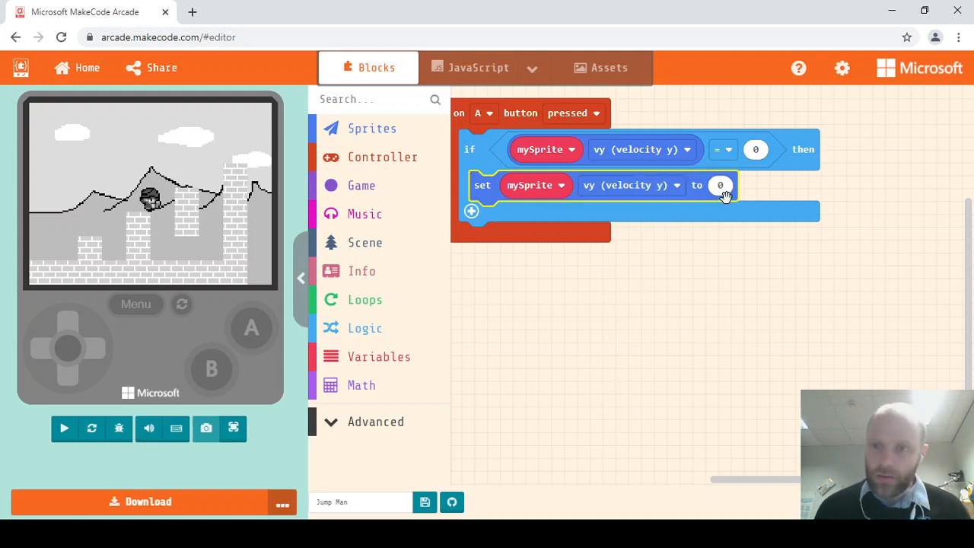
left_click(64, 428)
type("-160")
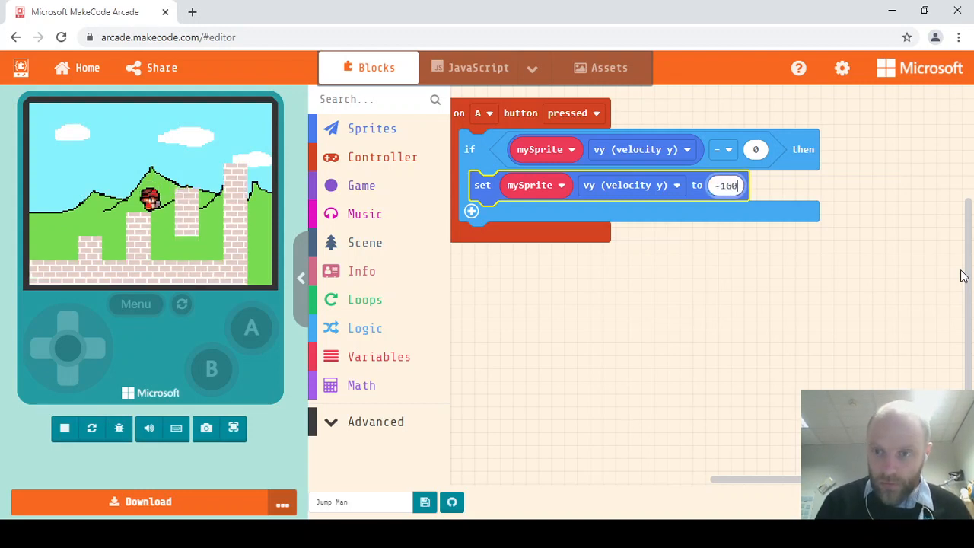
left_click(64, 428)
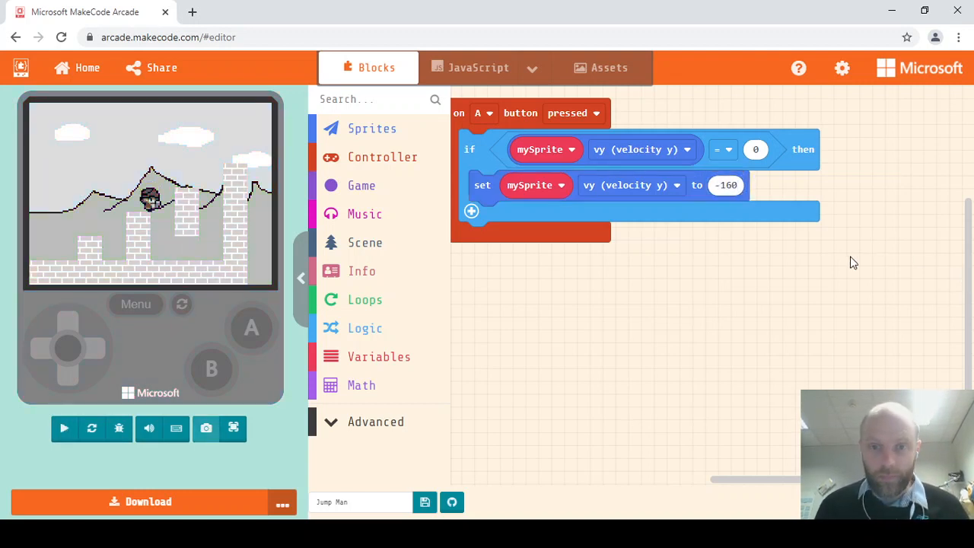
left_click(64, 428)
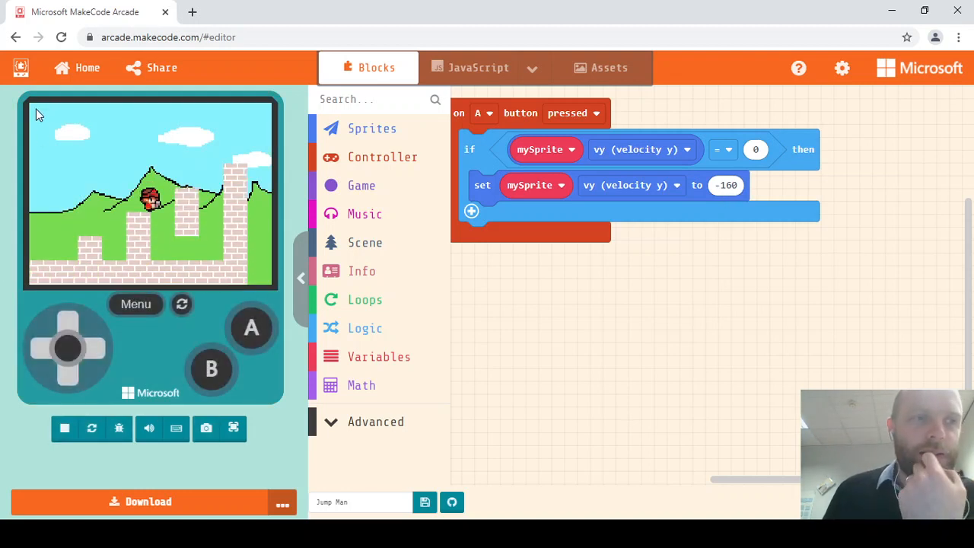
mouse_move(38, 116)
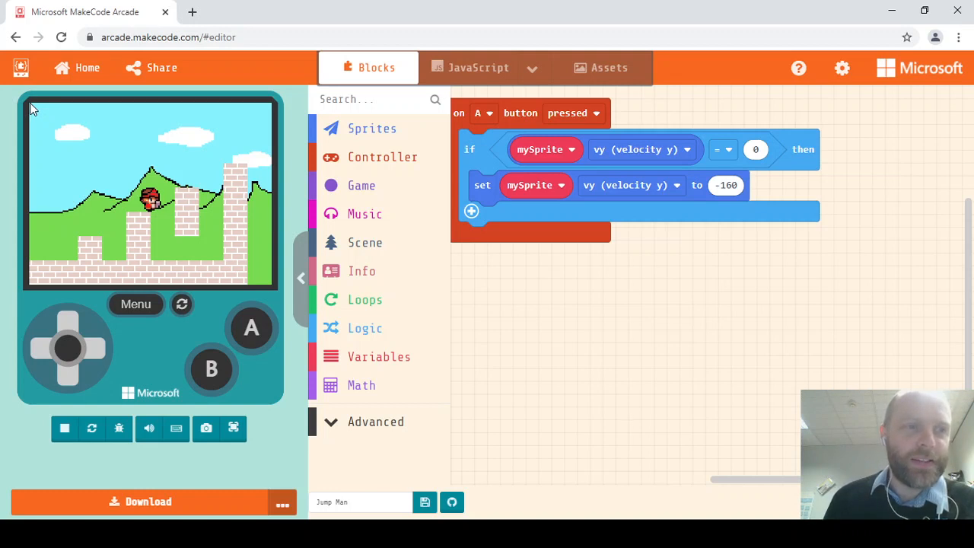
mouse_move(128, 113)
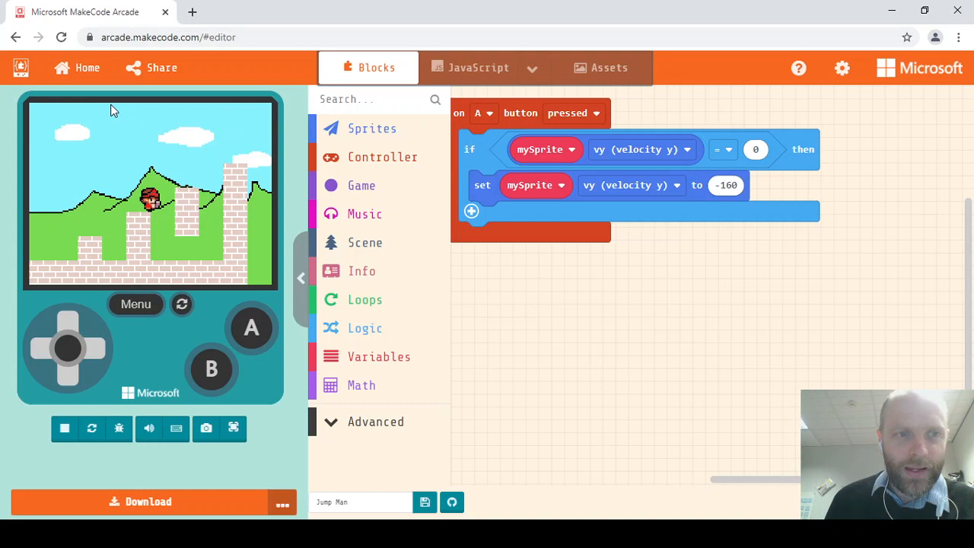
mouse_move(4, 106)
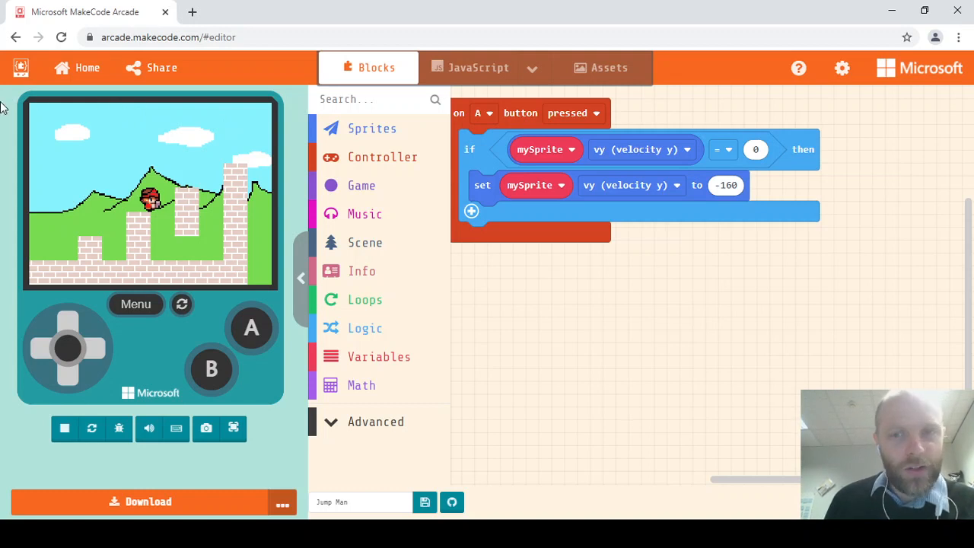
mouse_move(39, 246)
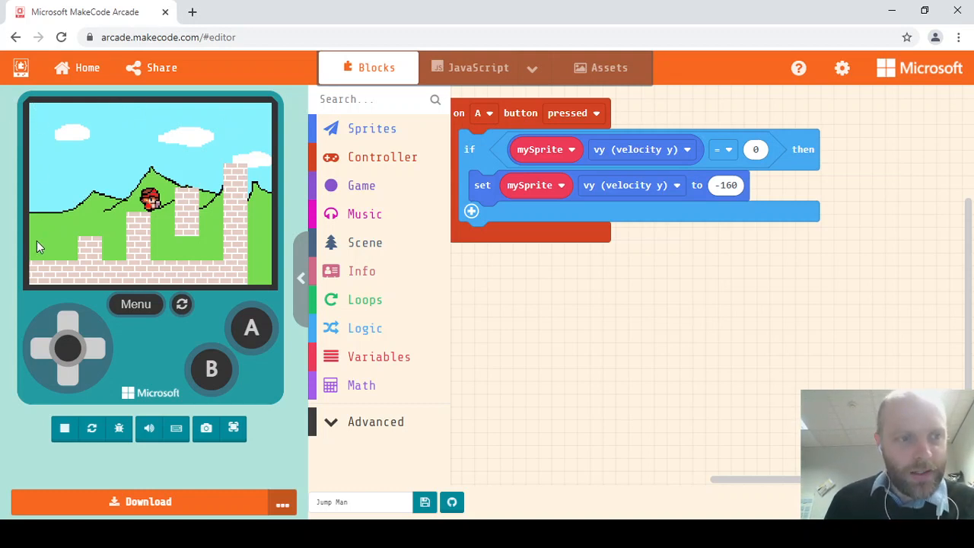
mouse_move(42, 204)
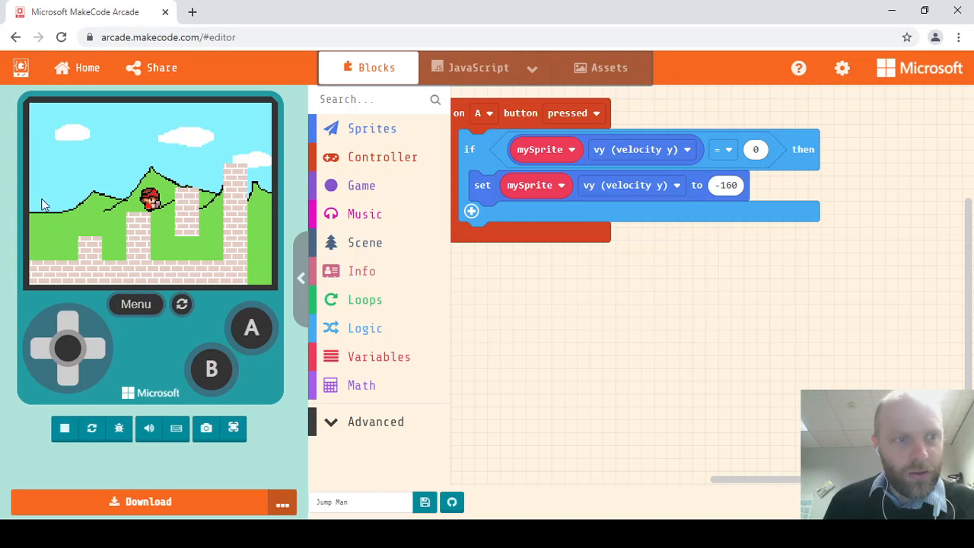
mouse_move(38, 298)
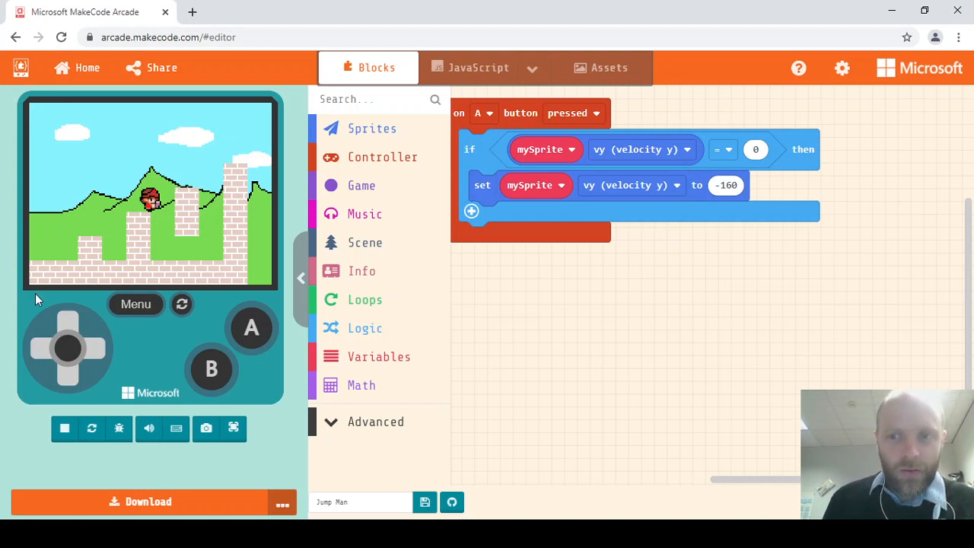
mouse_move(52, 257)
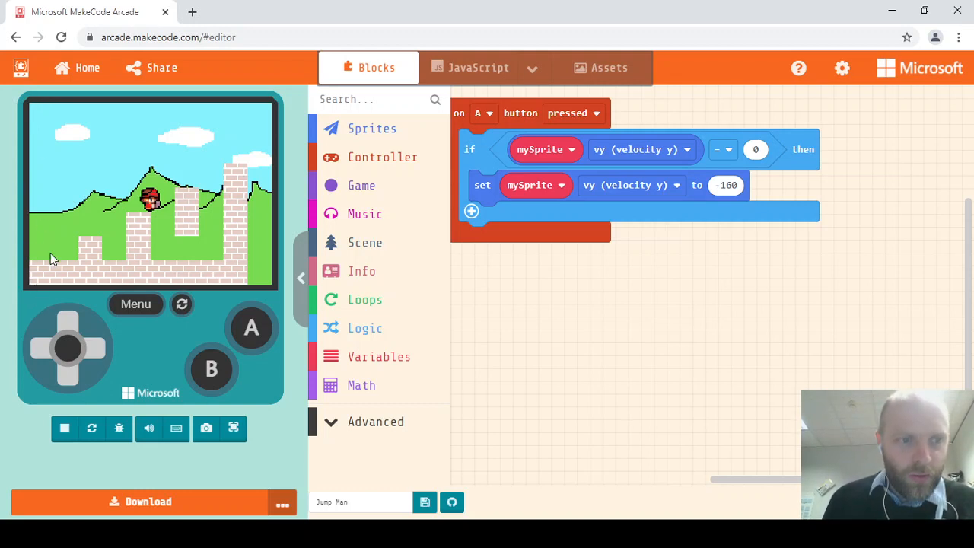
mouse_move(572, 265)
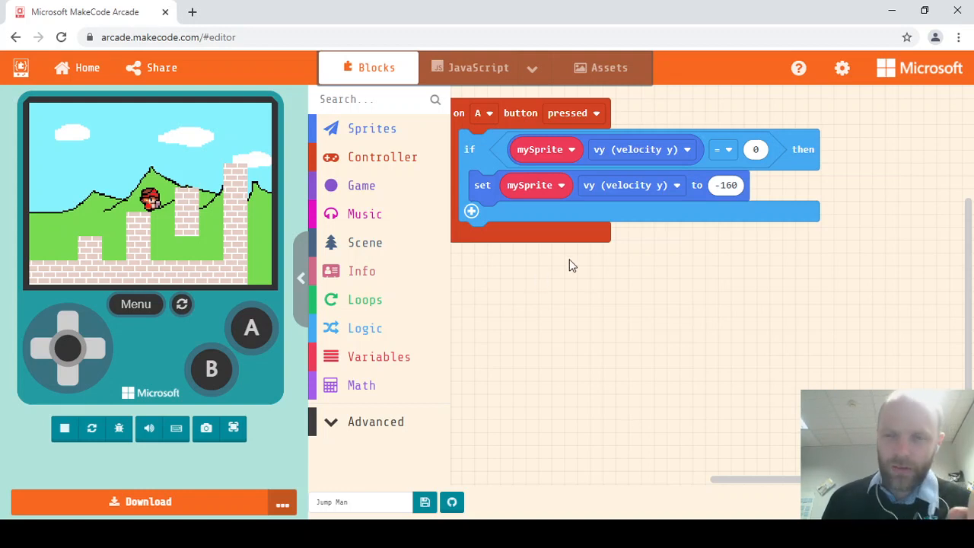
mouse_move(764, 242)
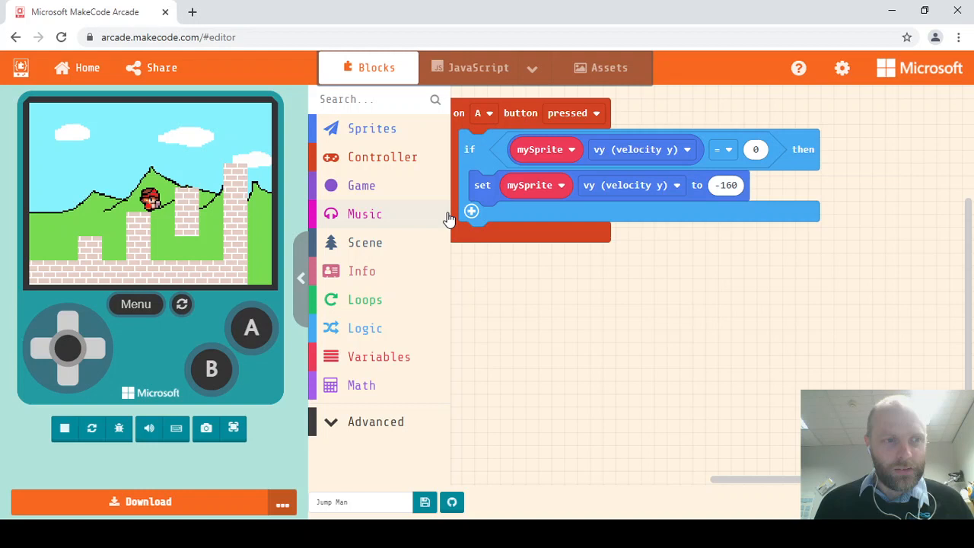
mouse_move(687, 280)
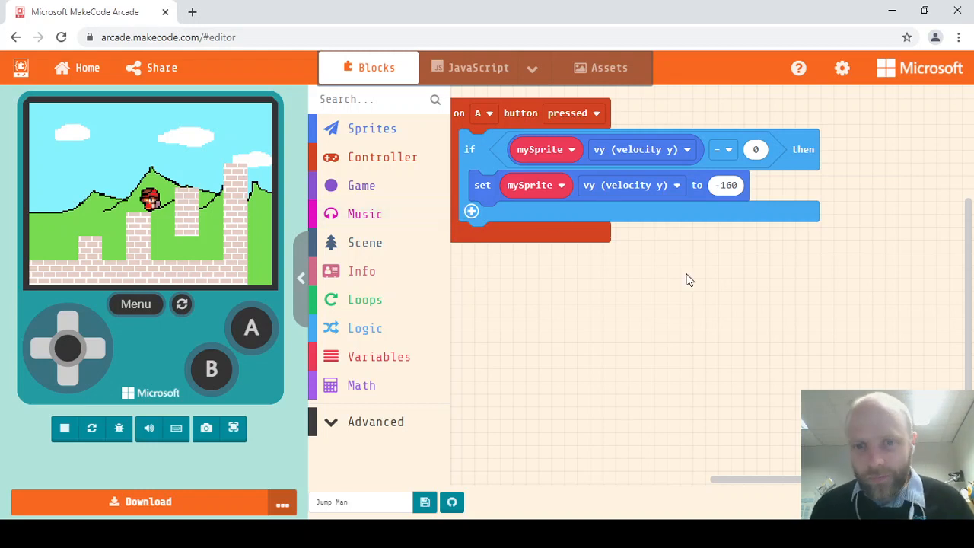
mouse_move(803, 245)
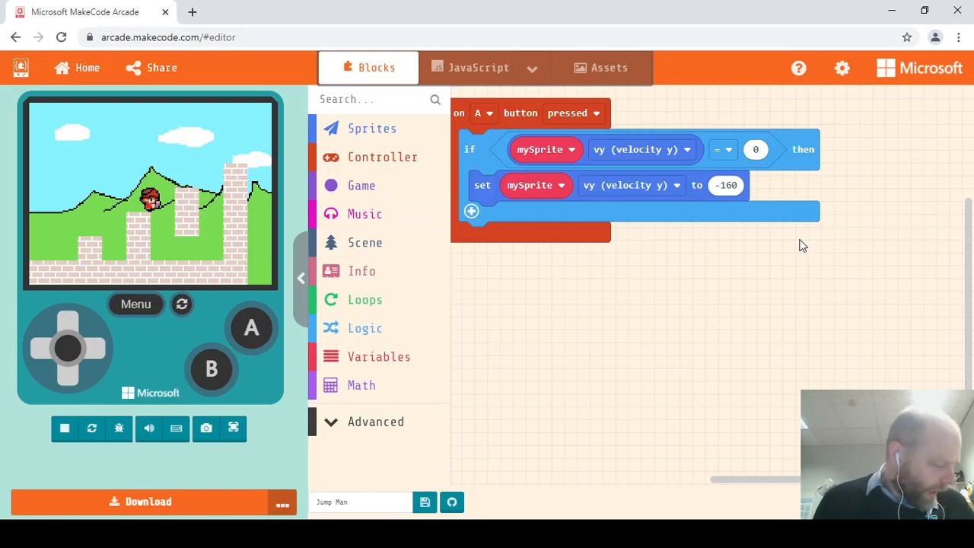
mouse_move(716, 231)
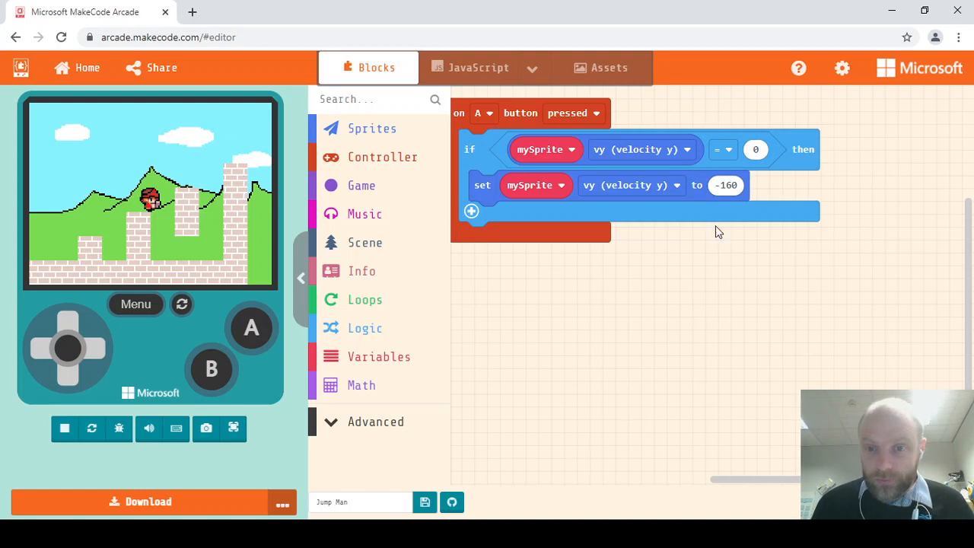
mouse_move(265, 274)
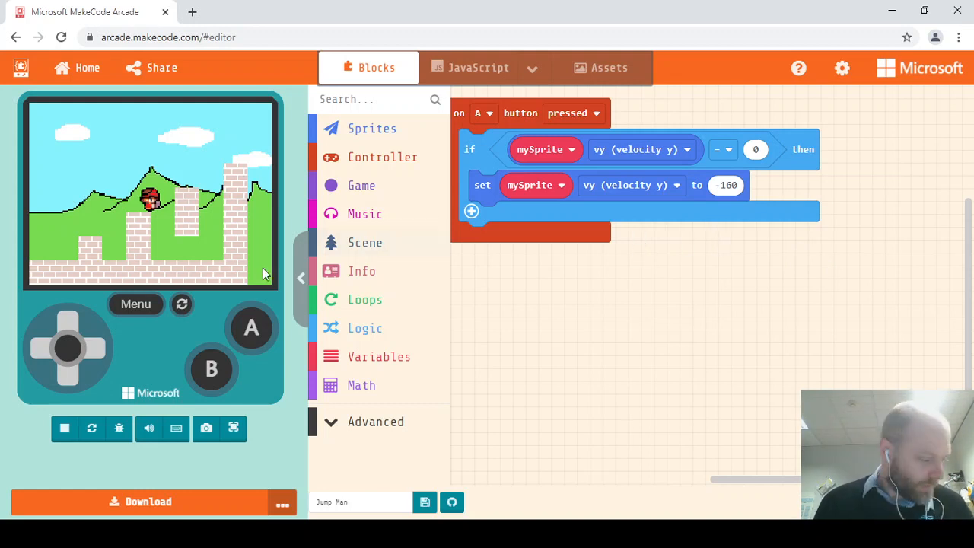
mouse_move(365, 251)
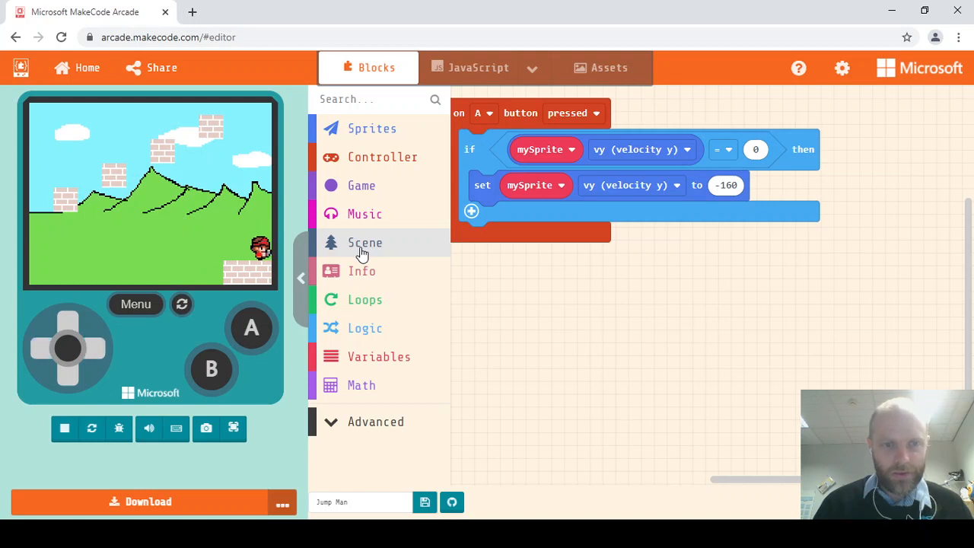
mouse_move(441, 305)
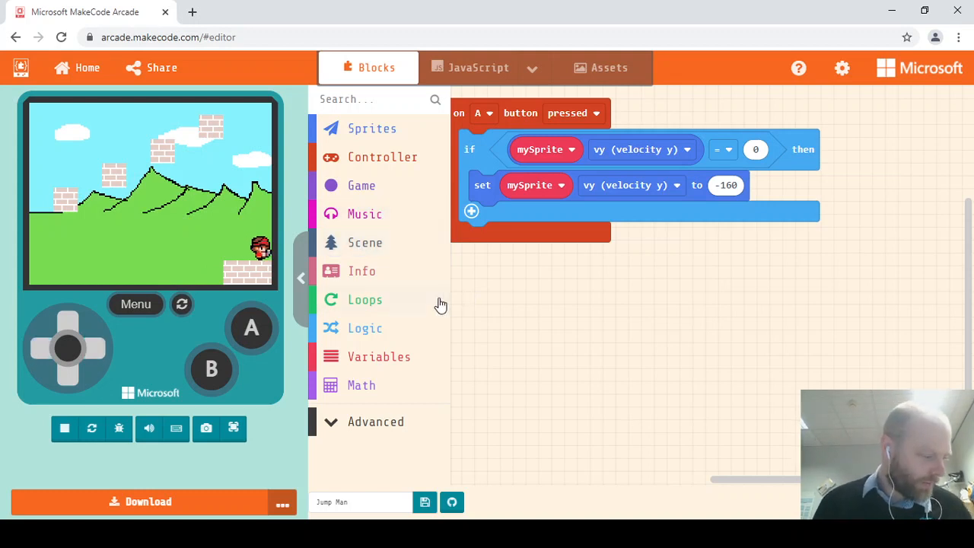
mouse_move(495, 326)
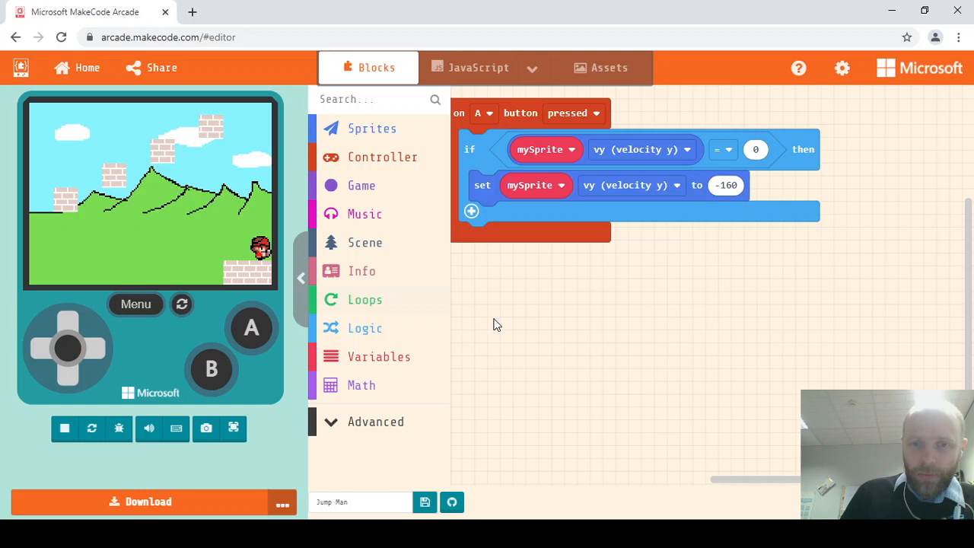
mouse_move(487, 281)
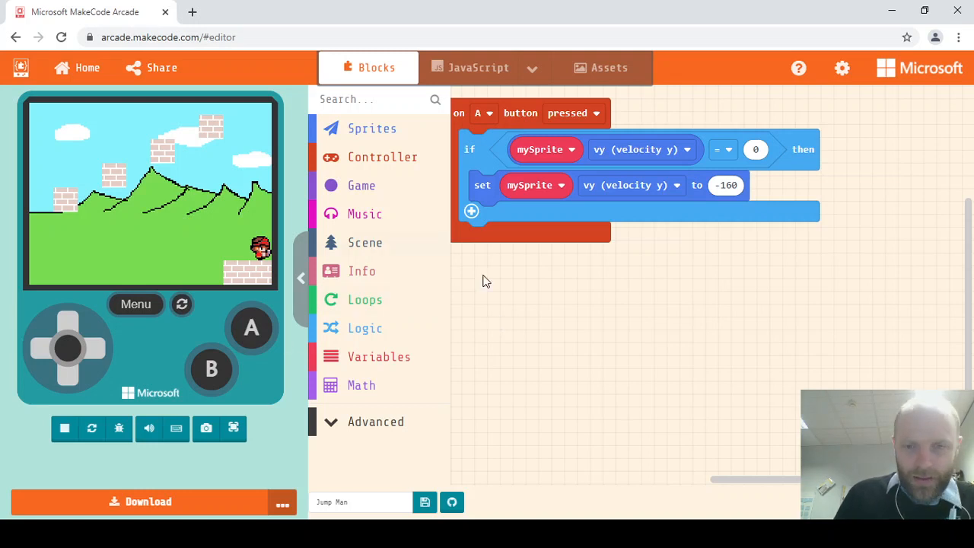
mouse_move(373, 243)
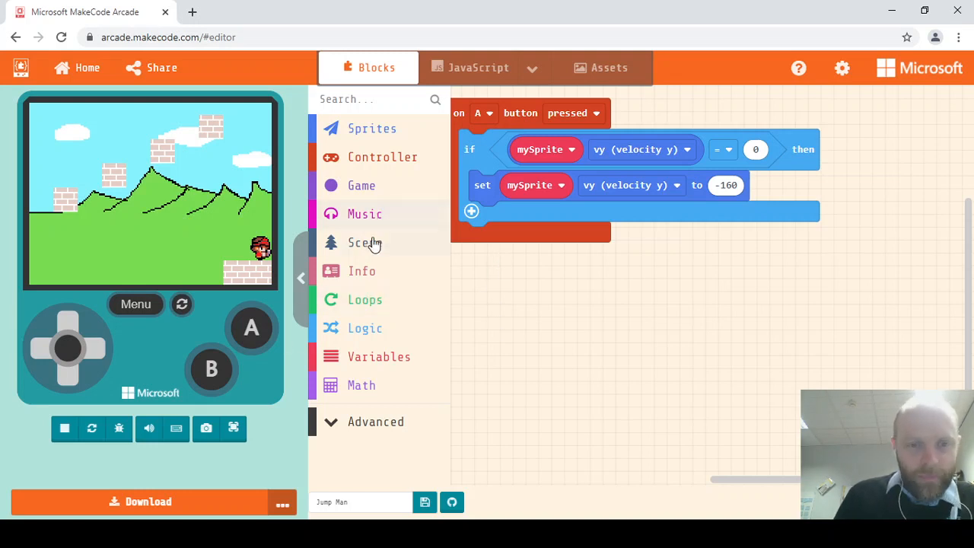
Step: Add an on game update event containing an if with a comparison condition
left_click(362, 185)
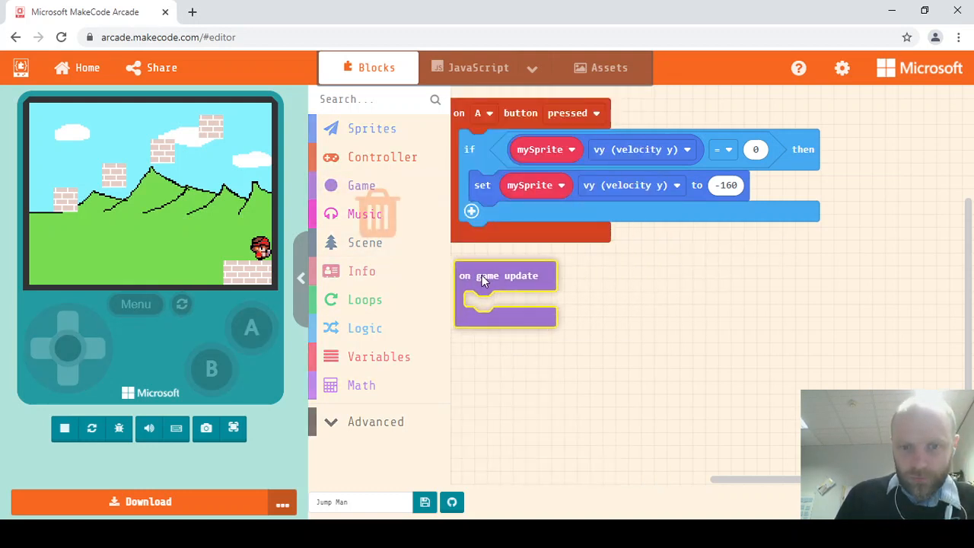
left_click(63, 428)
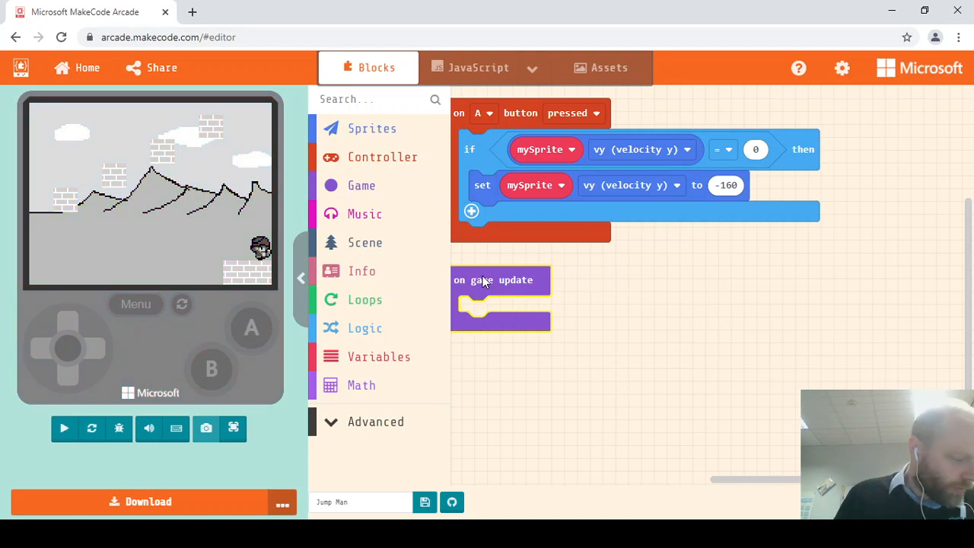
mouse_move(365, 329)
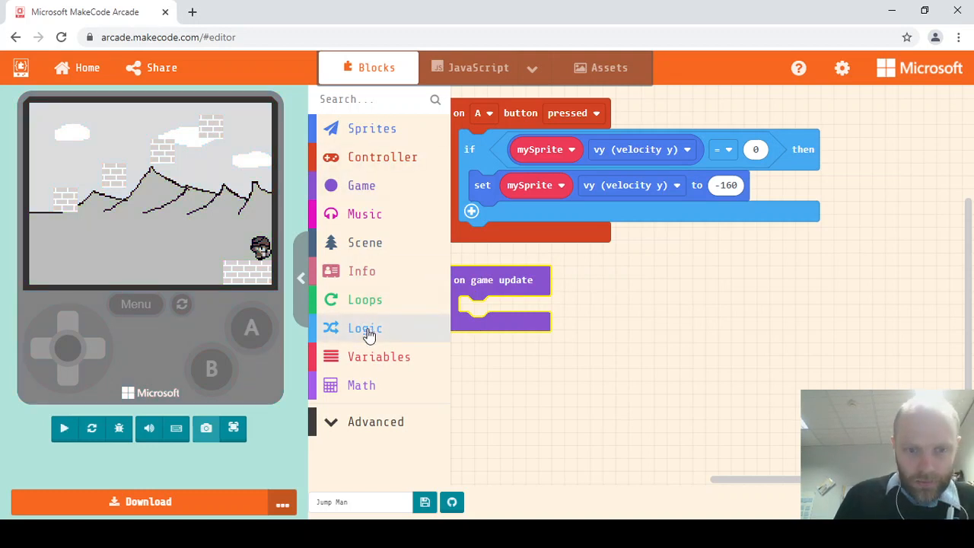
left_click(365, 329)
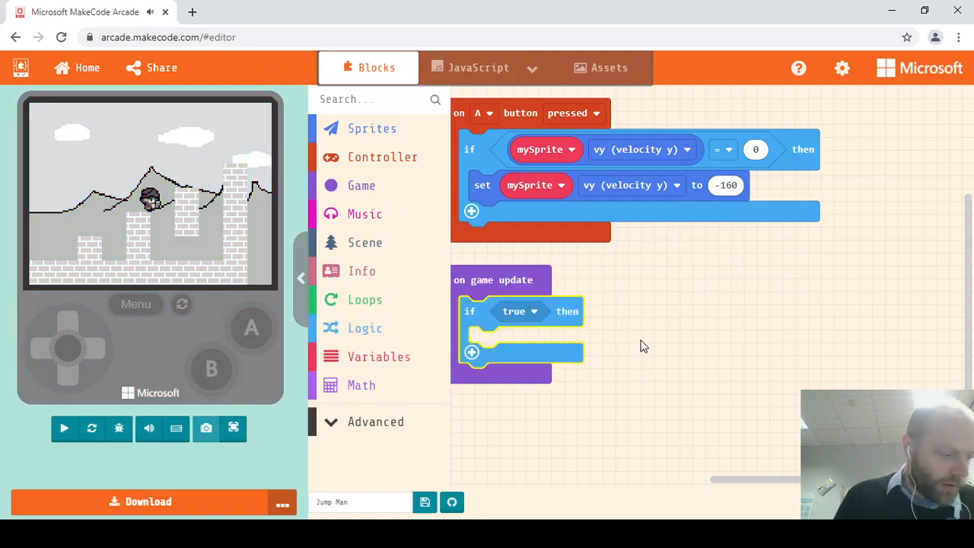
left_click(365, 329)
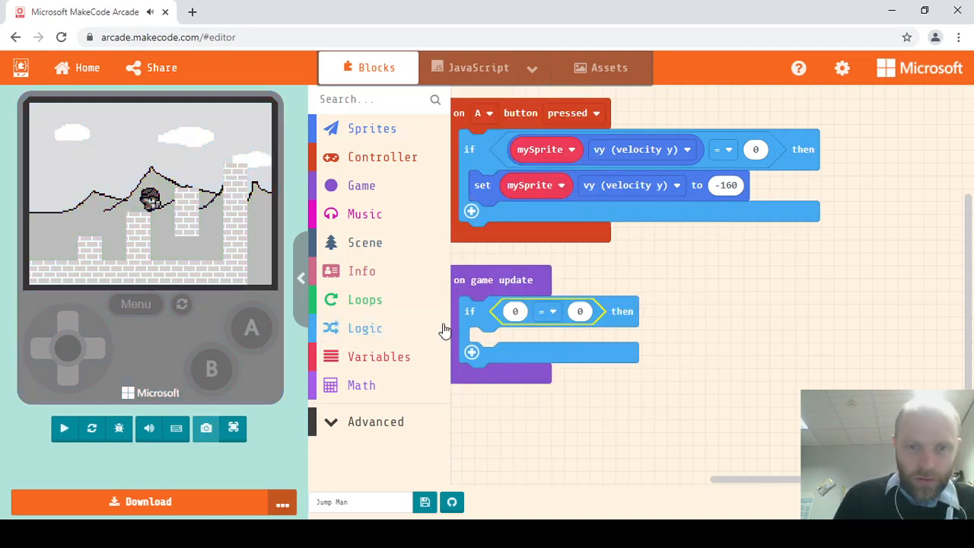
mouse_move(362, 186)
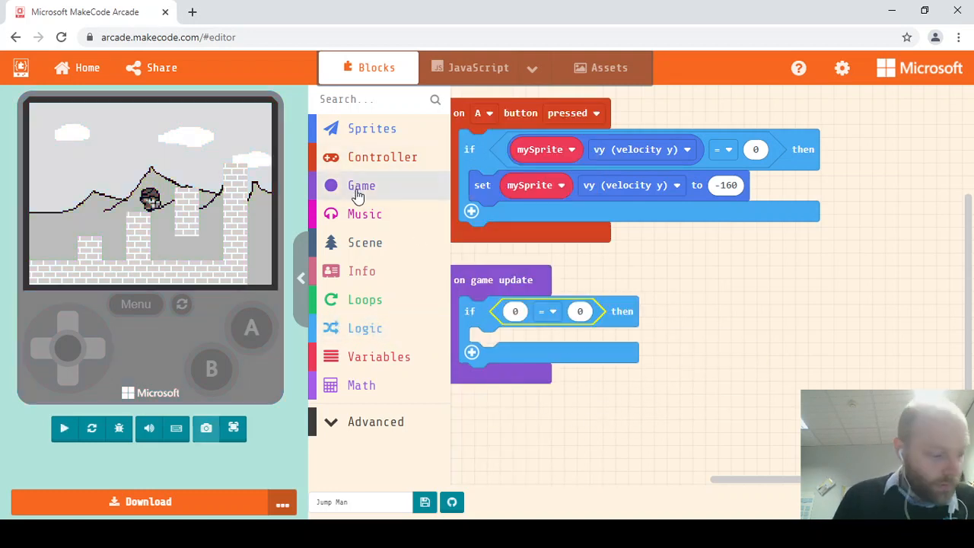
left_click(64, 428)
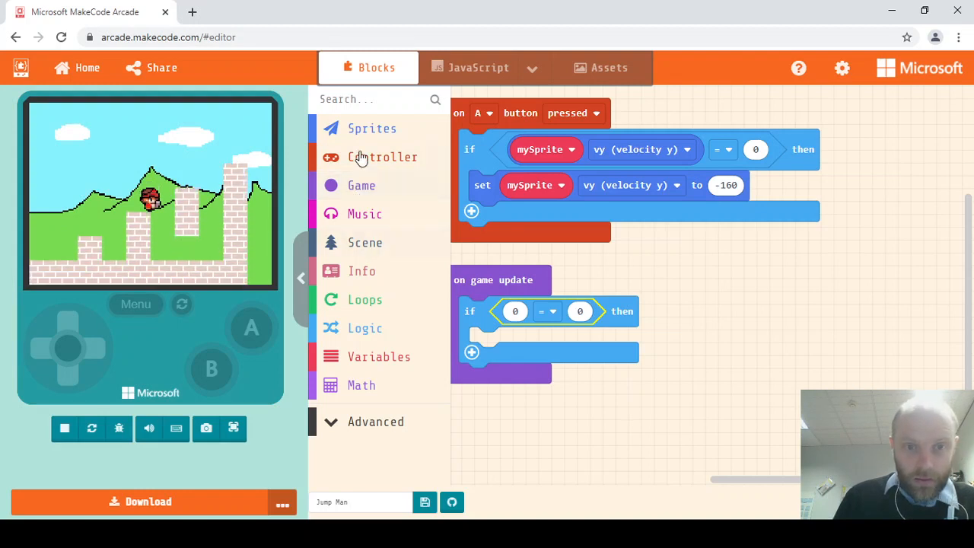
Step: Make the condition check mySprite y ≥ 0
left_click(371, 128)
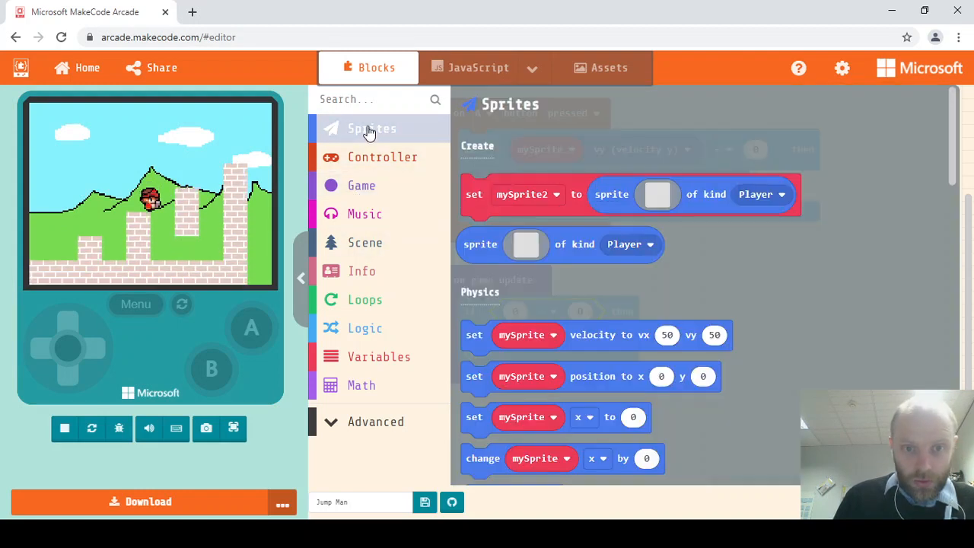
scroll("down", 3)
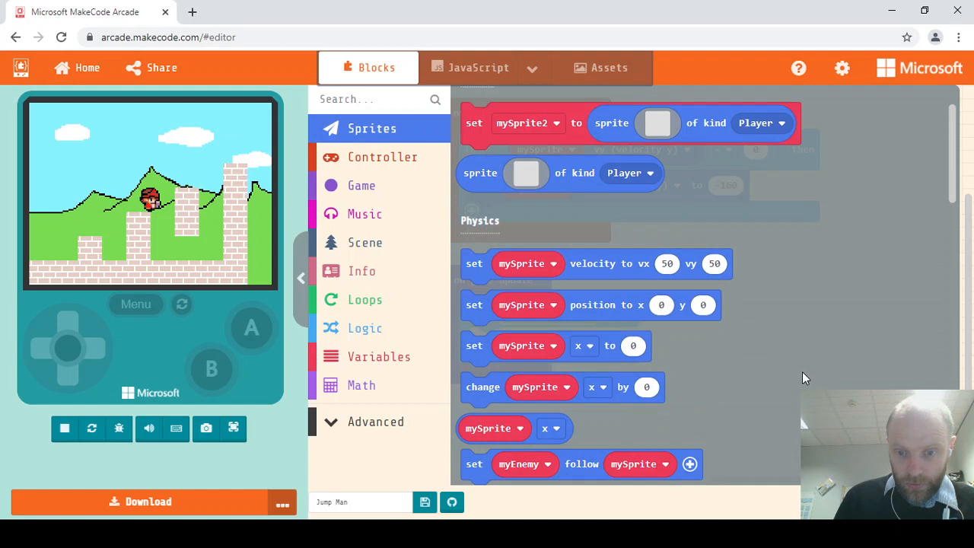
mouse_move(707, 409)
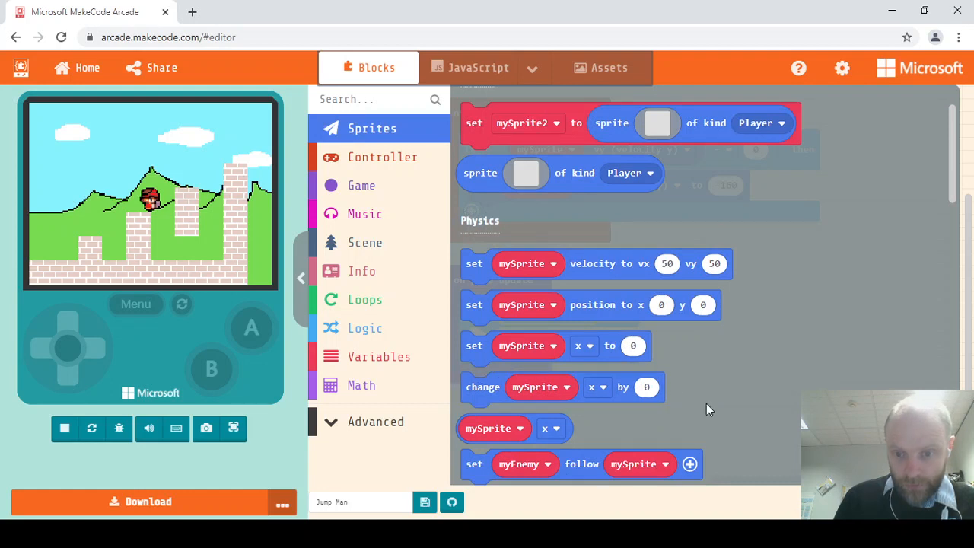
mouse_move(708, 402)
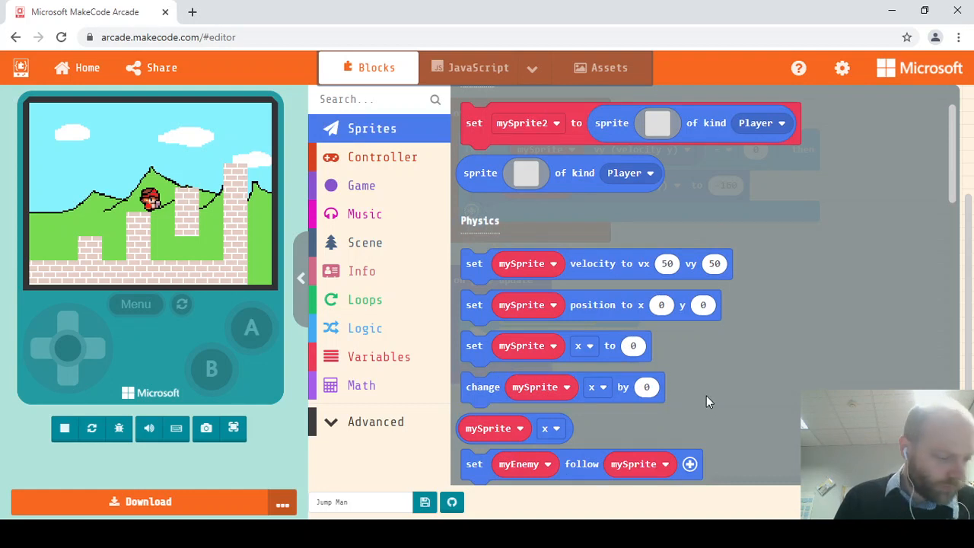
scroll("down", 3)
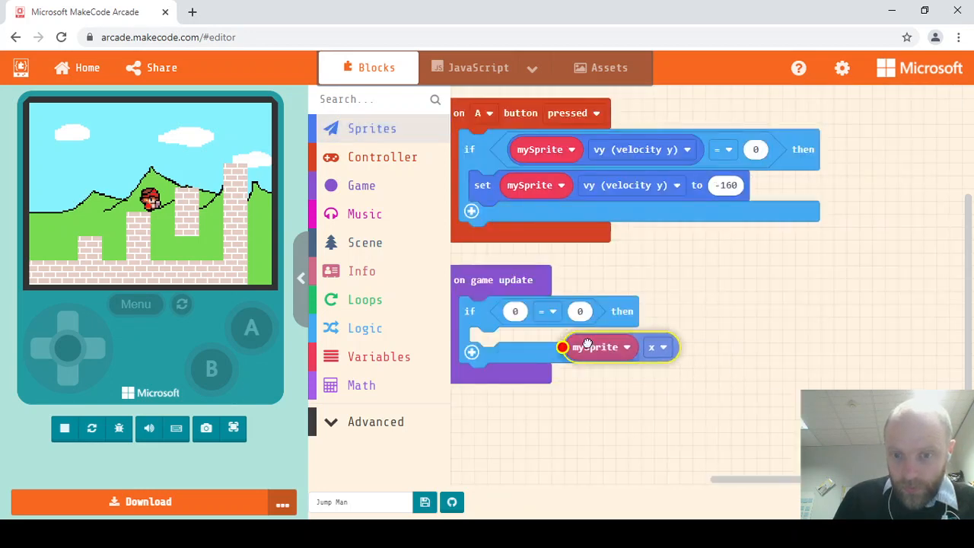
left_click(657, 347)
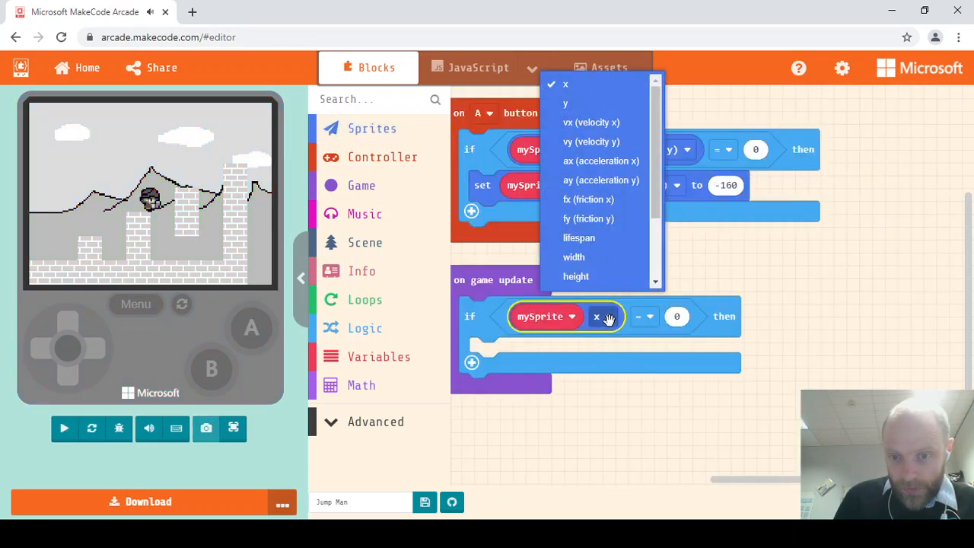
left_click(590, 141)
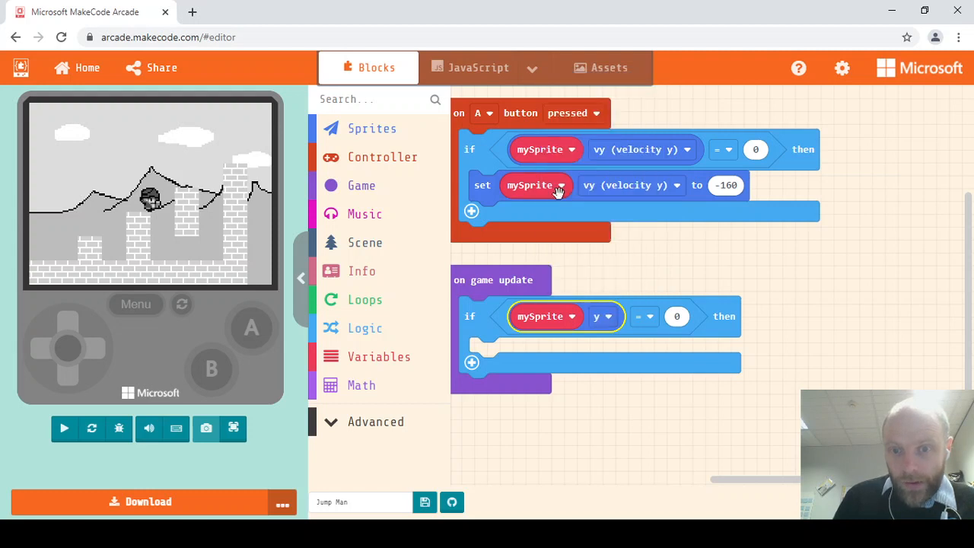
mouse_move(609, 327)
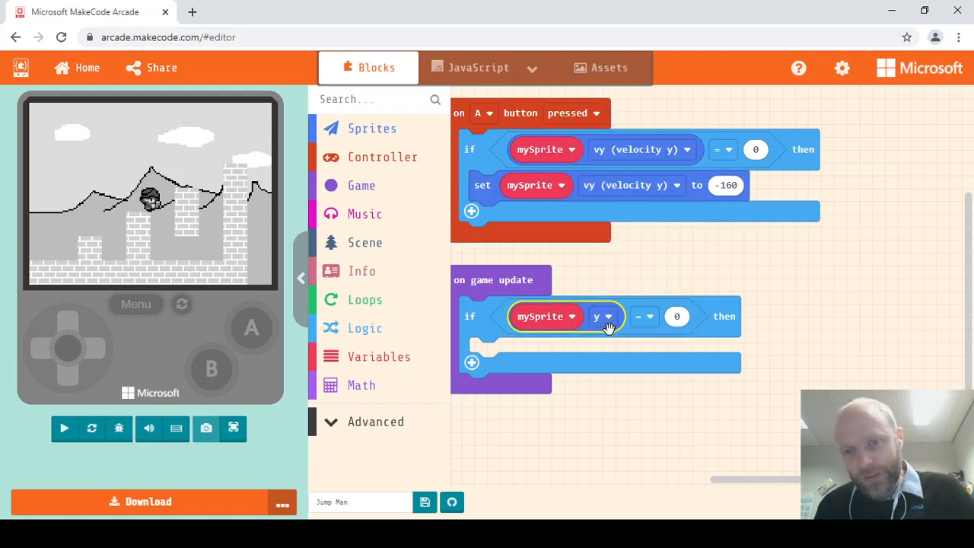
left_click(64, 427)
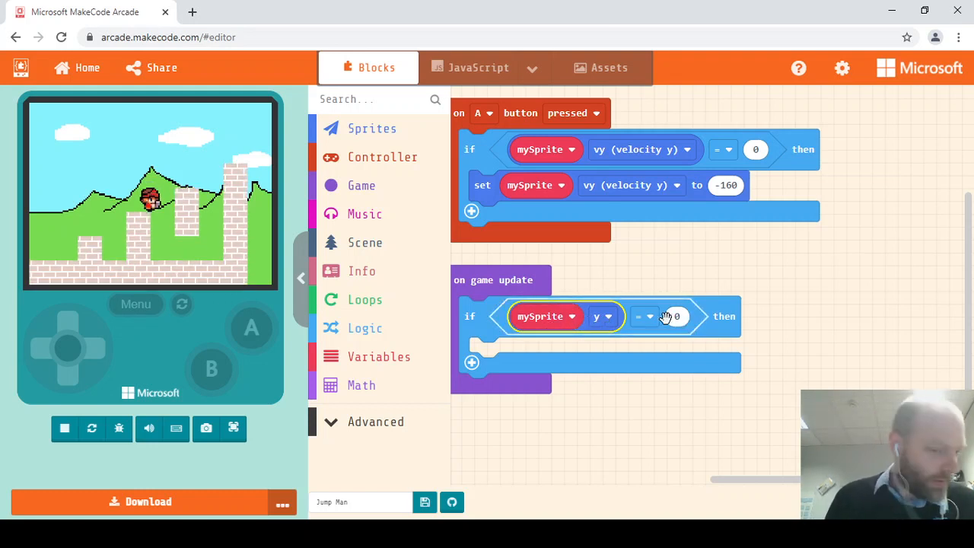
left_click(643, 315)
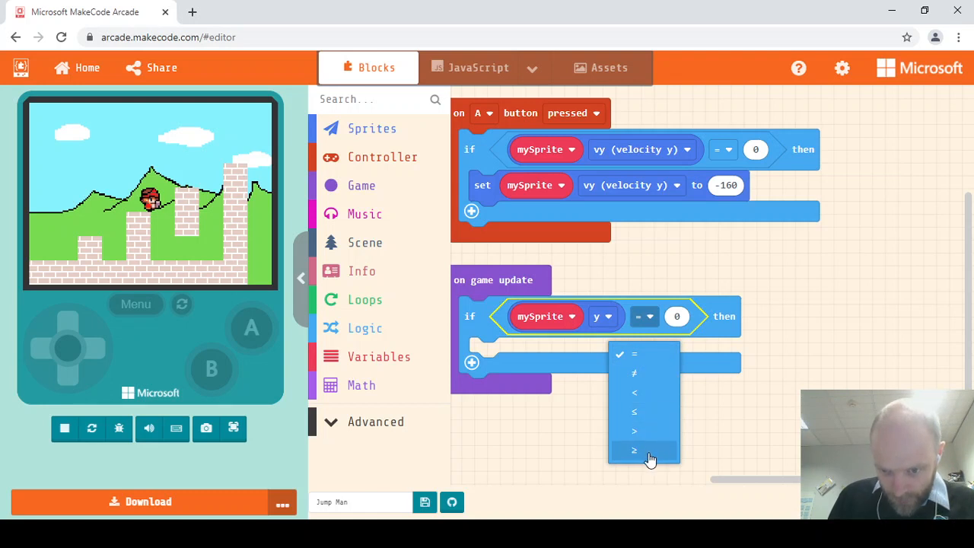
left_click(633, 451)
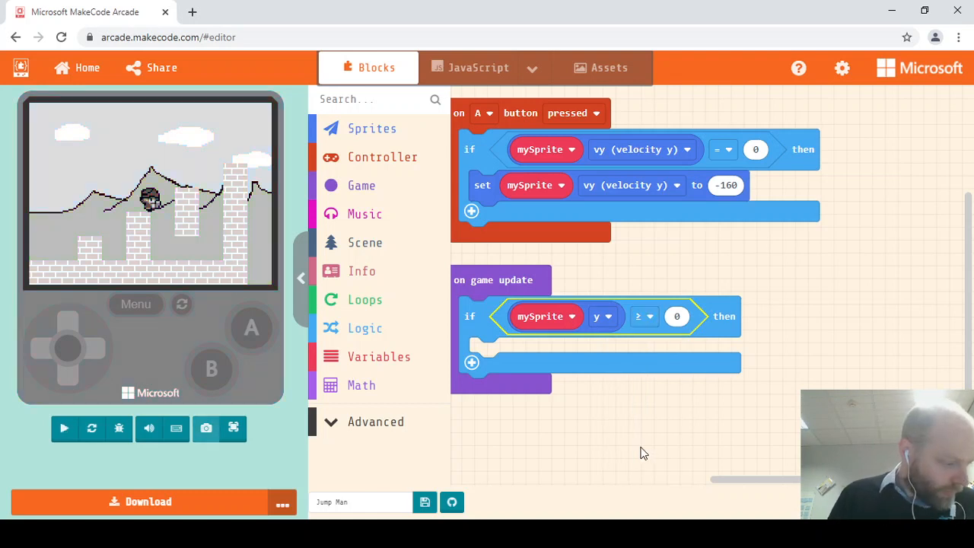
mouse_move(700, 445)
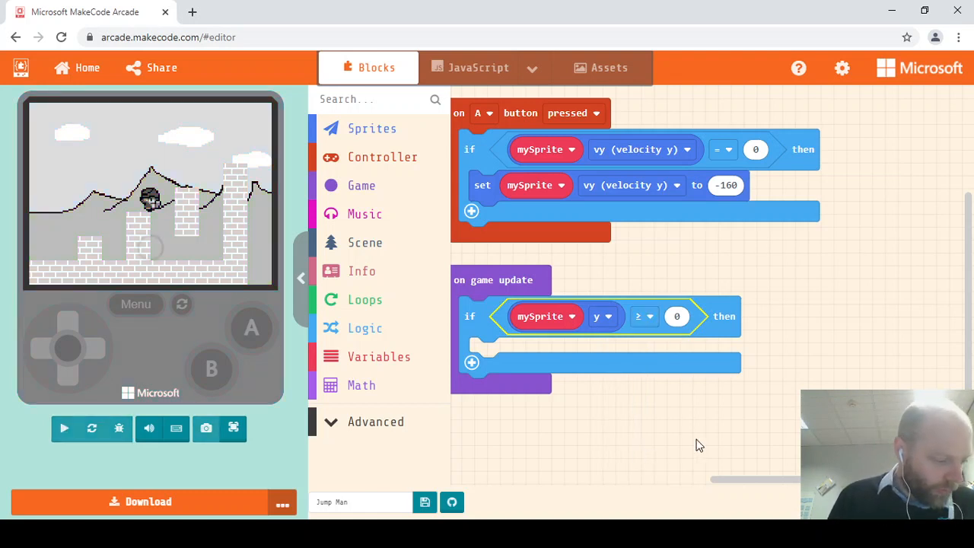
left_click(64, 428)
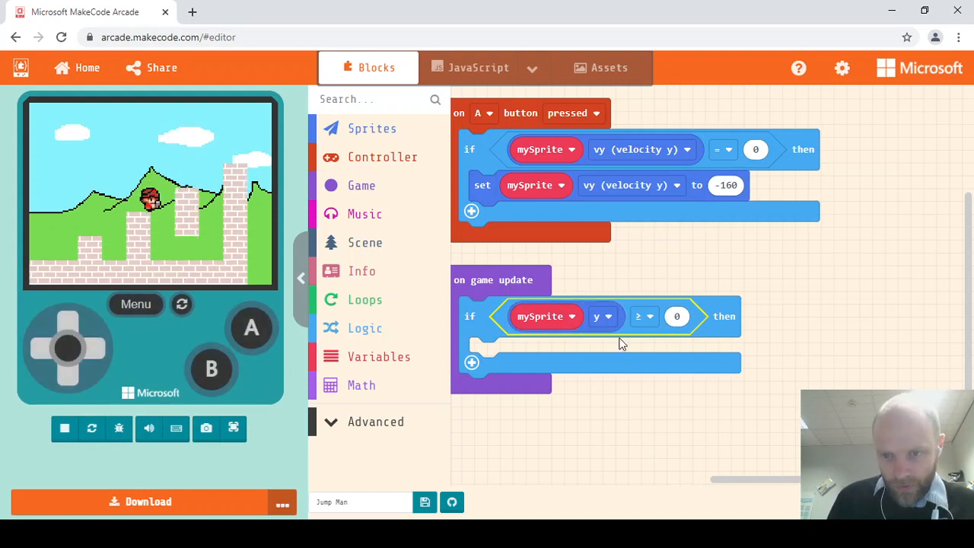
mouse_move(715, 349)
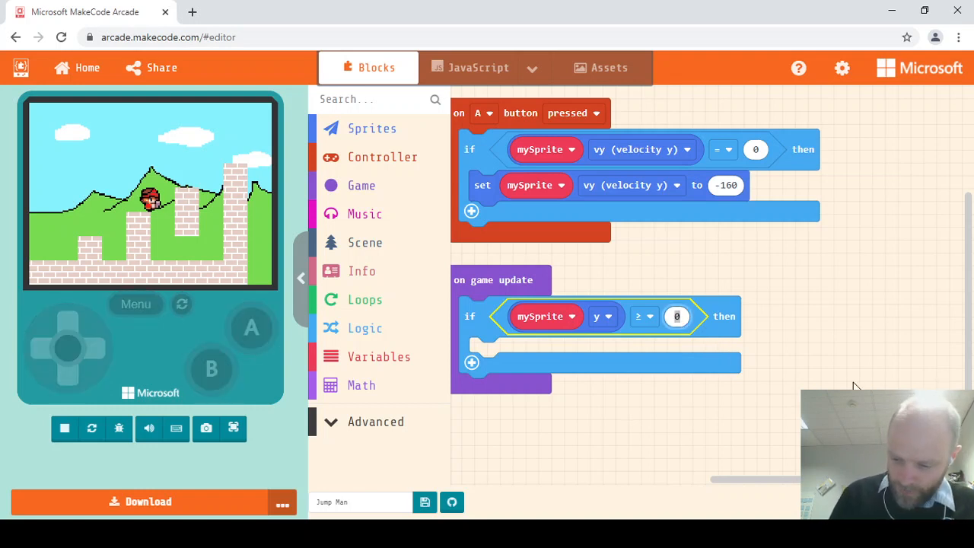
Step: Set the fall check to y ≥ 248 running game over LOSE, and restart to test
type("248")
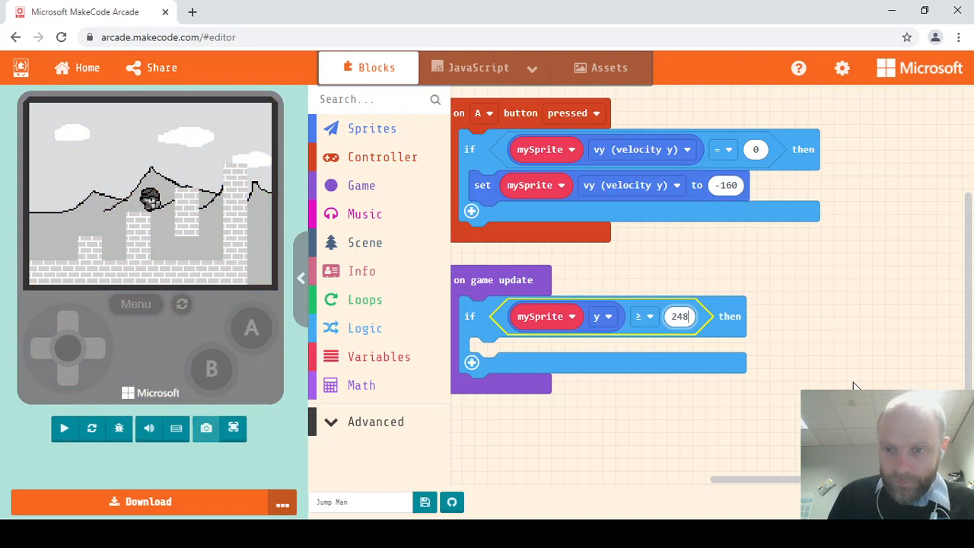
mouse_move(347, 279)
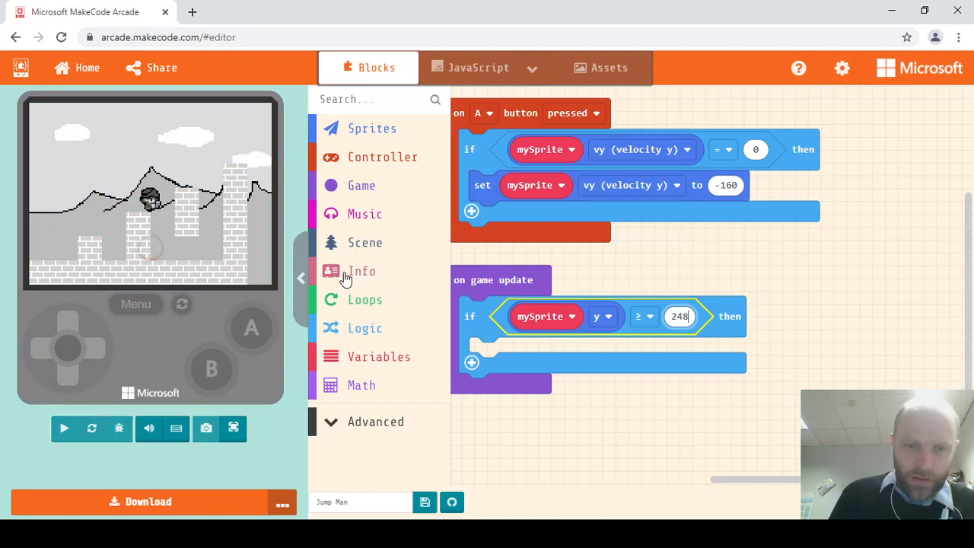
left_click(63, 427)
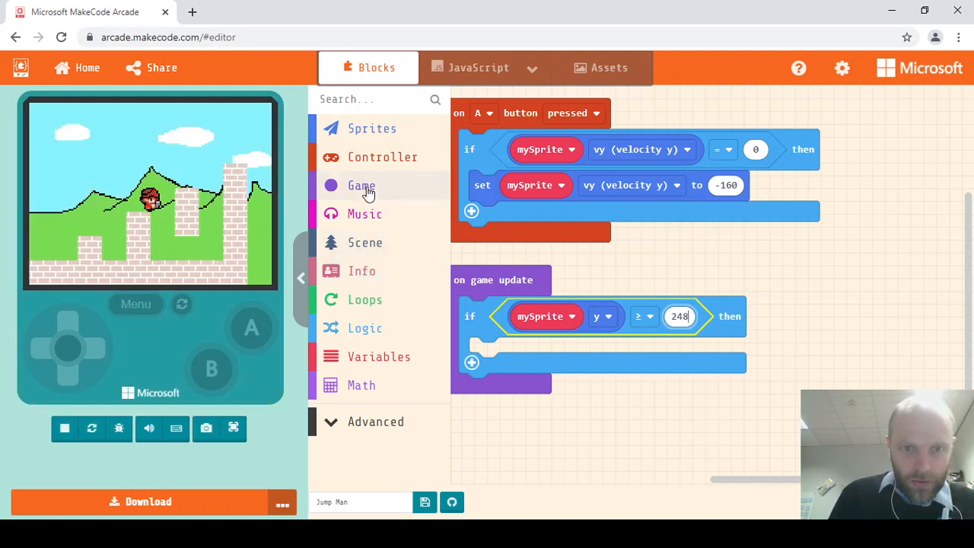
left_click(361, 185)
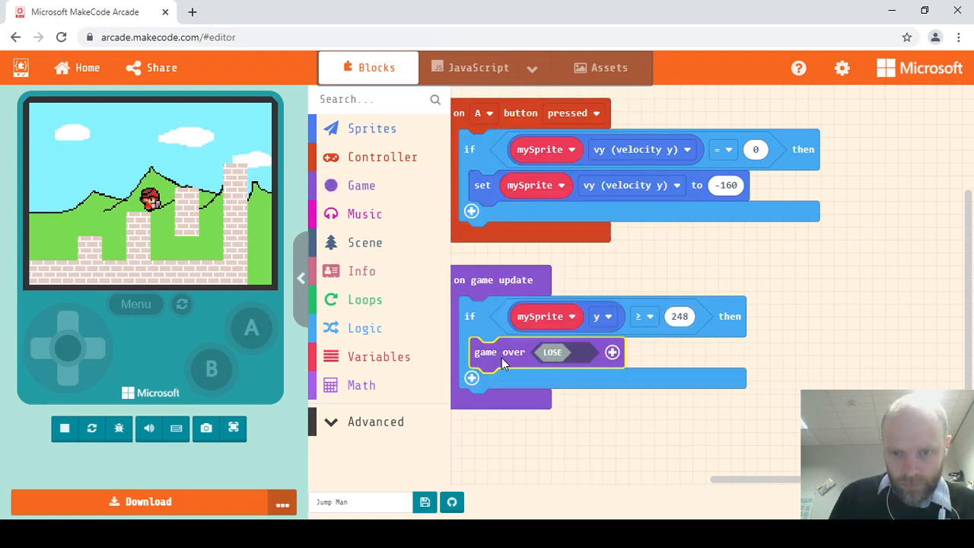
left_click(64, 428)
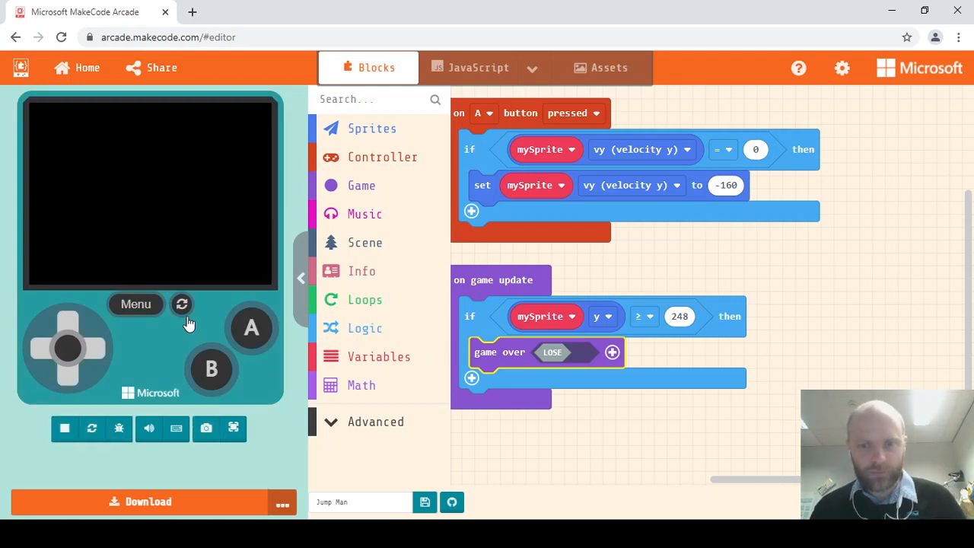
left_click(183, 304)
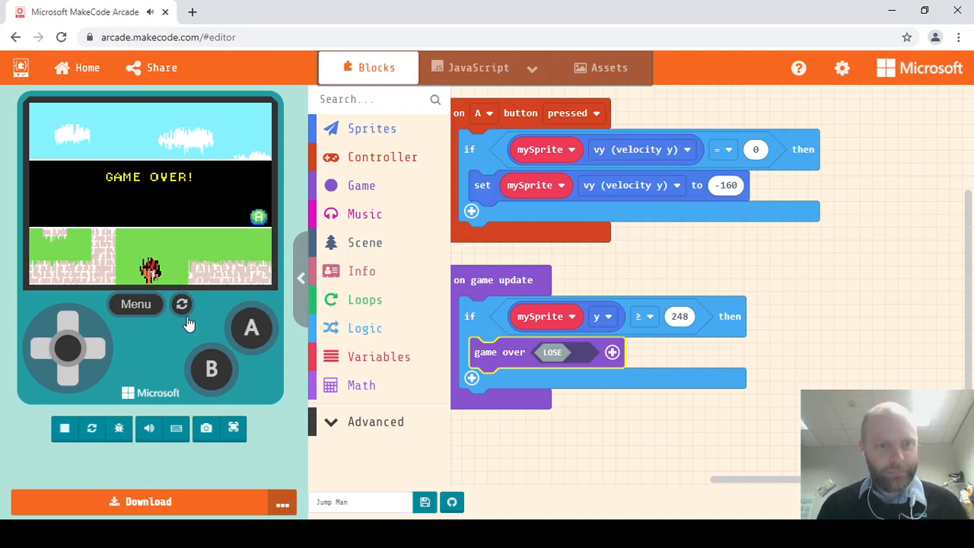
mouse_move(800, 216)
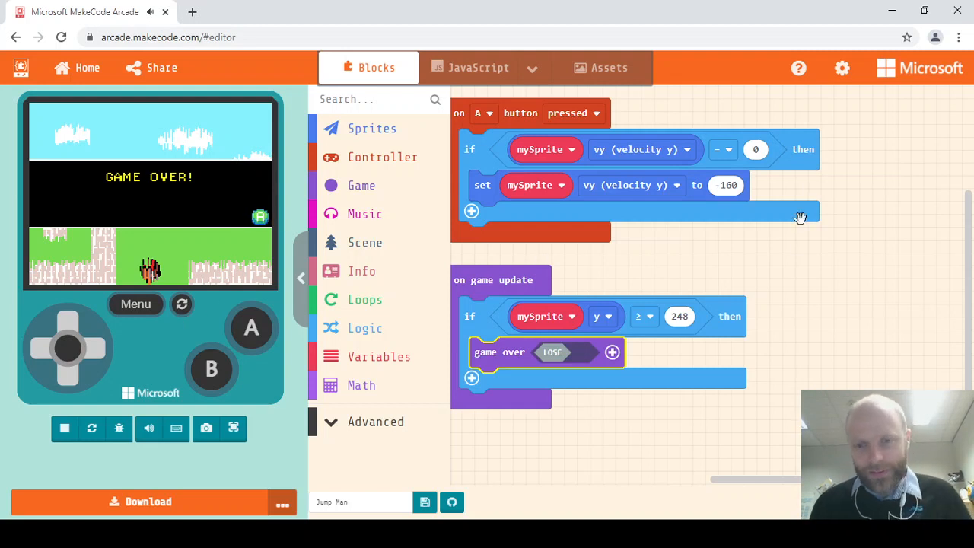
mouse_move(555, 315)
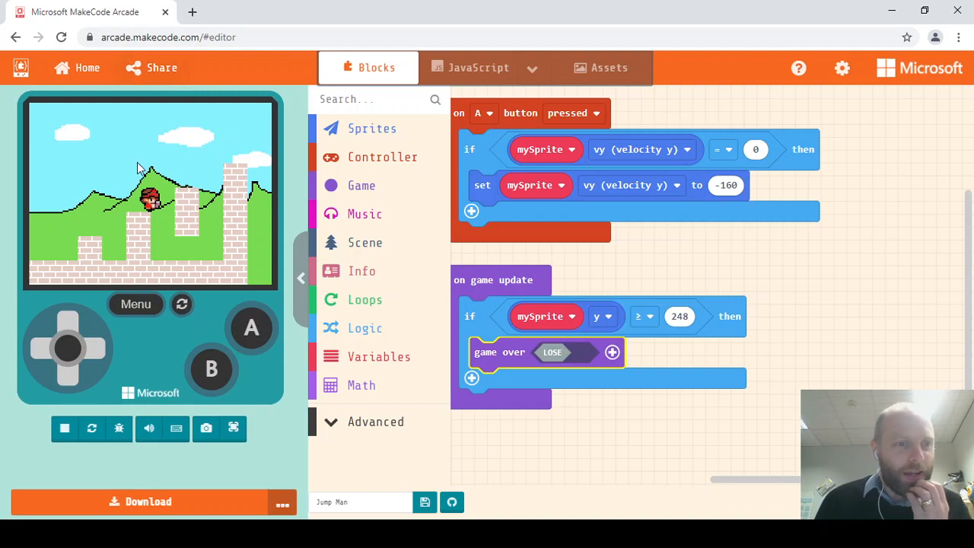
mouse_move(36, 256)
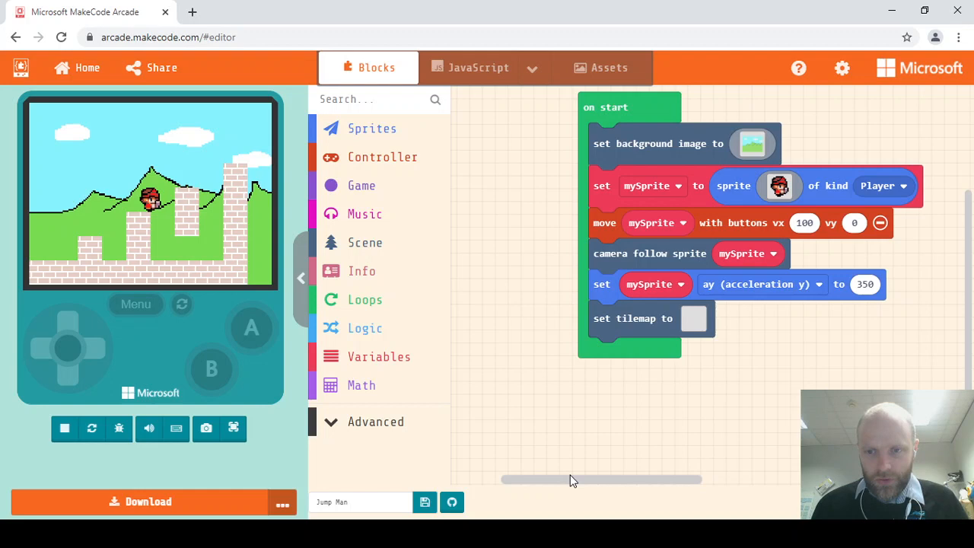
Step: Reopen the level1 tilemap and create a new blank tile under My Tiles
left_click(694, 318)
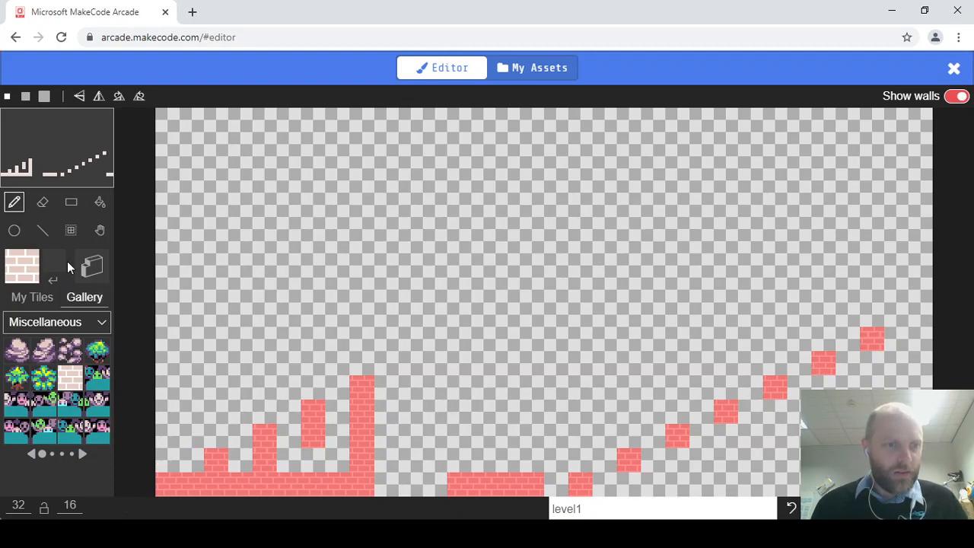
left_click(32, 297)
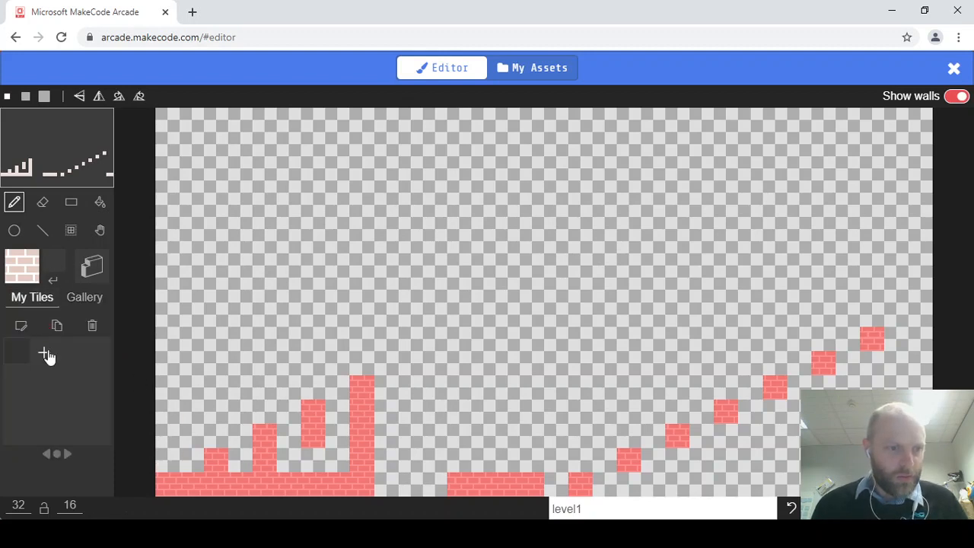
left_click(47, 353)
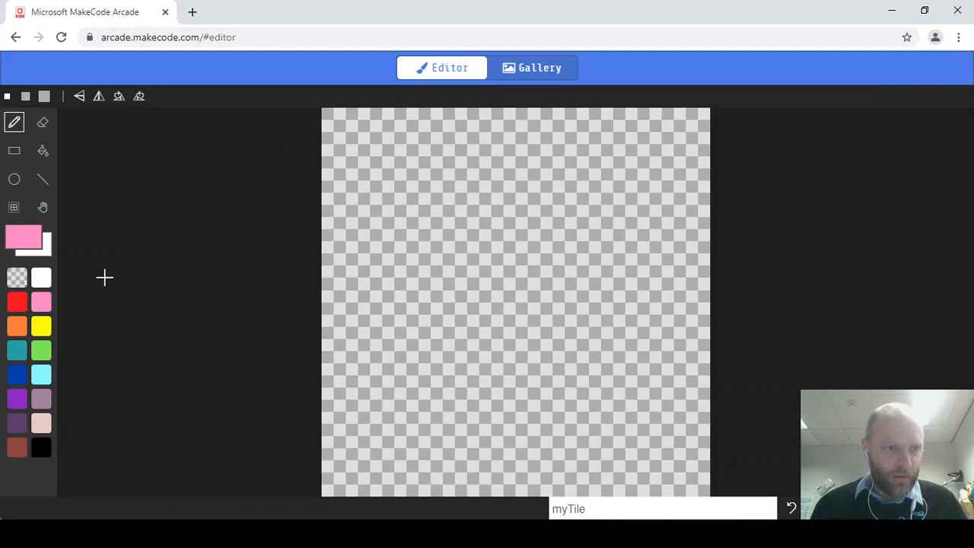
left_click(41, 423)
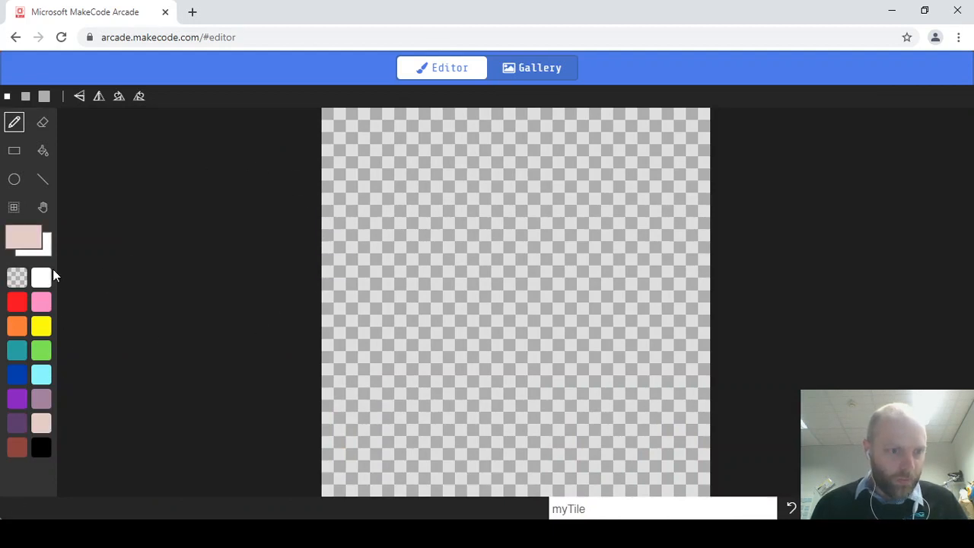
left_click(41, 277)
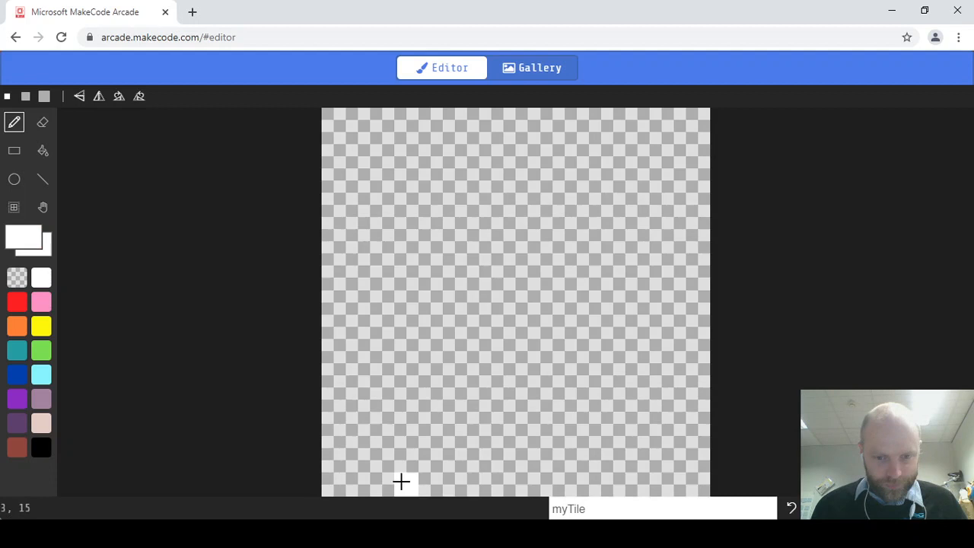
mouse_move(581, 481)
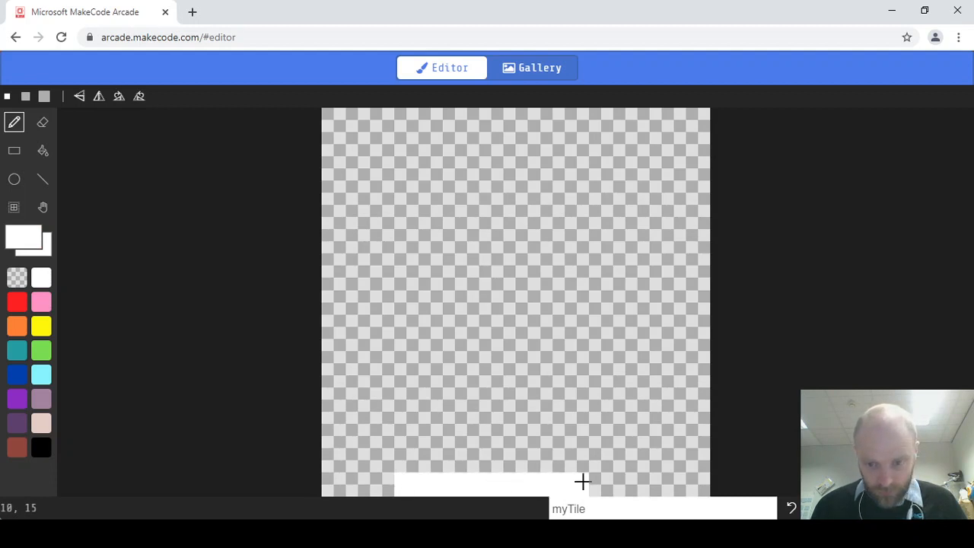
mouse_move(609, 466)
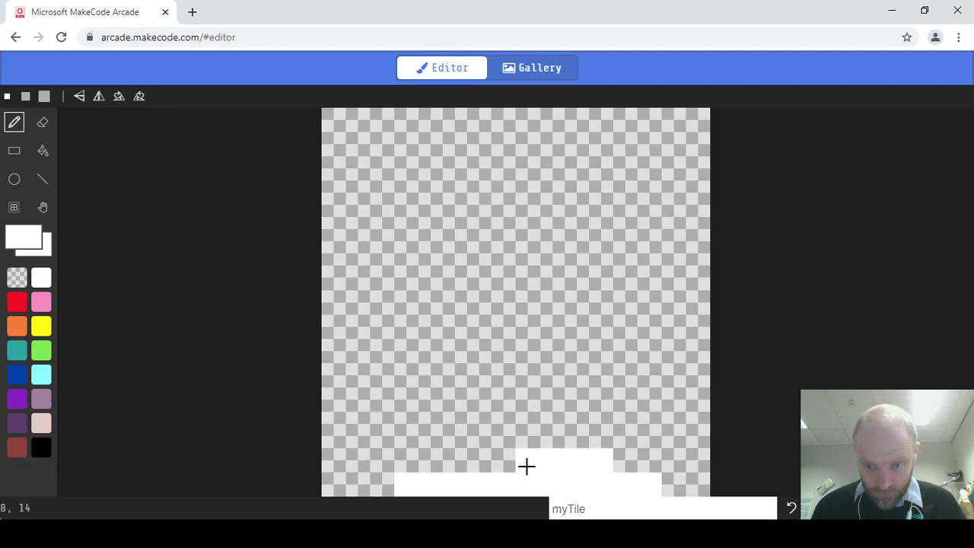
mouse_move(460, 463)
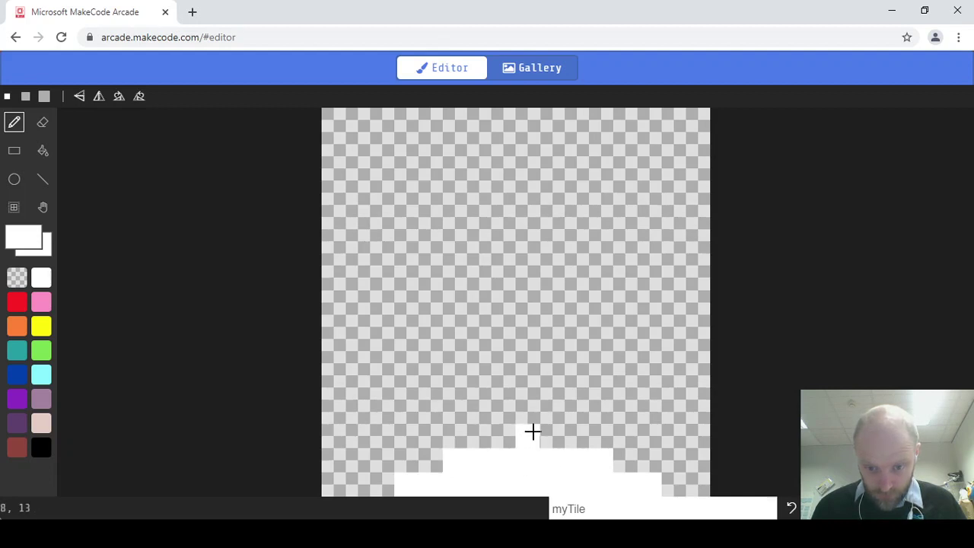
mouse_move(523, 435)
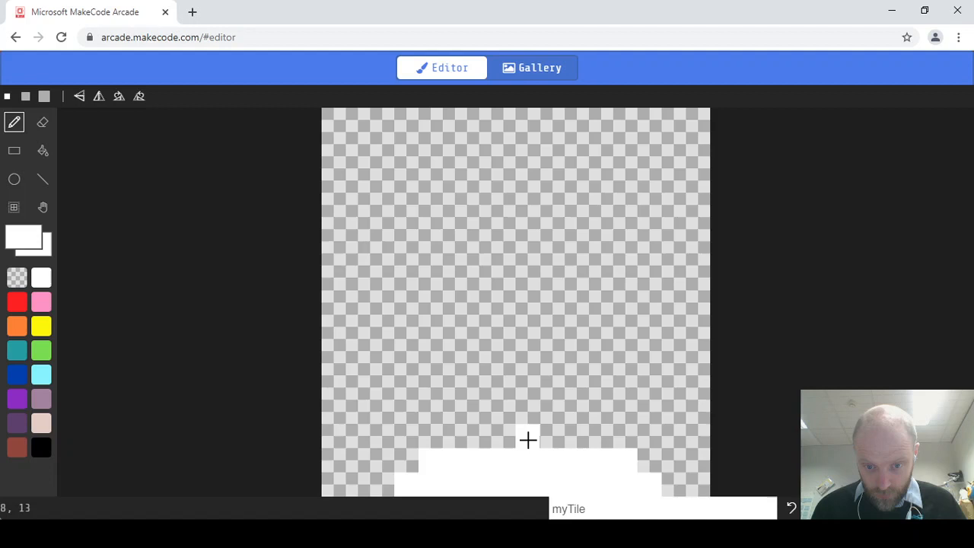
mouse_move(546, 439)
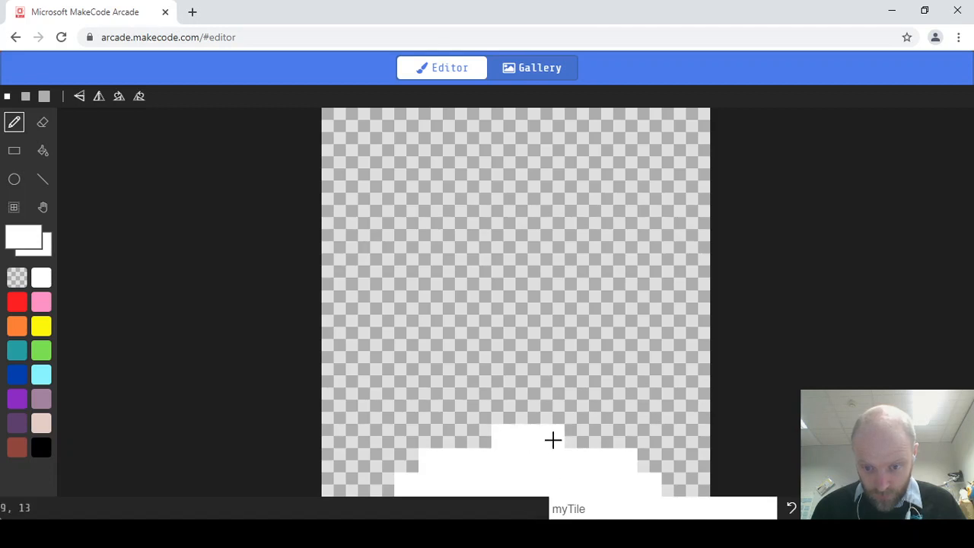
mouse_move(554, 426)
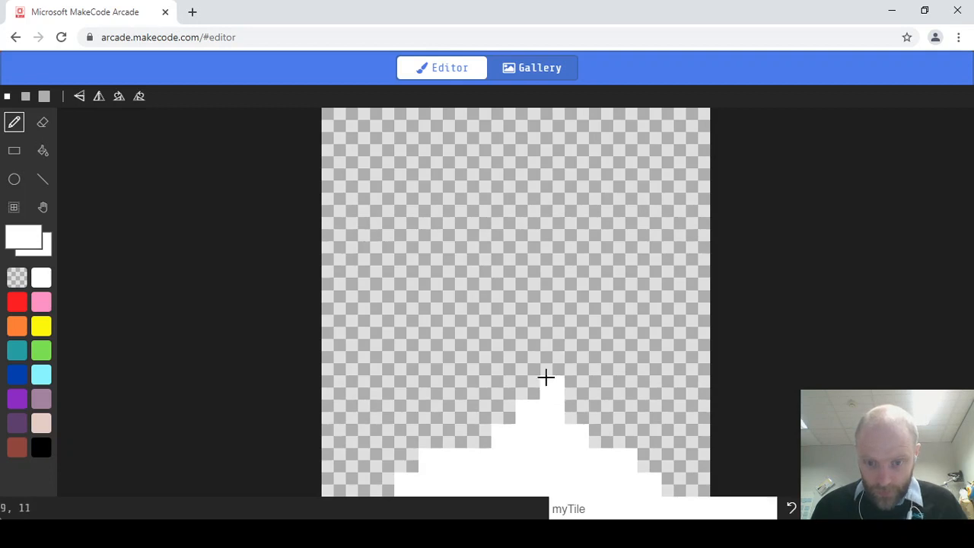
left_click_drag(545, 377, 532, 259)
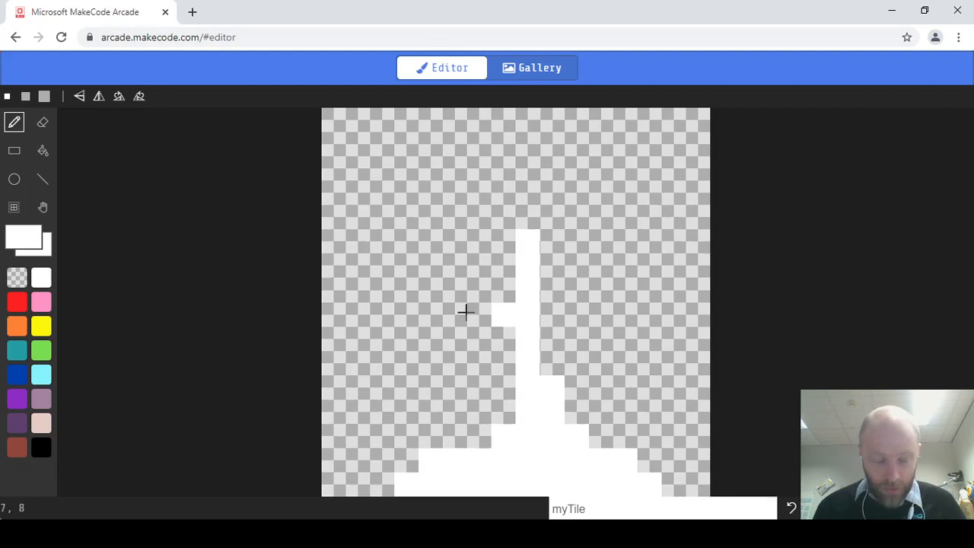
left_click(42, 122)
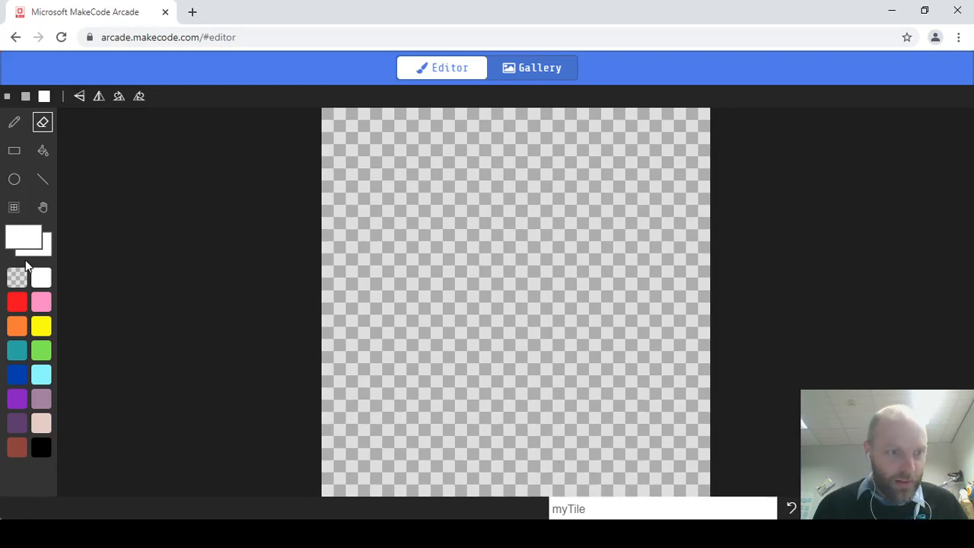
left_click(14, 122)
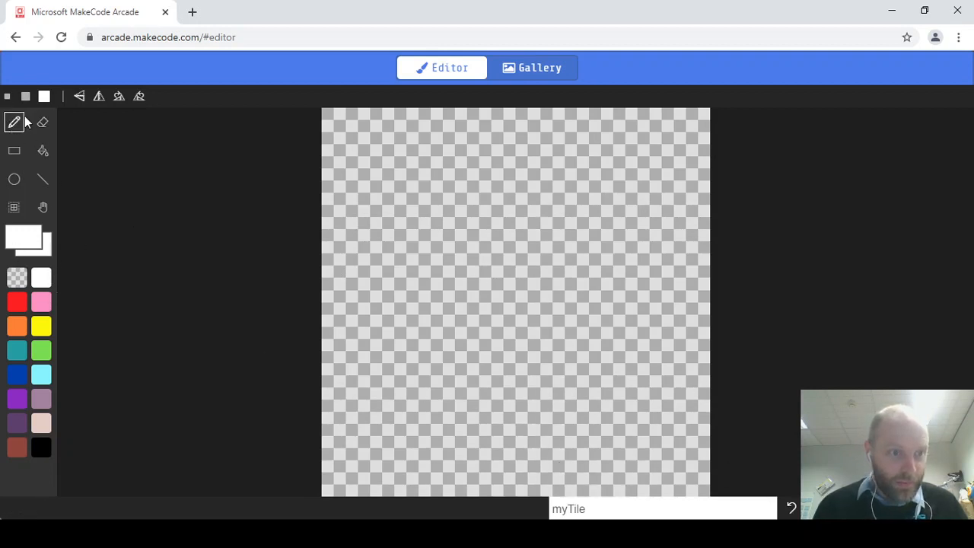
mouse_move(365, 485)
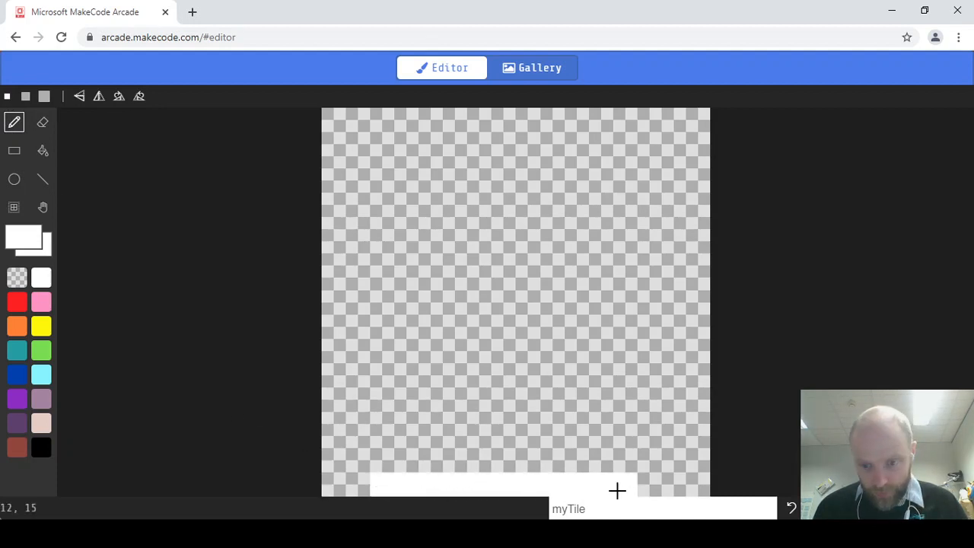
mouse_move(621, 463)
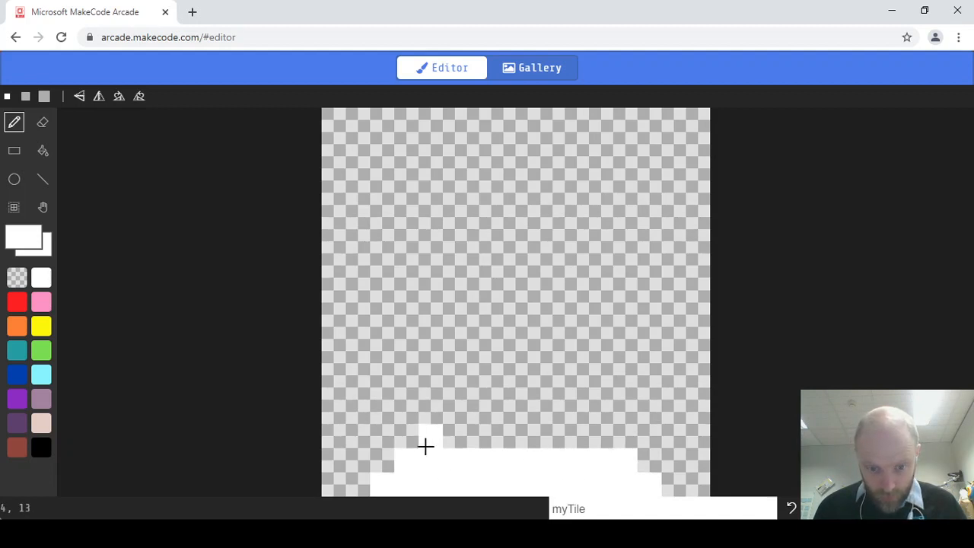
mouse_move(524, 445)
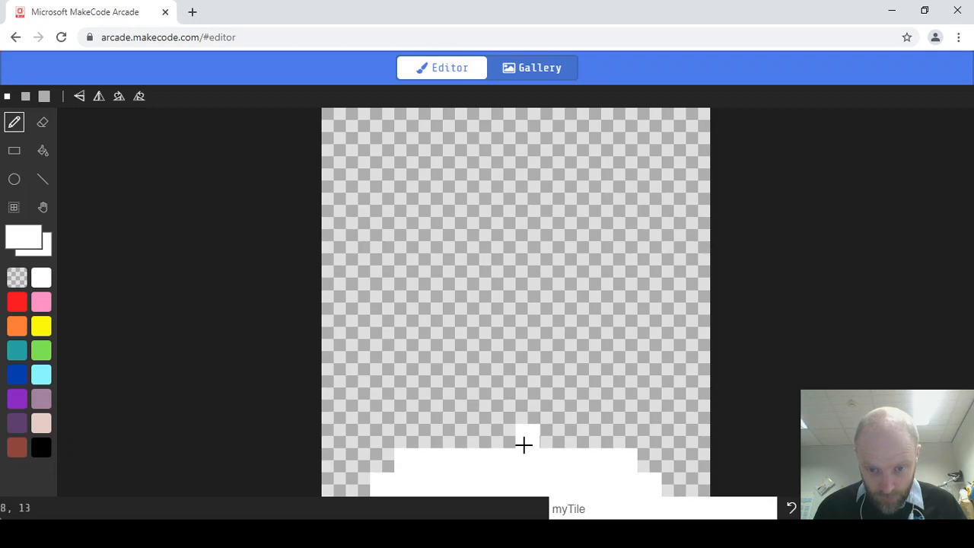
mouse_move(514, 444)
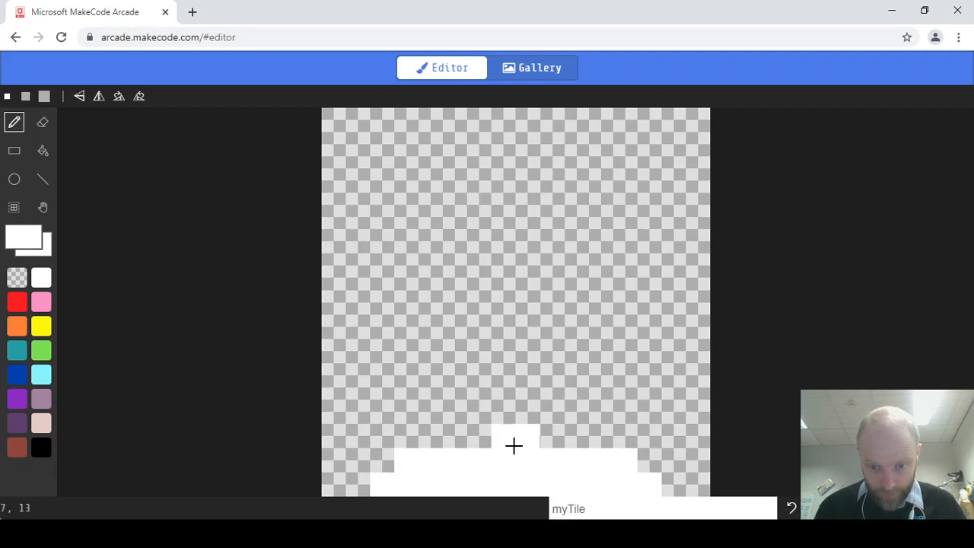
mouse_move(507, 420)
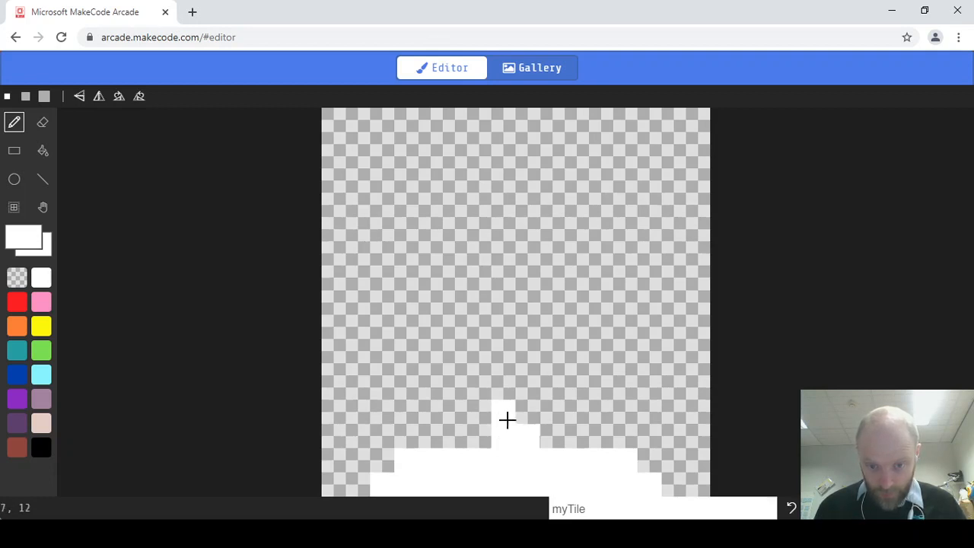
Step: Draw the tall white pole up the centre of myTile
left_click_drag(509, 420, 503, 204)
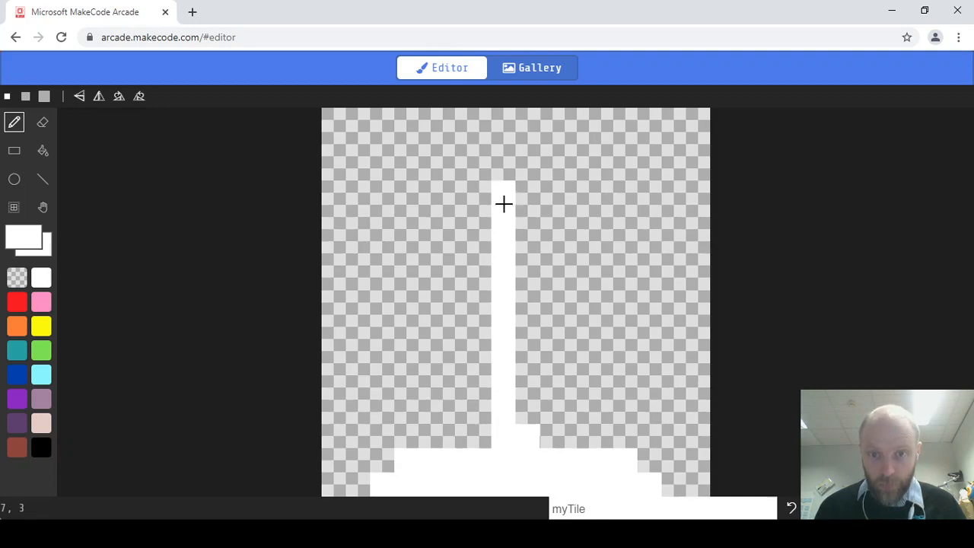
mouse_move(502, 170)
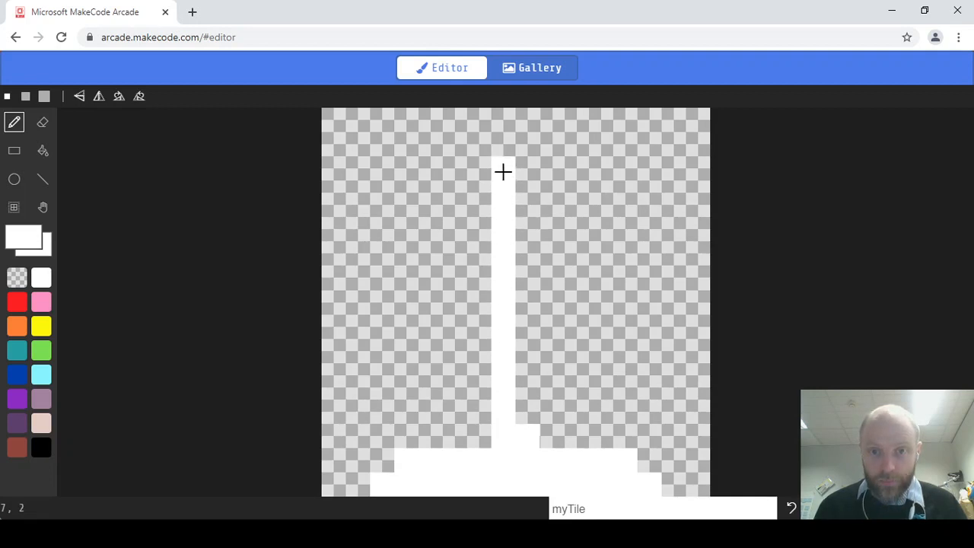
mouse_move(519, 152)
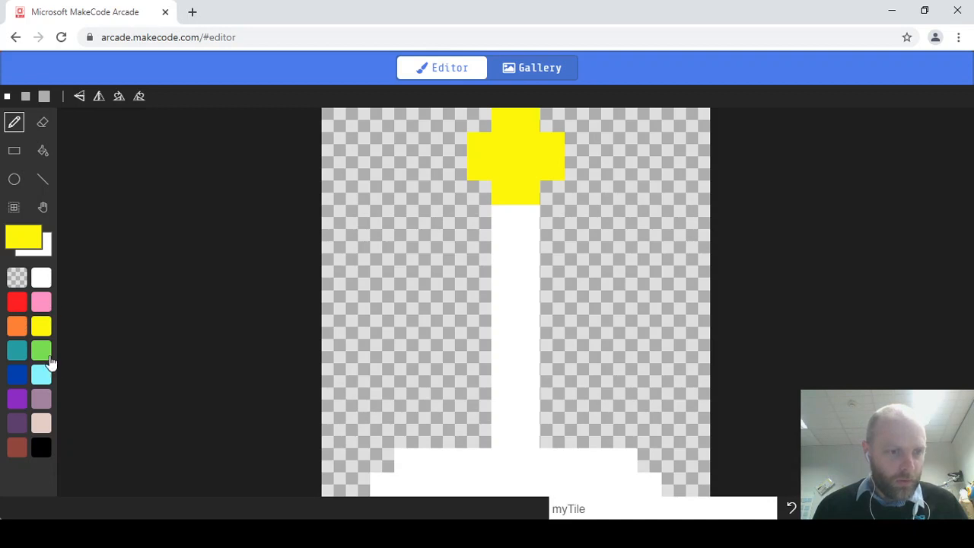
mouse_move(43, 357)
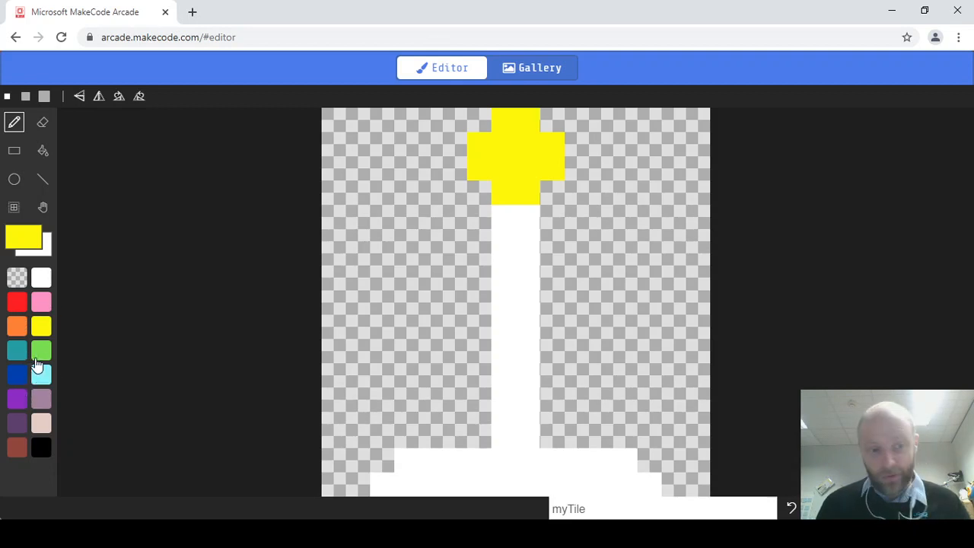
mouse_move(3, 363)
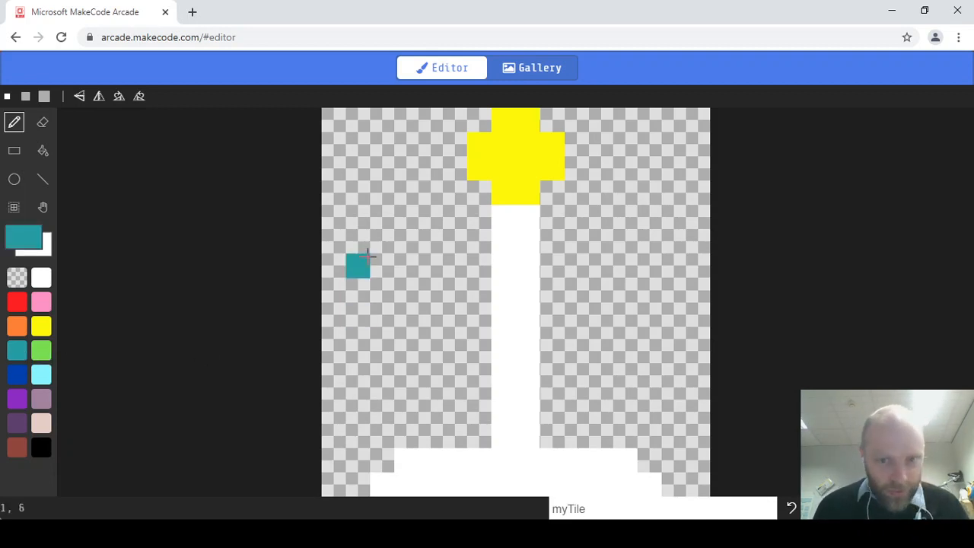
Step: Paint the teal flag's sloping edge and fill its body beneath the yellow top, removing a stray pixel
left_click(551, 192)
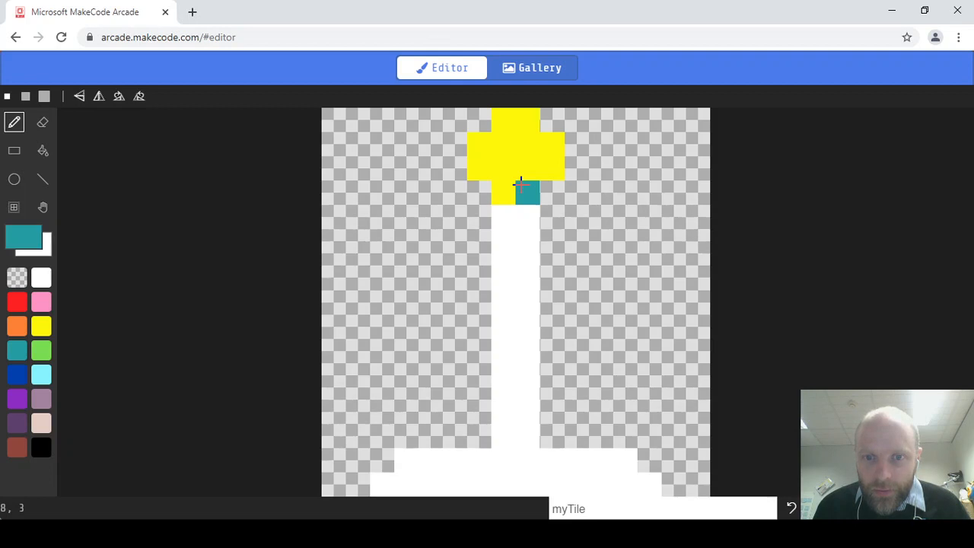
left_click(563, 221)
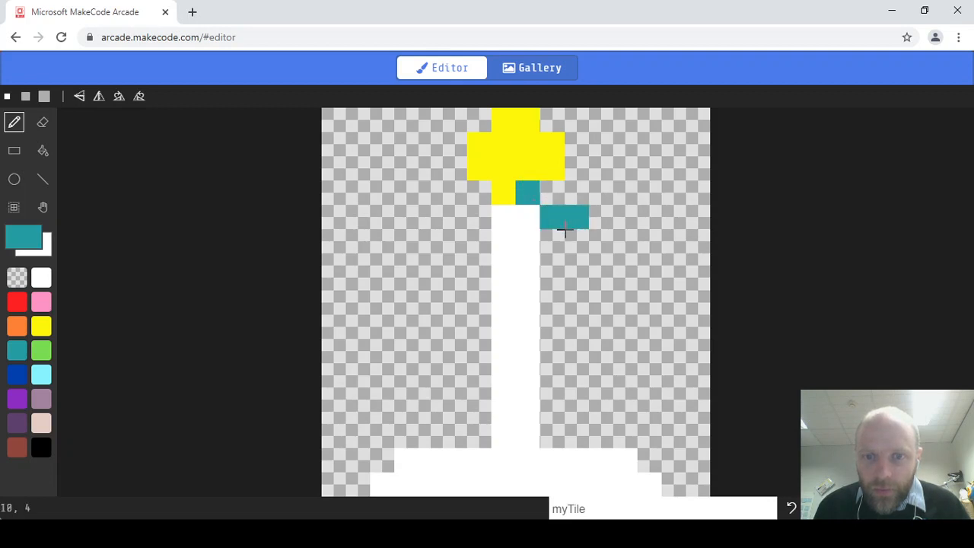
left_click_drag(564, 221, 624, 289)
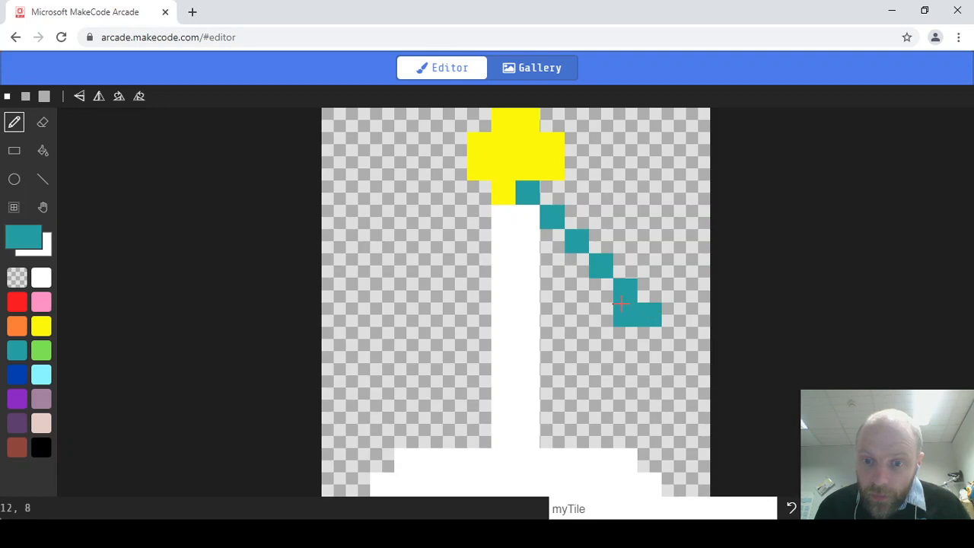
left_click_drag(624, 312, 525, 312)
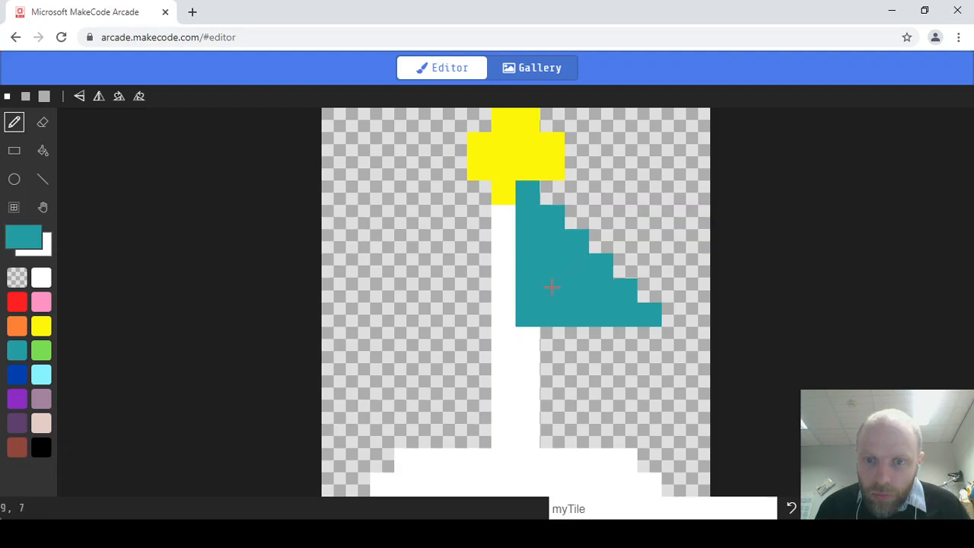
left_click(576, 435)
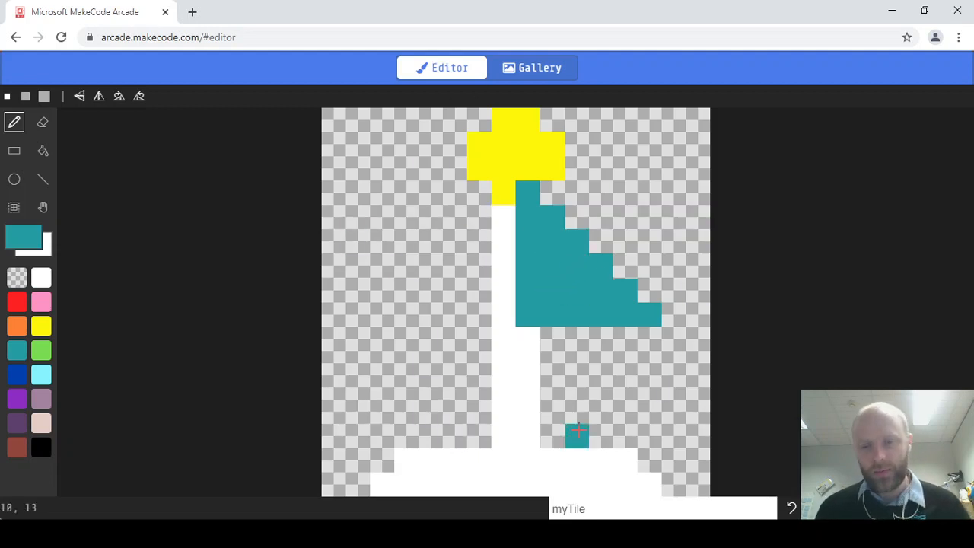
left_click(577, 436)
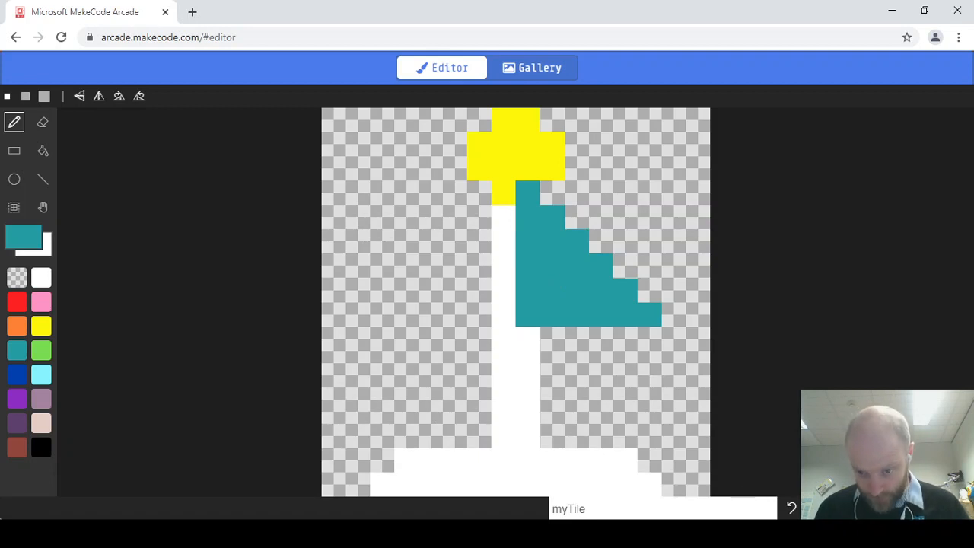
mouse_move(42, 178)
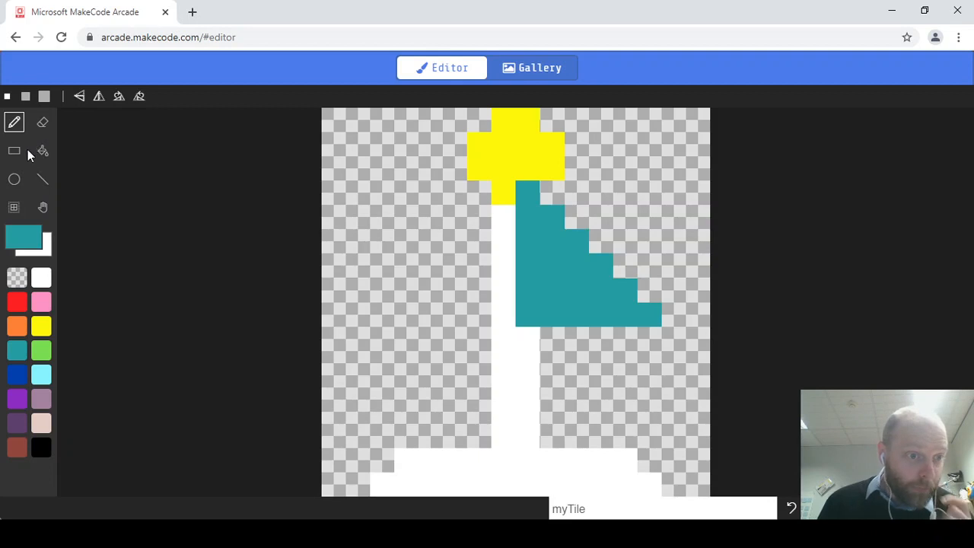
Step: Select the entire finished flag tile image with the marquee tool
left_click(14, 207)
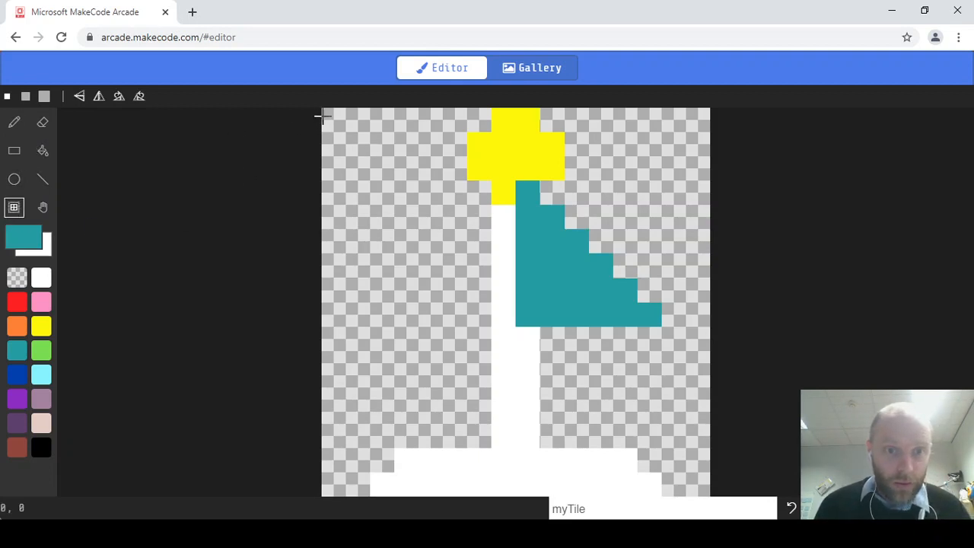
left_click_drag(323, 114, 627, 448)
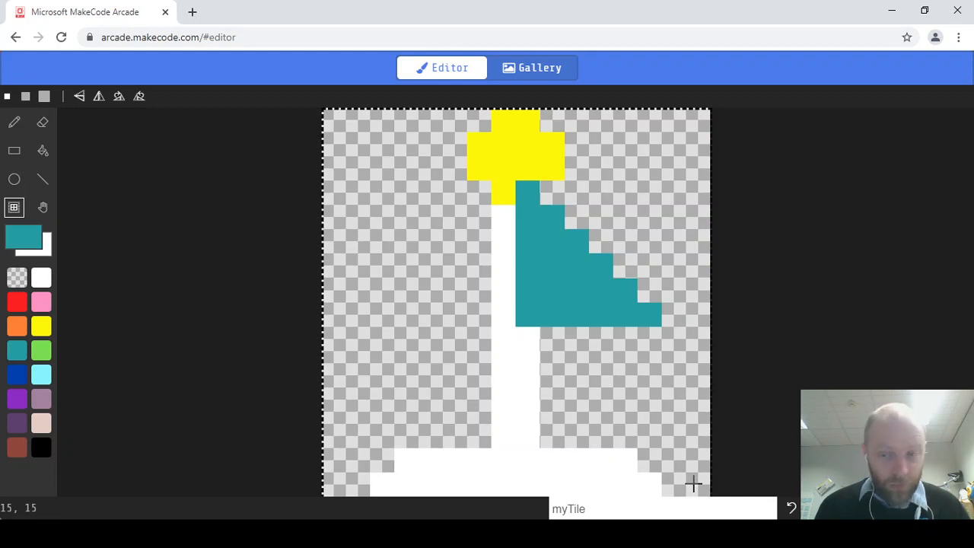
mouse_move(390, 326)
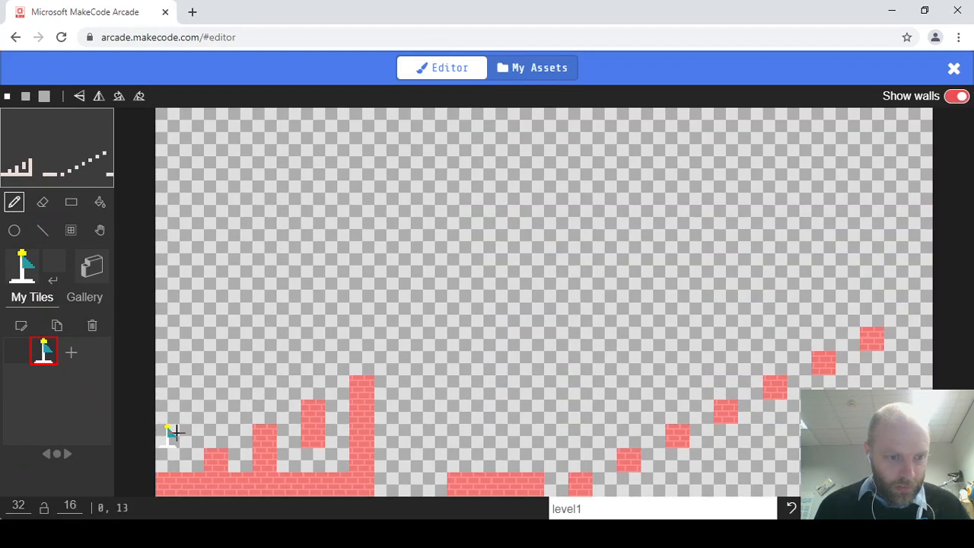
mouse_move(286, 295)
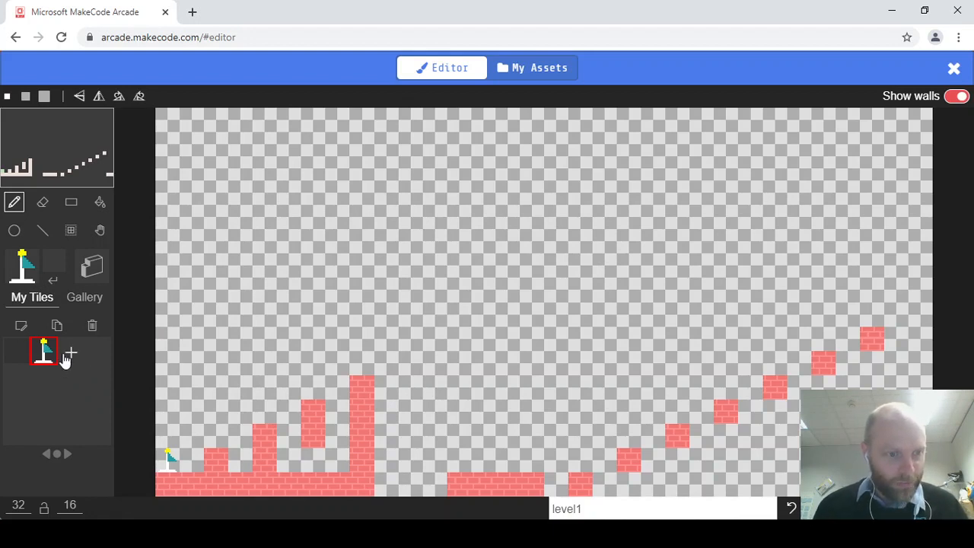
Step: Create a new tile, myTile1, from the + beside My Tiles
left_click(70, 351)
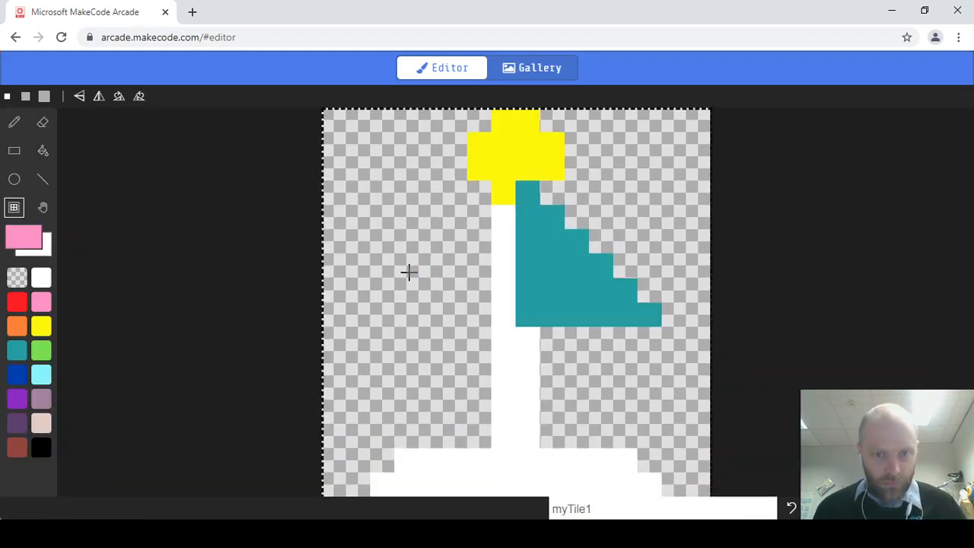
Step: Pick the fill bucket, then leave the tile editor for the Jump Man Blocks workspace
left_click(43, 151)
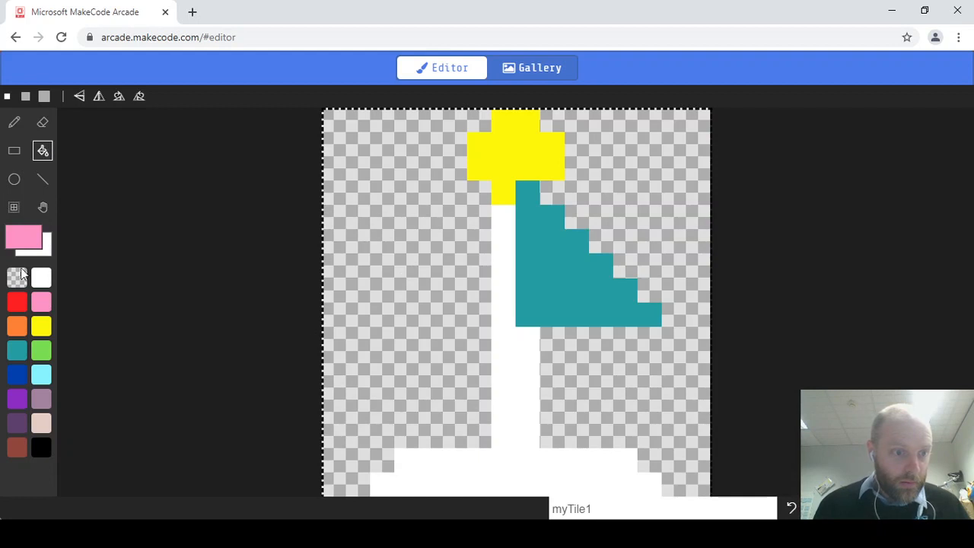
left_click(17, 301)
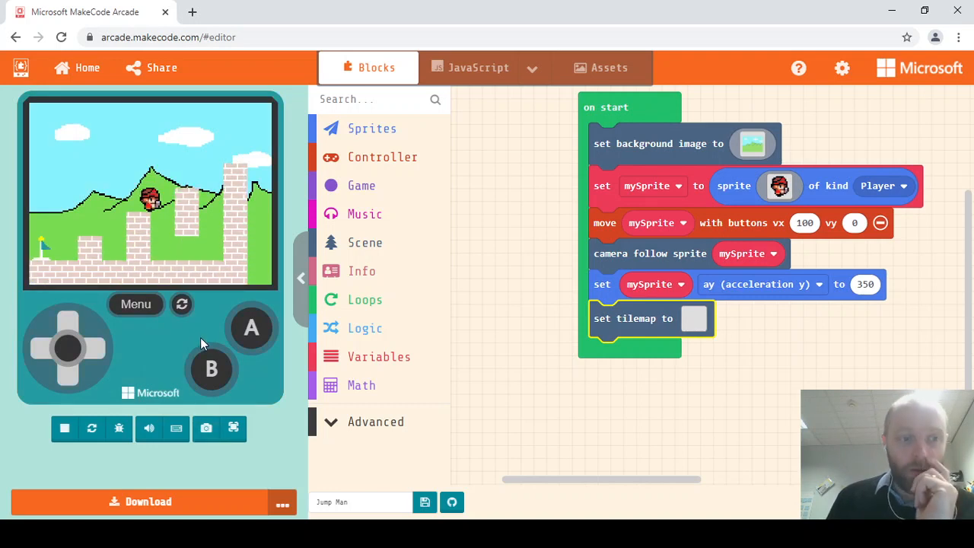
mouse_move(43, 259)
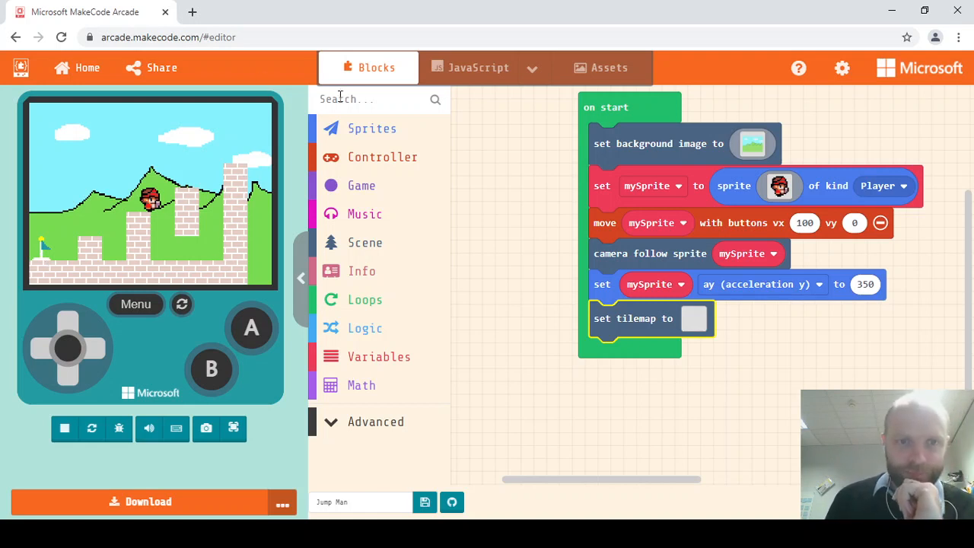
mouse_move(365, 242)
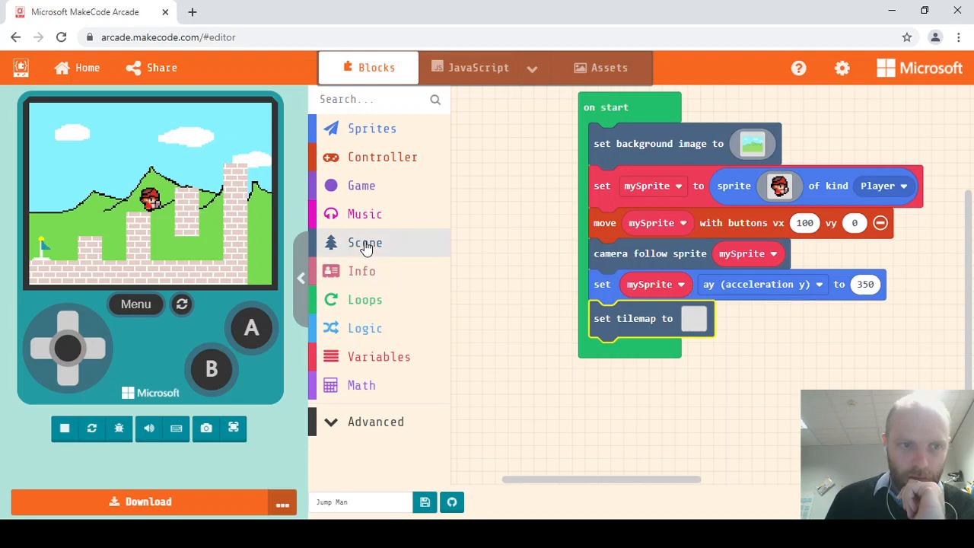
Step: Browse the Scene category down to its Tiles blocks to find 'place mySprite on top of random'
left_click(365, 242)
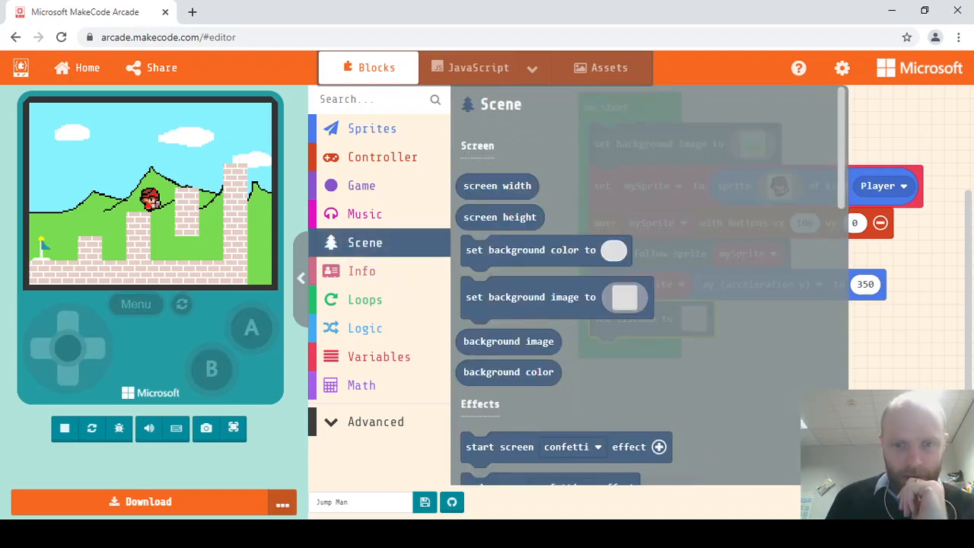
scroll("down", 3)
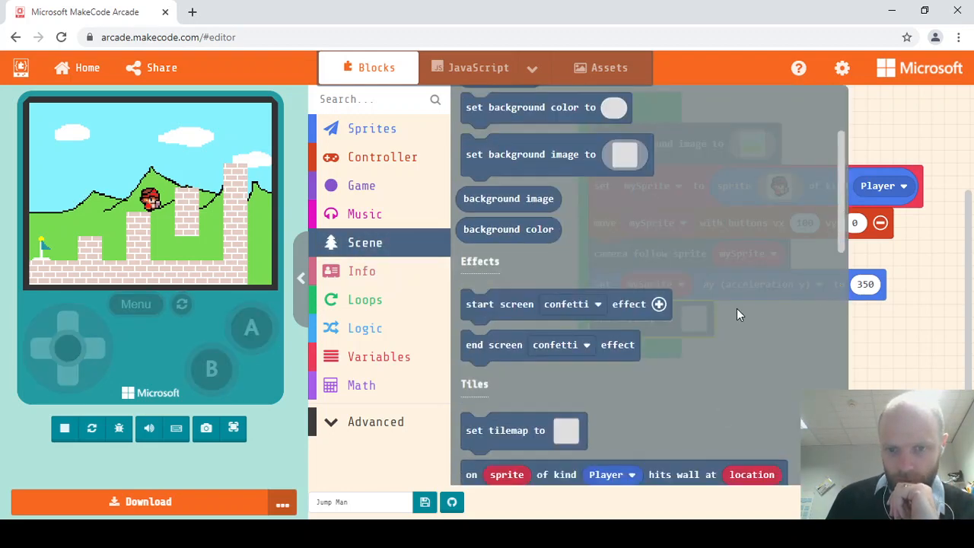
scroll("down", 3)
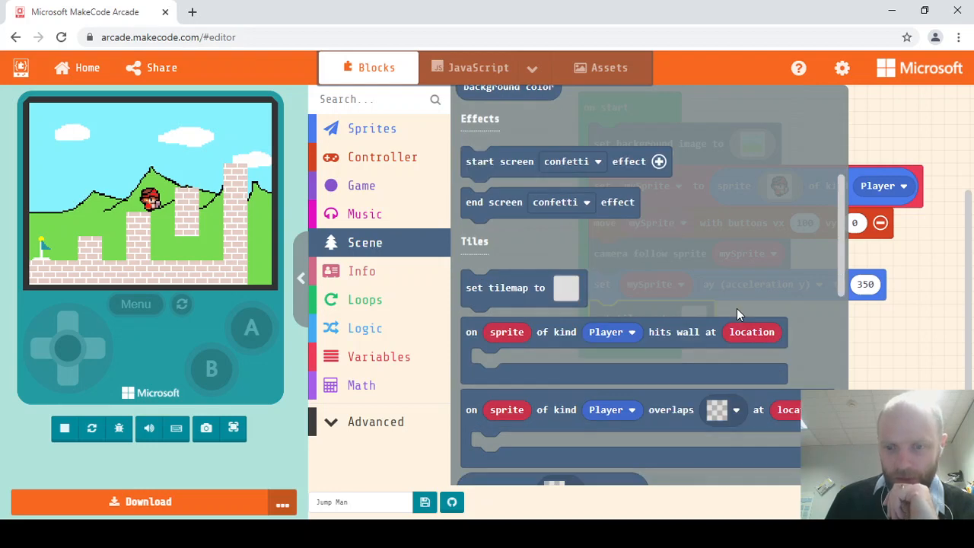
scroll("down", 3)
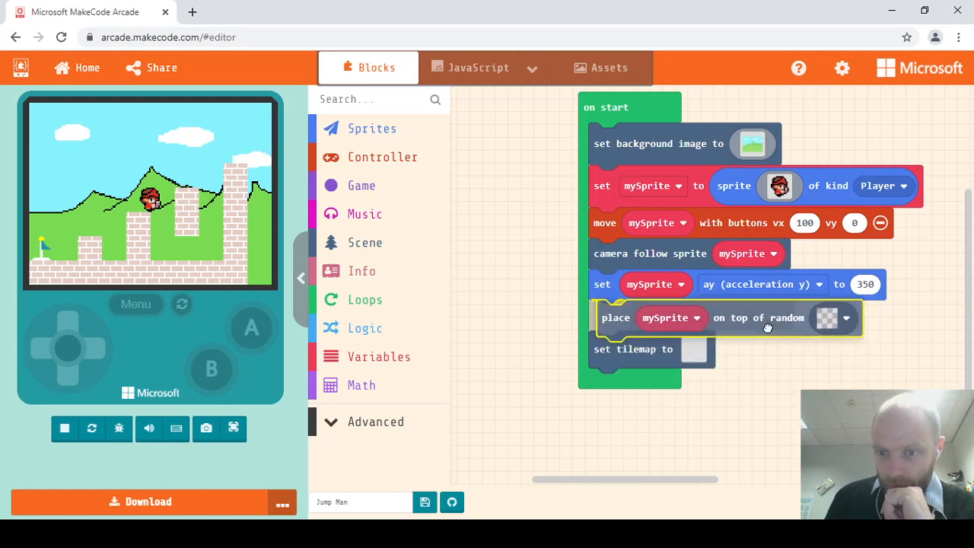
Step: Set the place block's random tile to the flag tile as the spawn point
left_click(64, 428)
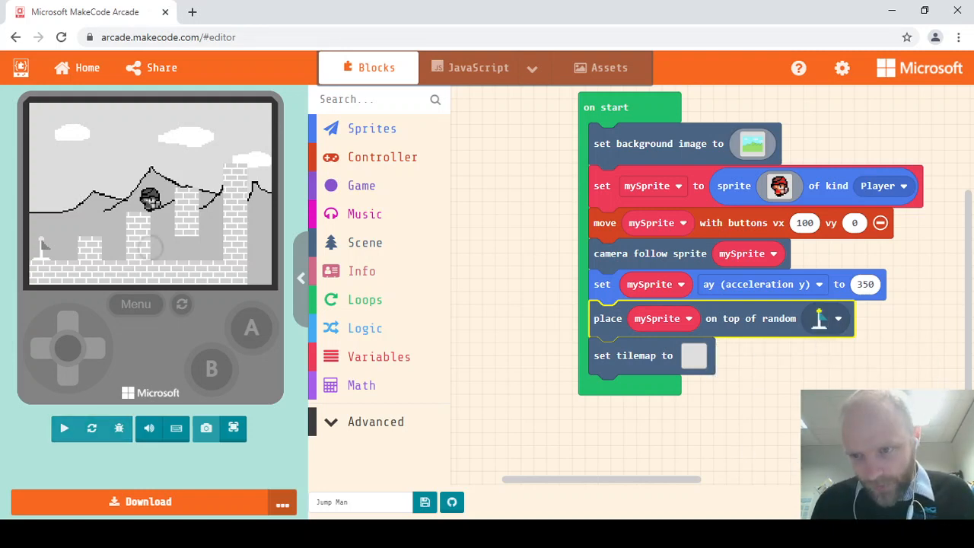
left_click(64, 427)
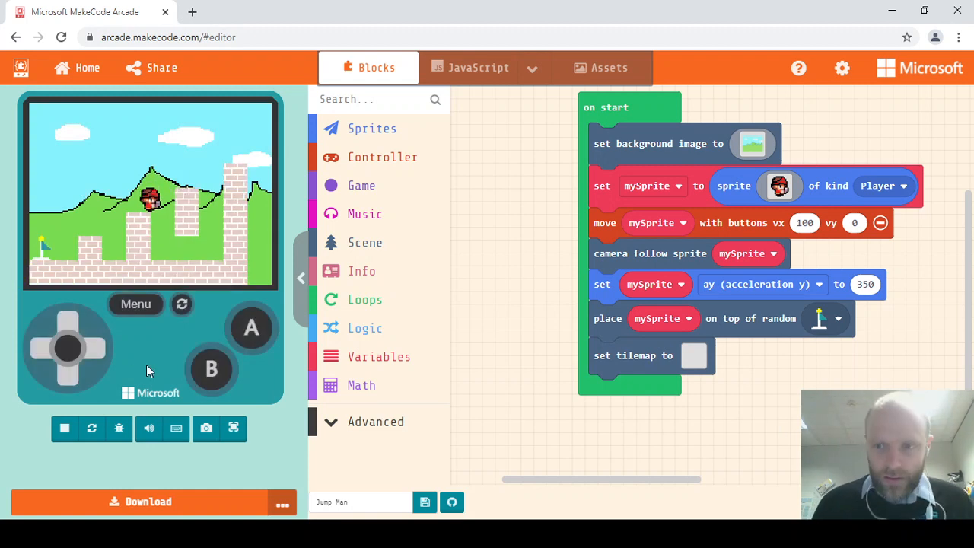
mouse_move(747, 321)
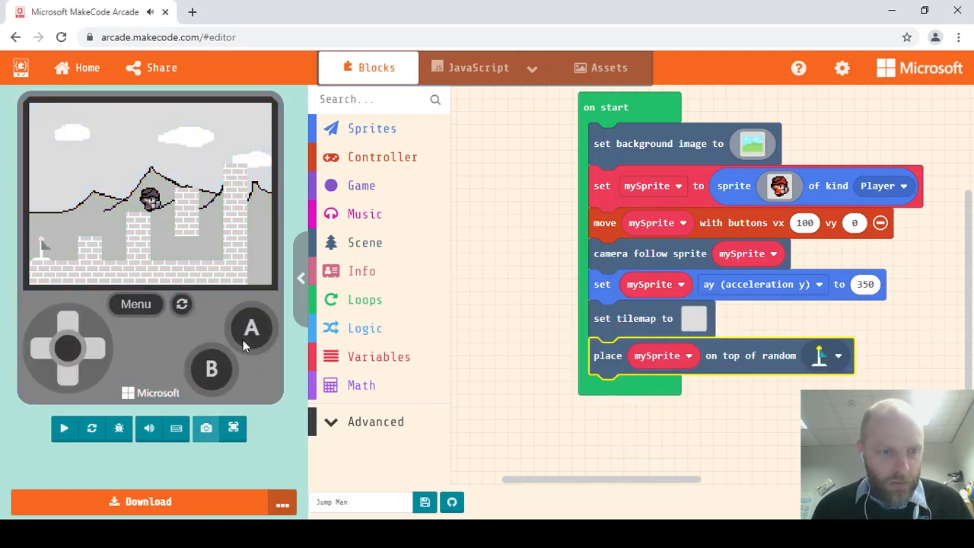
Step: Let the simulator reload so the player spawns on the bottom-left flag
left_click(64, 427)
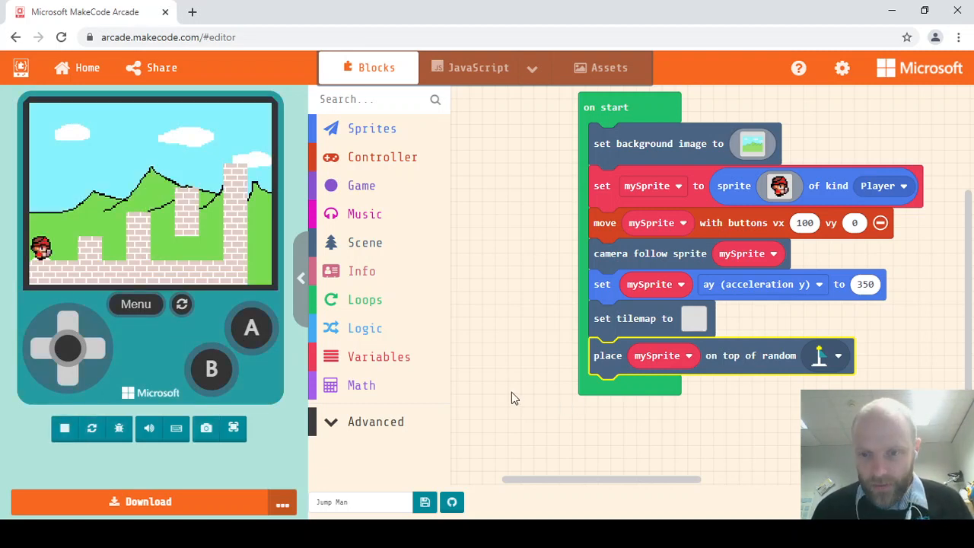
mouse_move(521, 396)
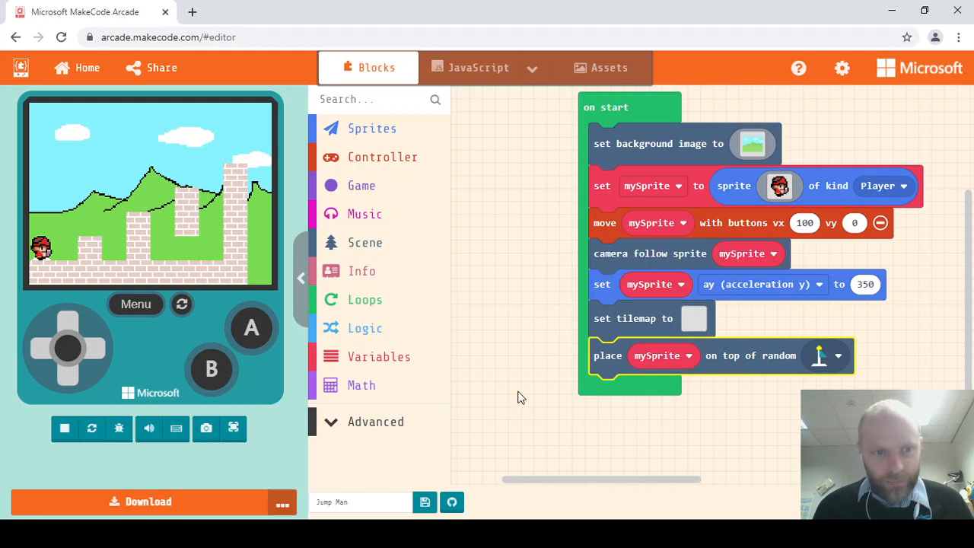
mouse_move(307, 344)
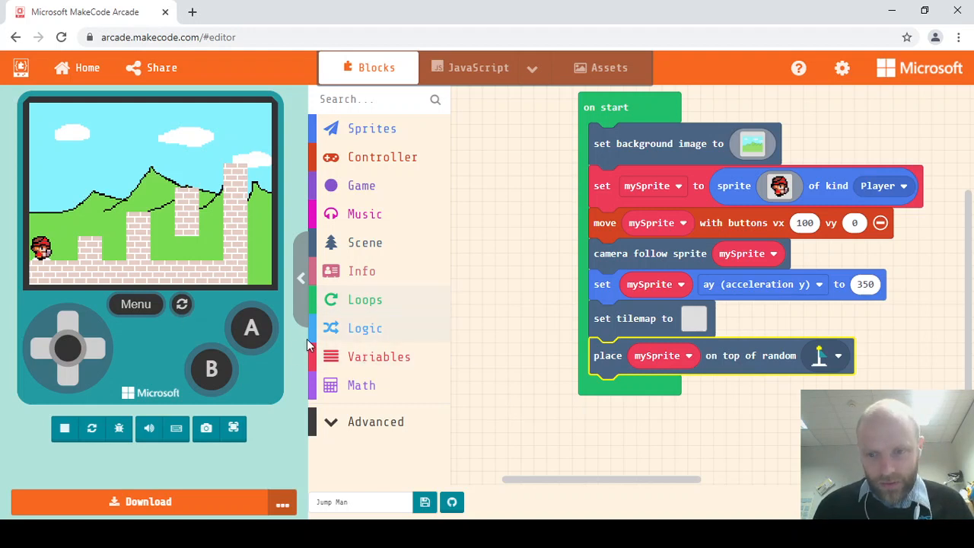
mouse_move(98, 295)
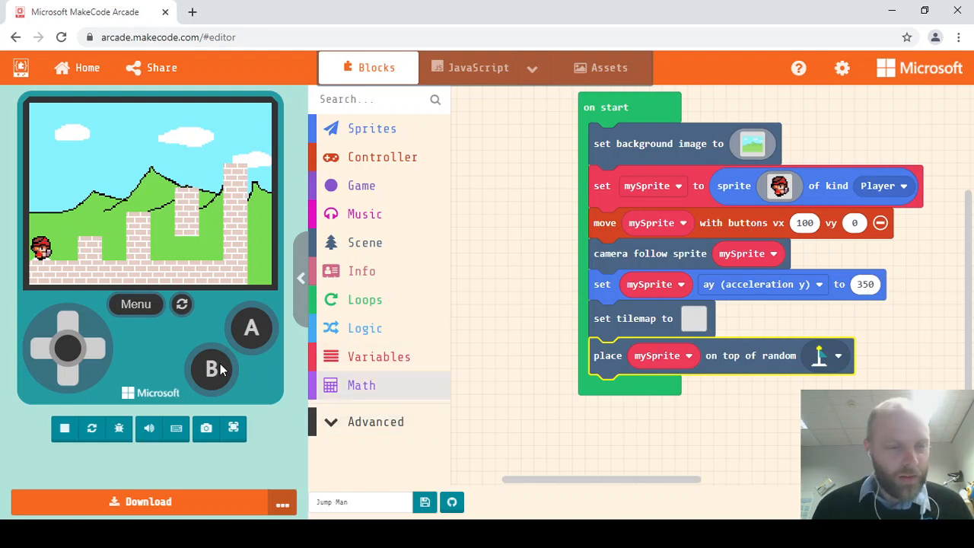
mouse_move(563, 367)
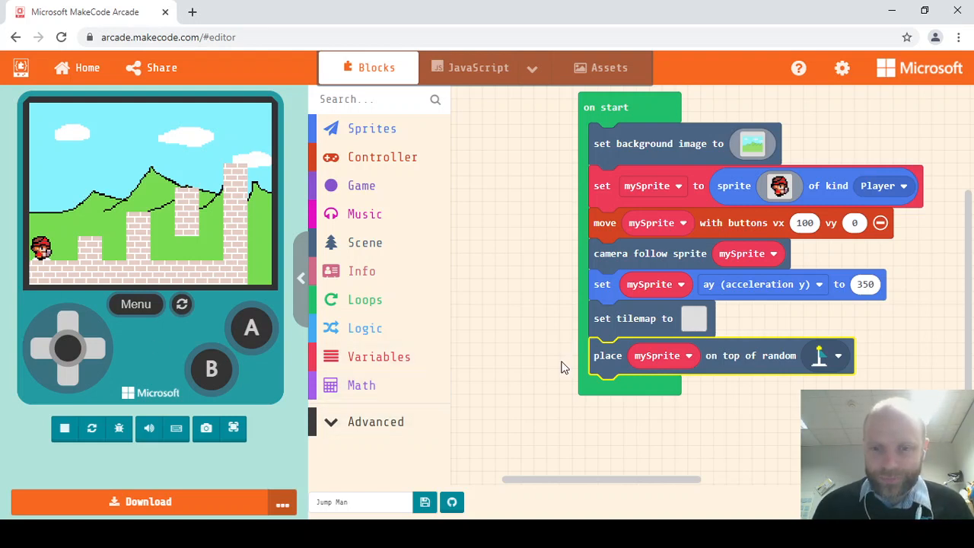
mouse_move(38, 277)
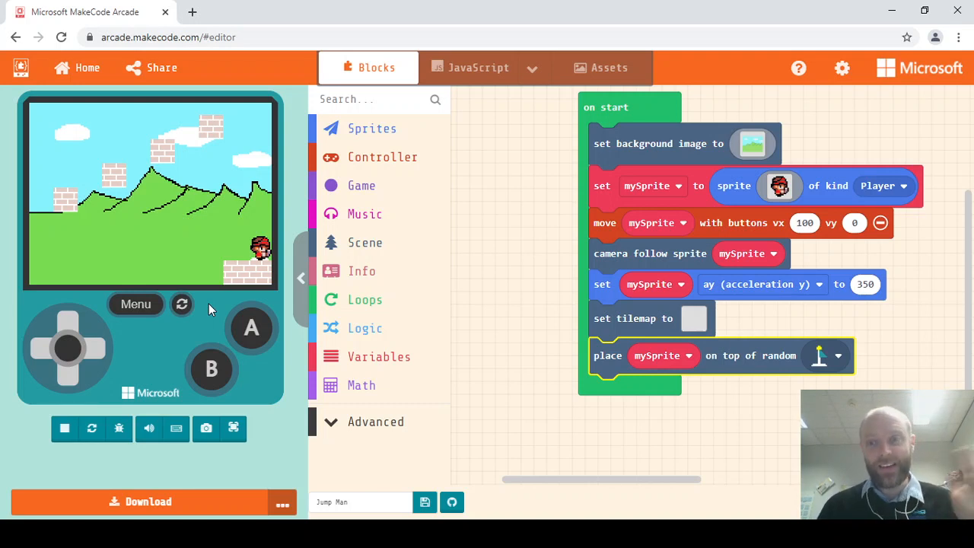
mouse_move(452, 320)
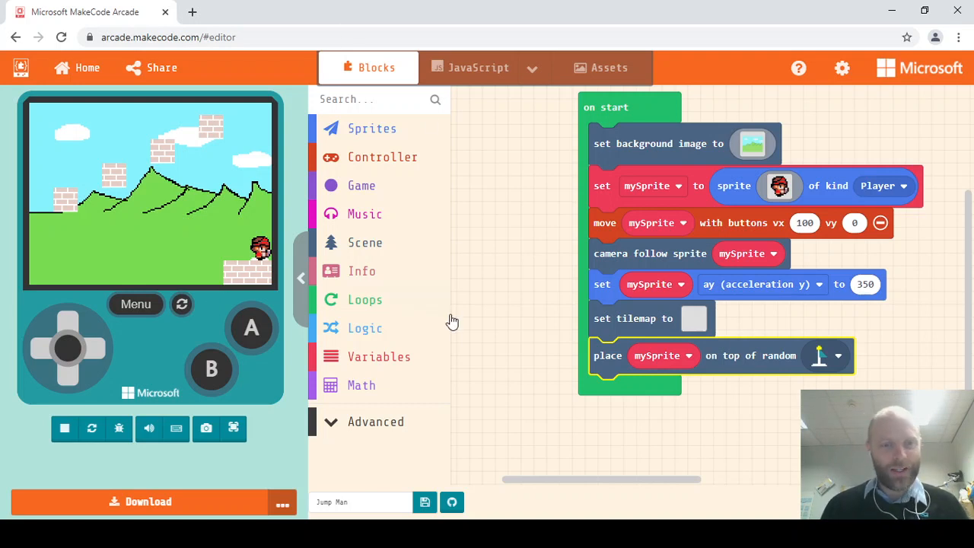